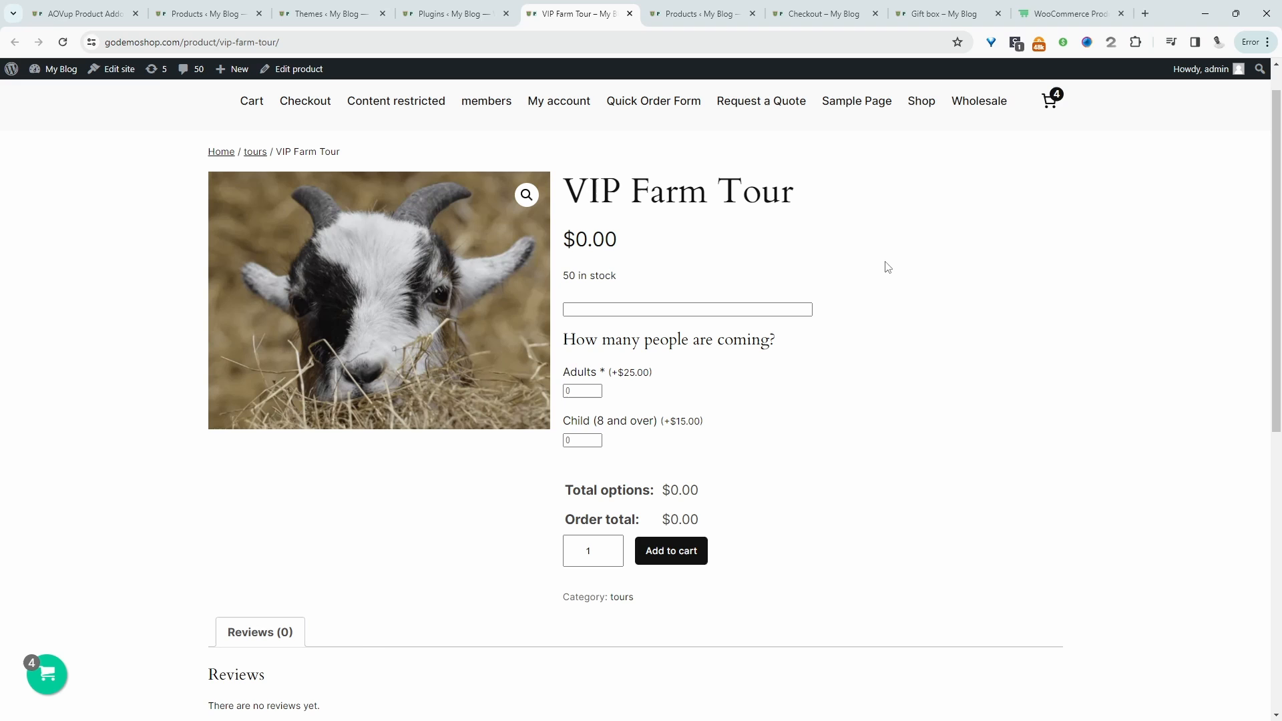
mouse_move(562, 292)
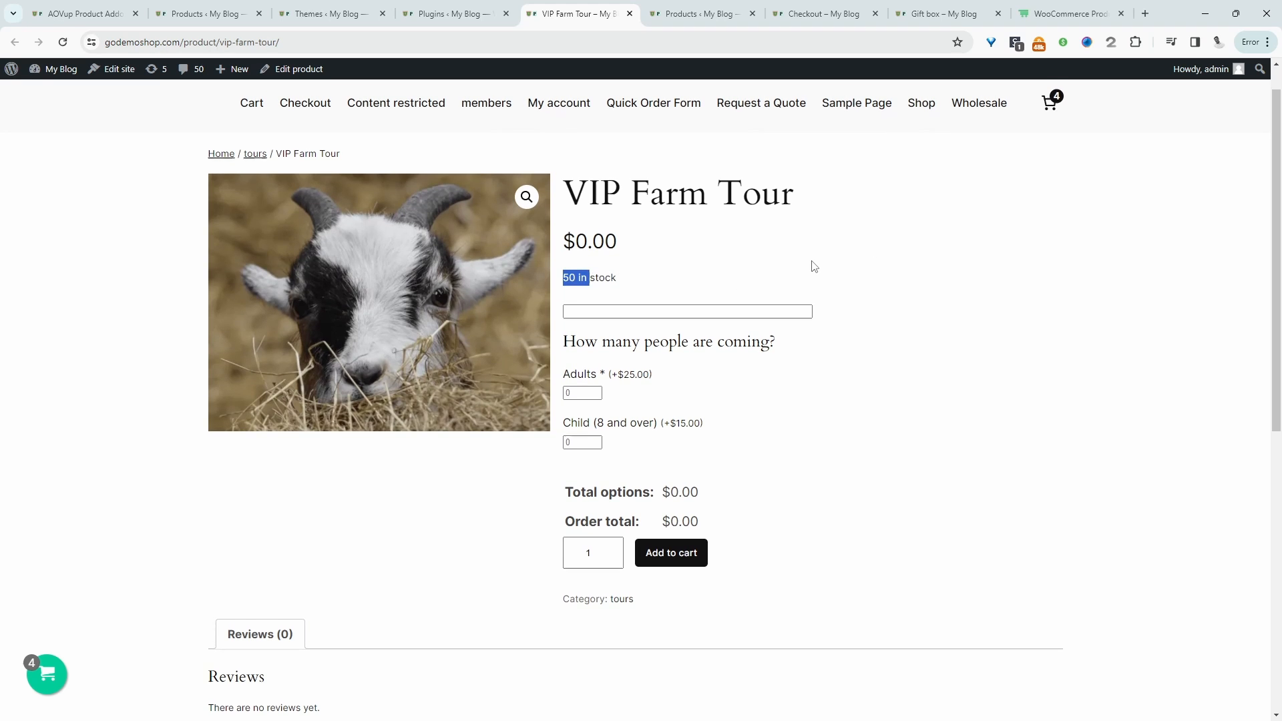
Step: Open the VIP Farm Tour date picker showing February 2024, with only 16 and 23 bookable
click(815, 265)
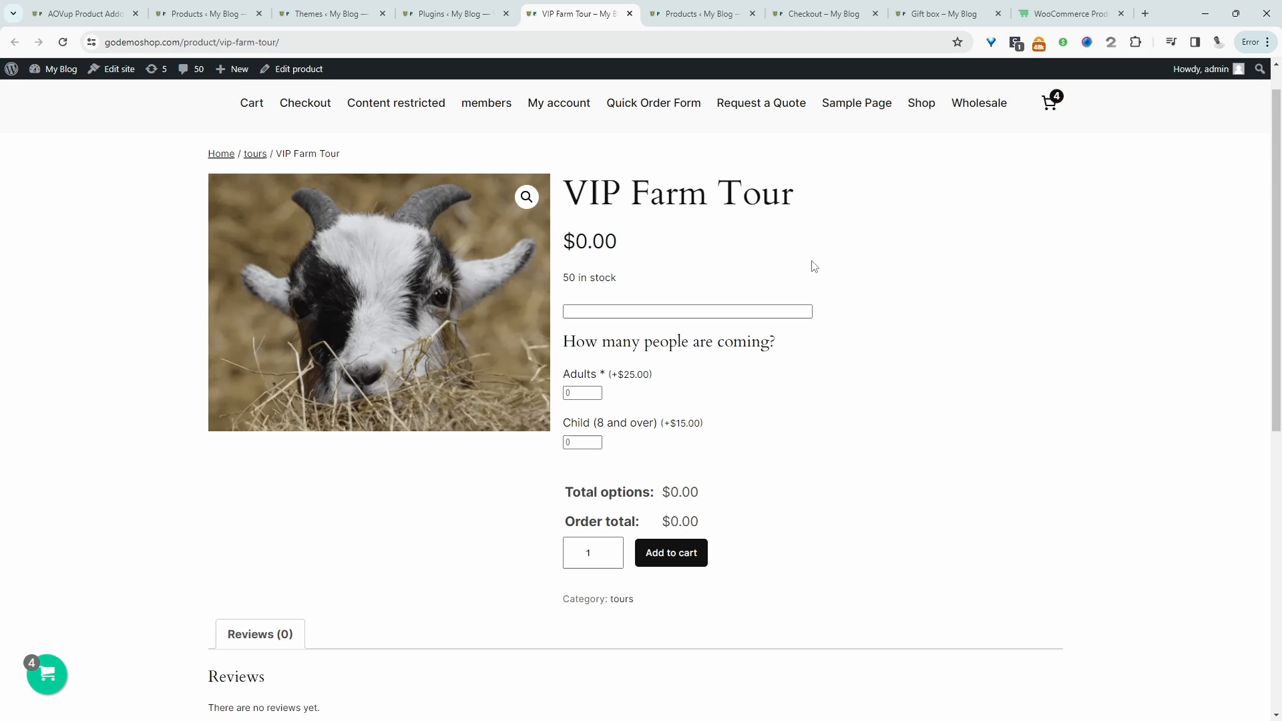
click(686, 310)
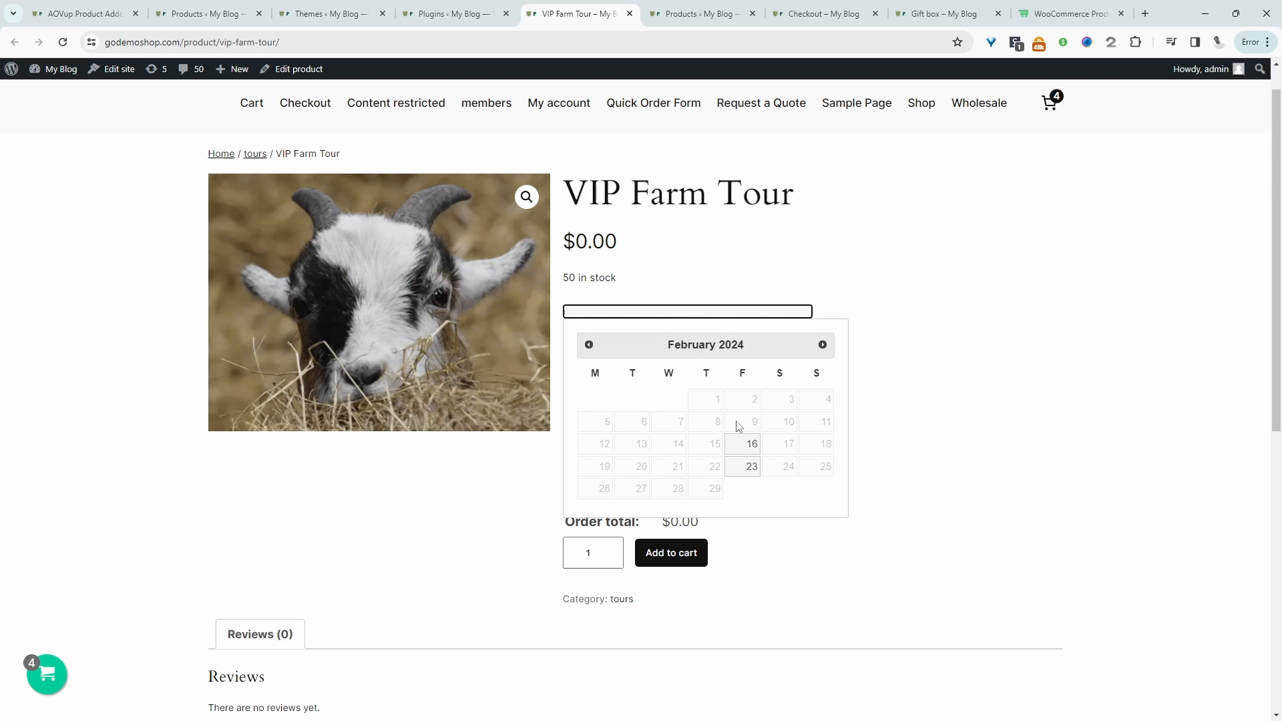
mouse_move(718, 274)
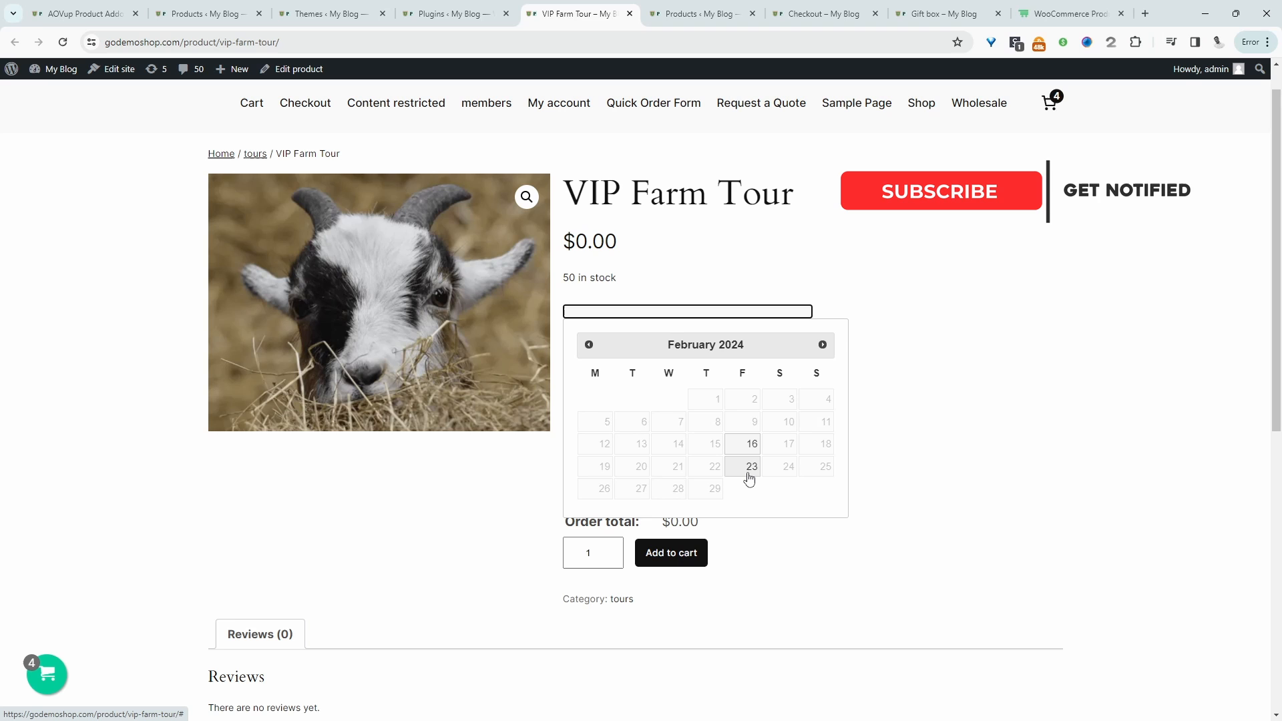
click(940, 190)
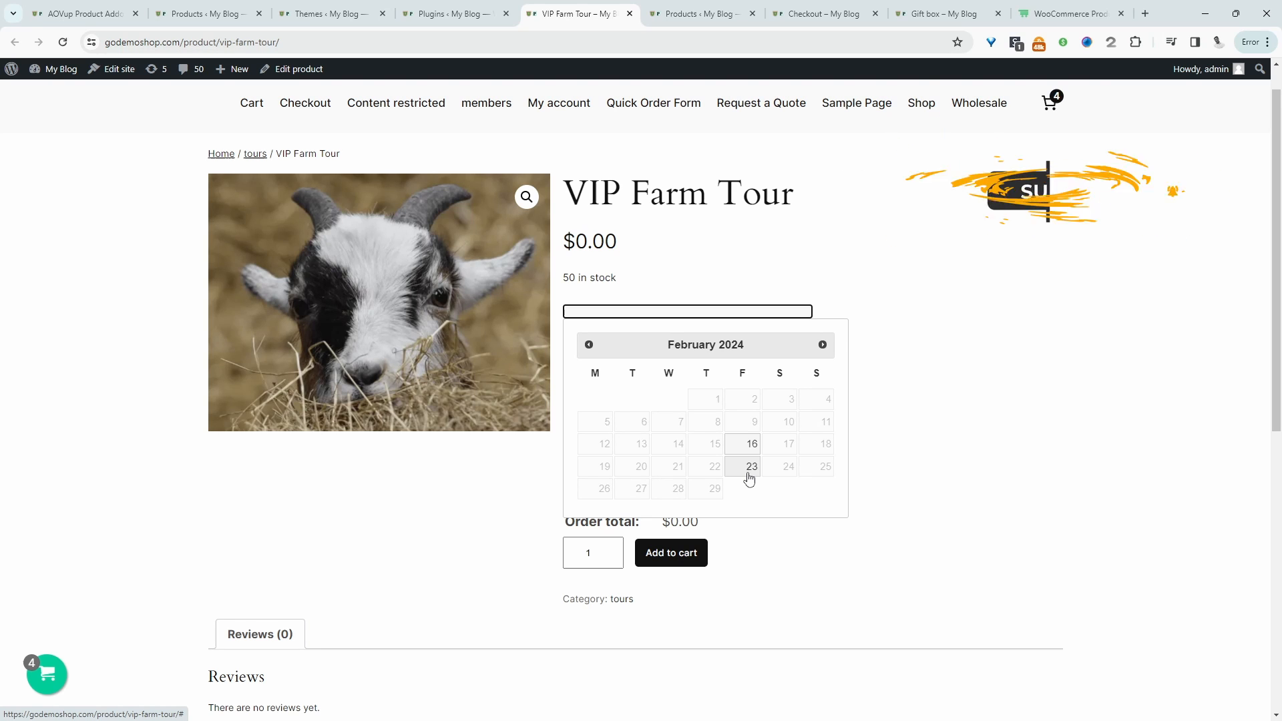
mouse_move(743, 444)
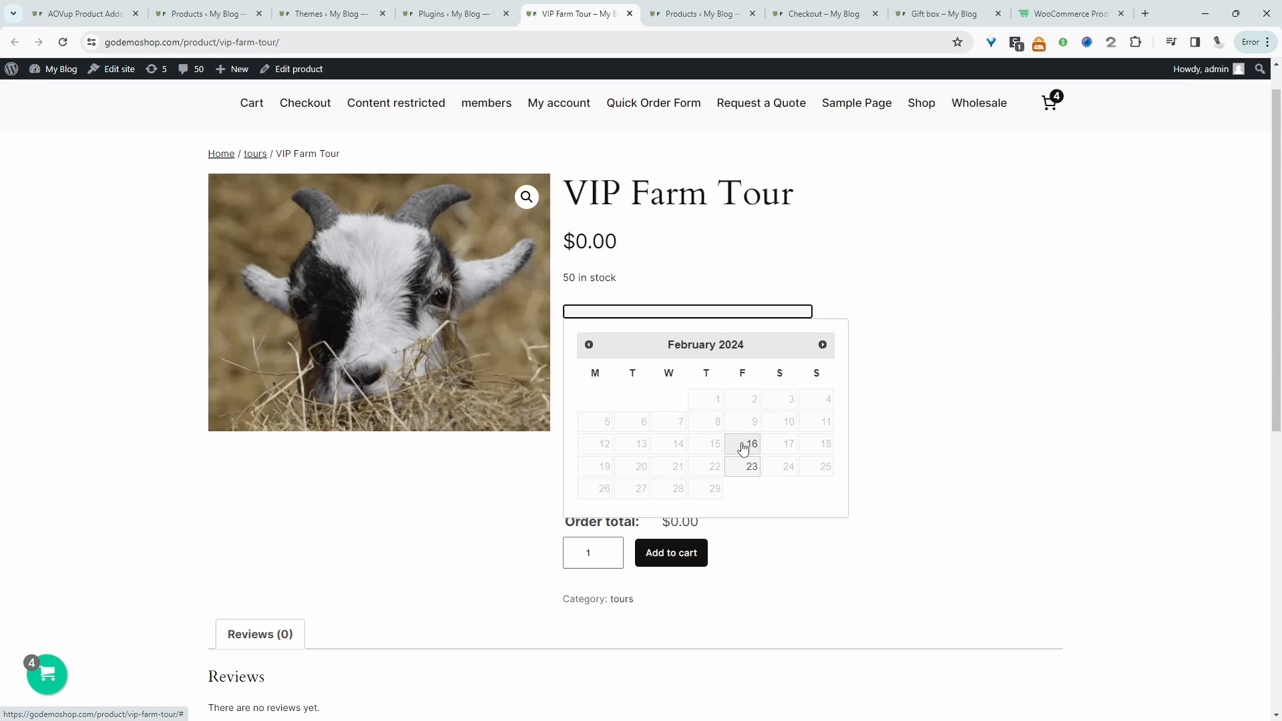
mouse_move(750, 471)
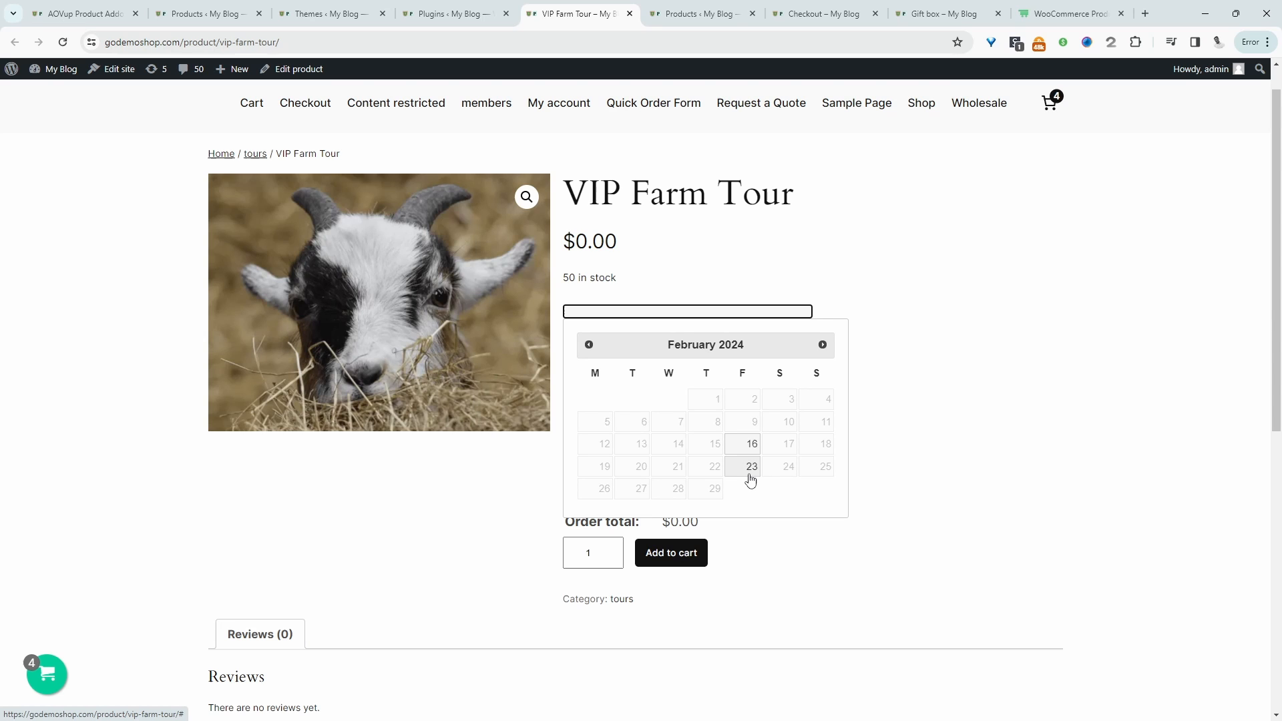
Step: Book 16/02/2024 for 2 adults and 3 children ($95.00) and add it to the cart
click(750, 444)
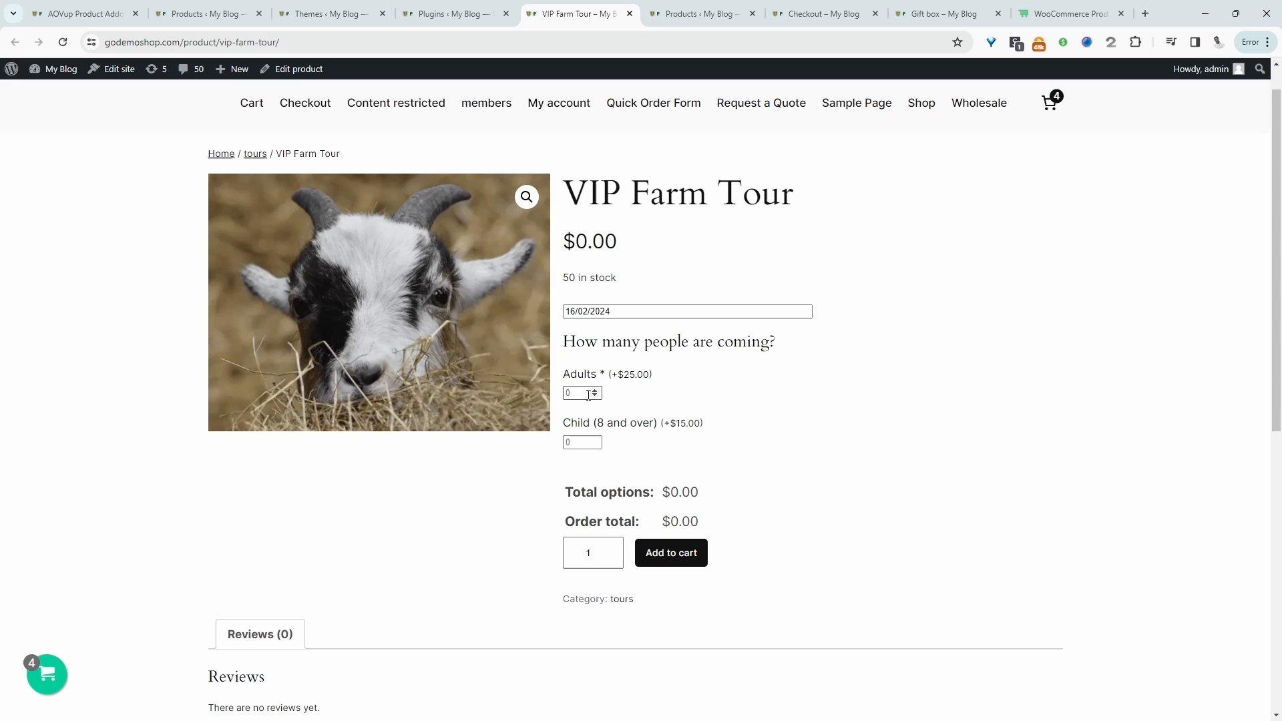
click(670, 552)
text(2)
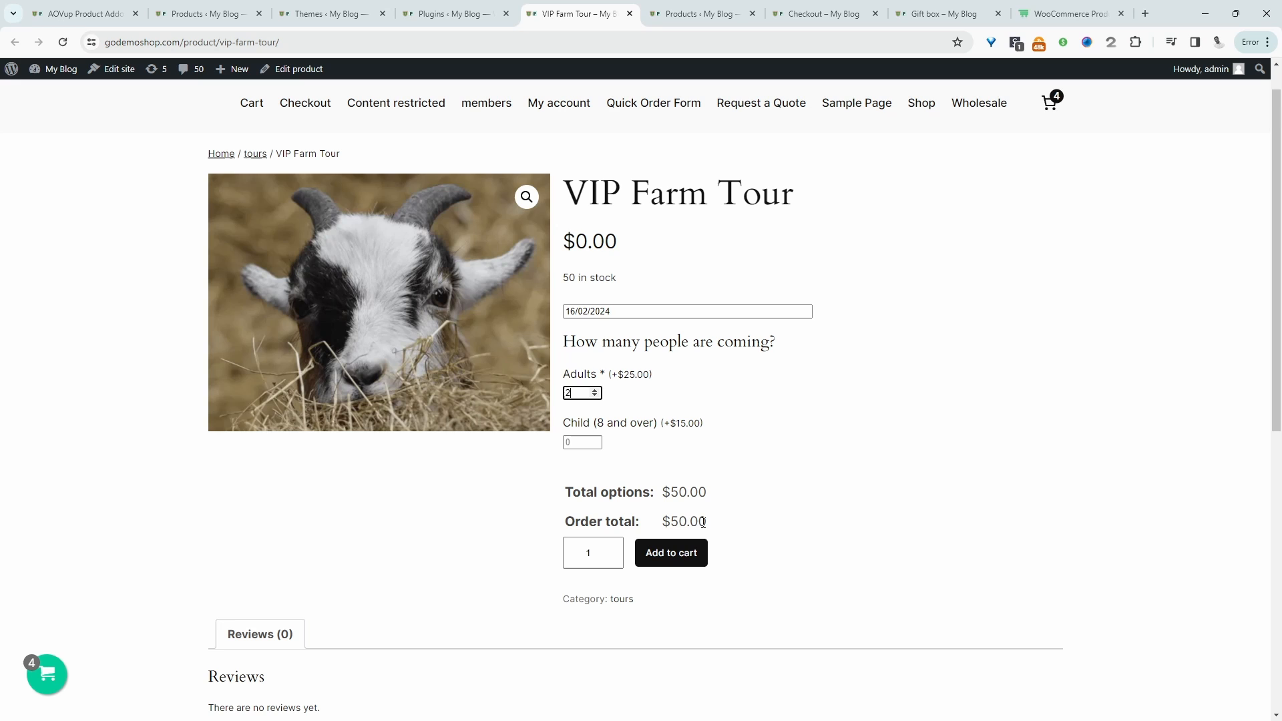
click(595, 439)
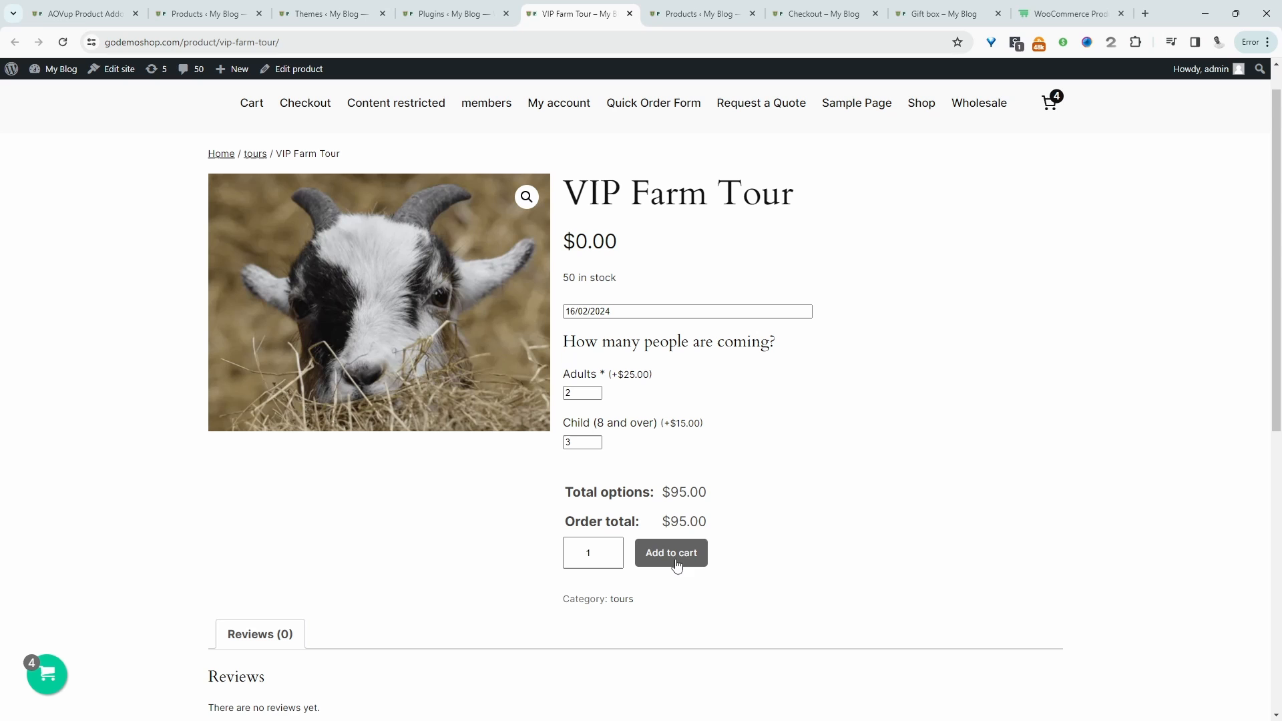
click(670, 553)
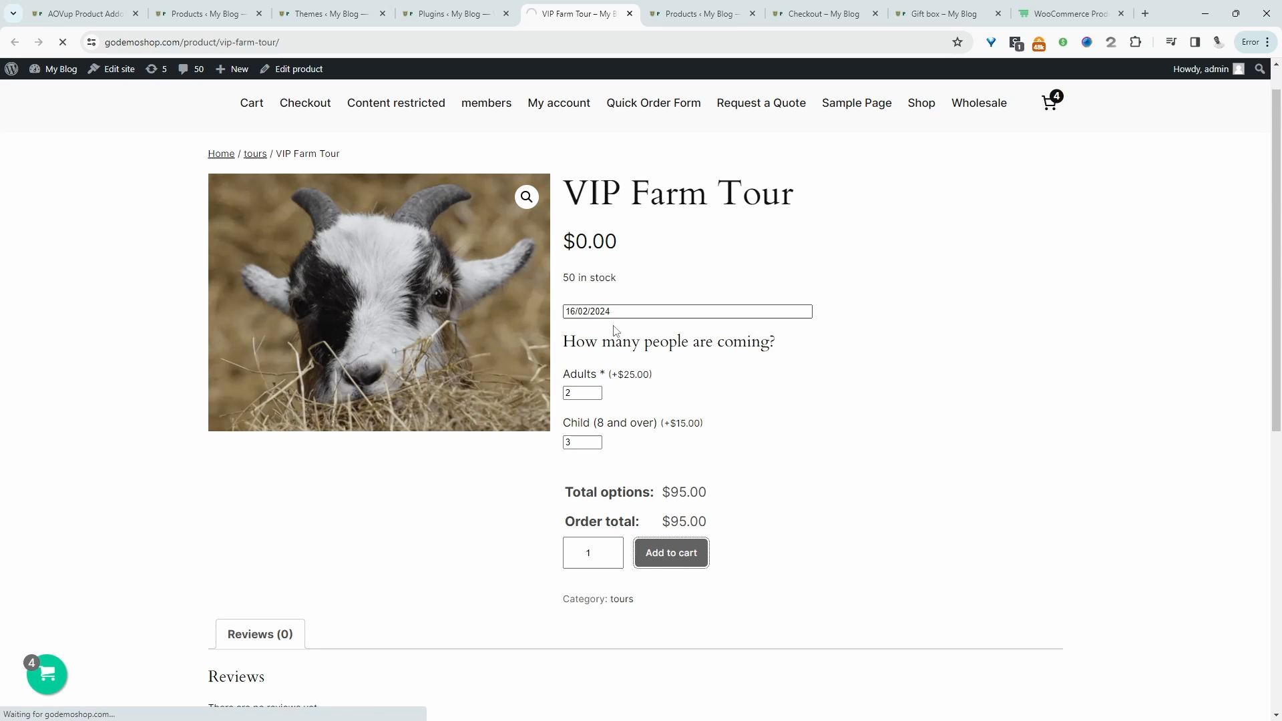
Step: Confirm the VIP Farm Tour 'added to your cart' notice with cart count 5, then go to the admin dashboard
click(669, 553)
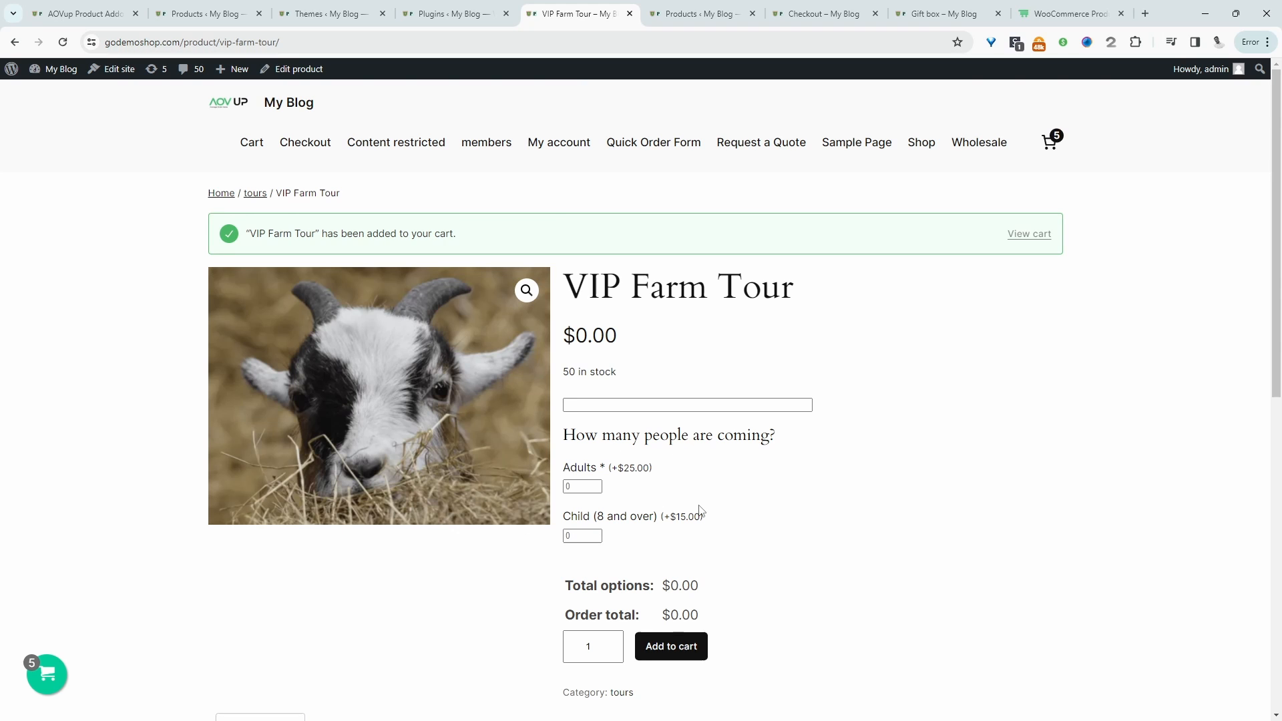
mouse_move(119, 696)
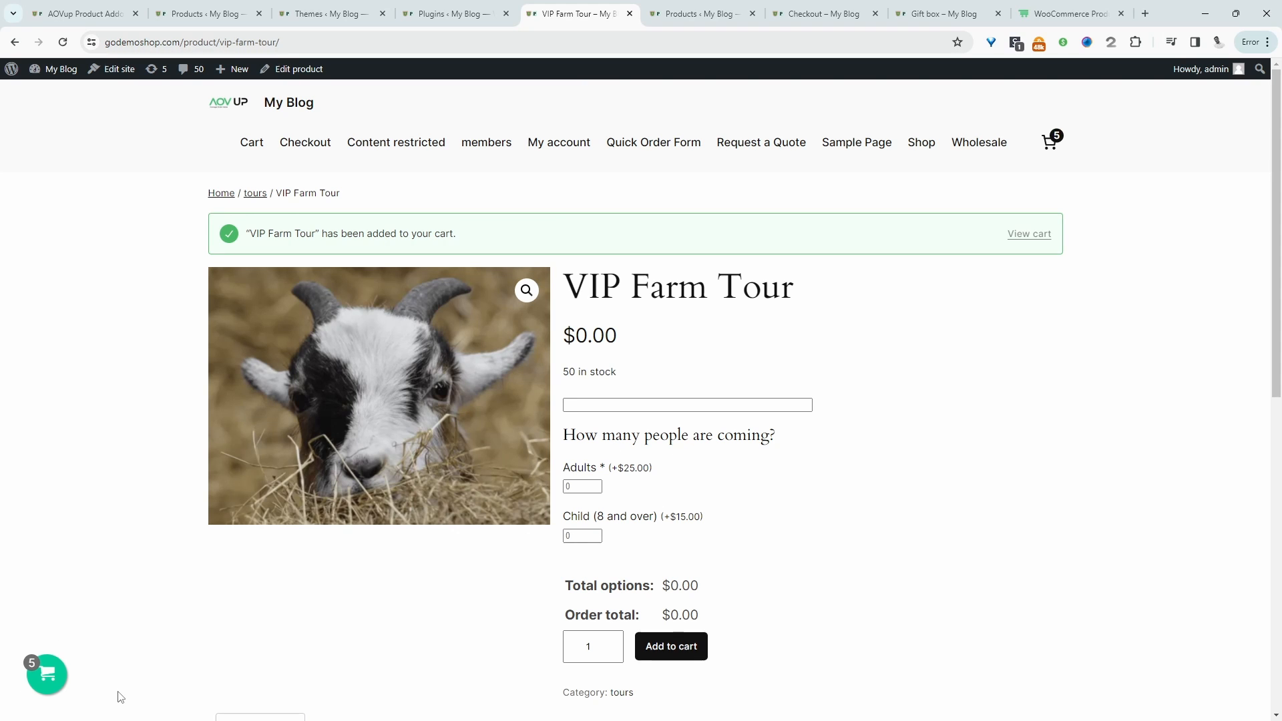
mouse_move(636, 367)
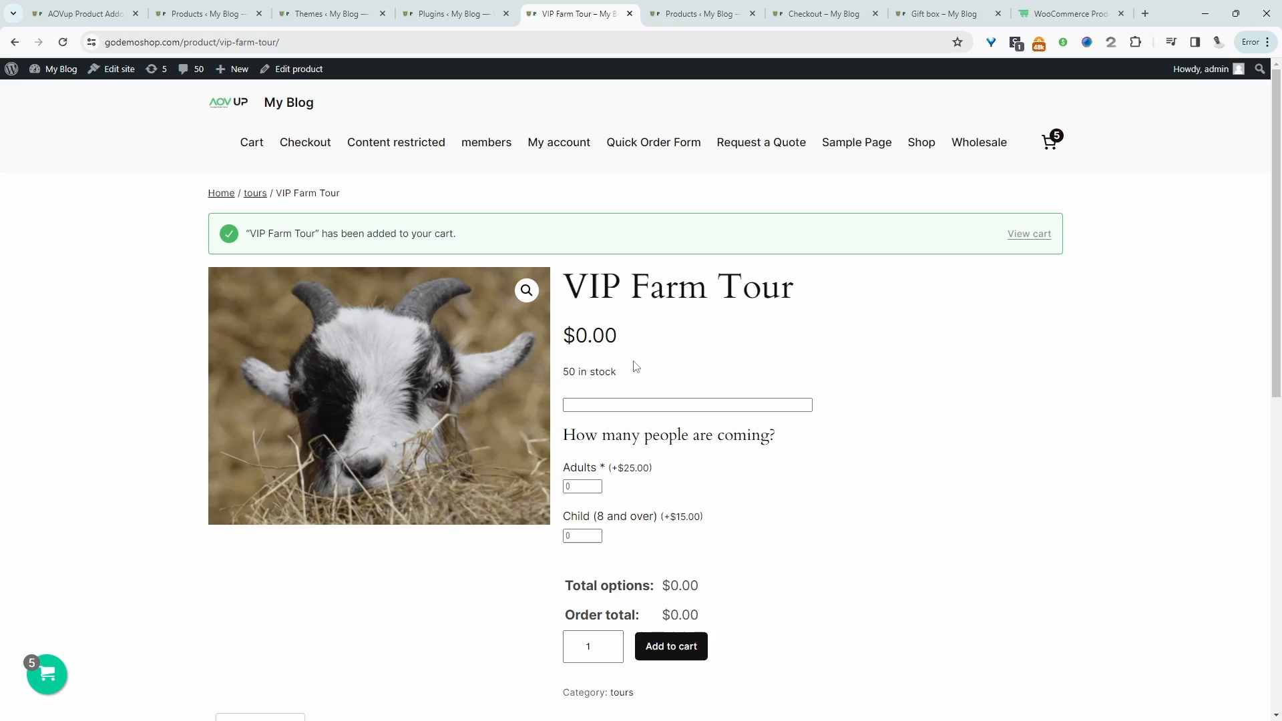
mouse_move(648, 429)
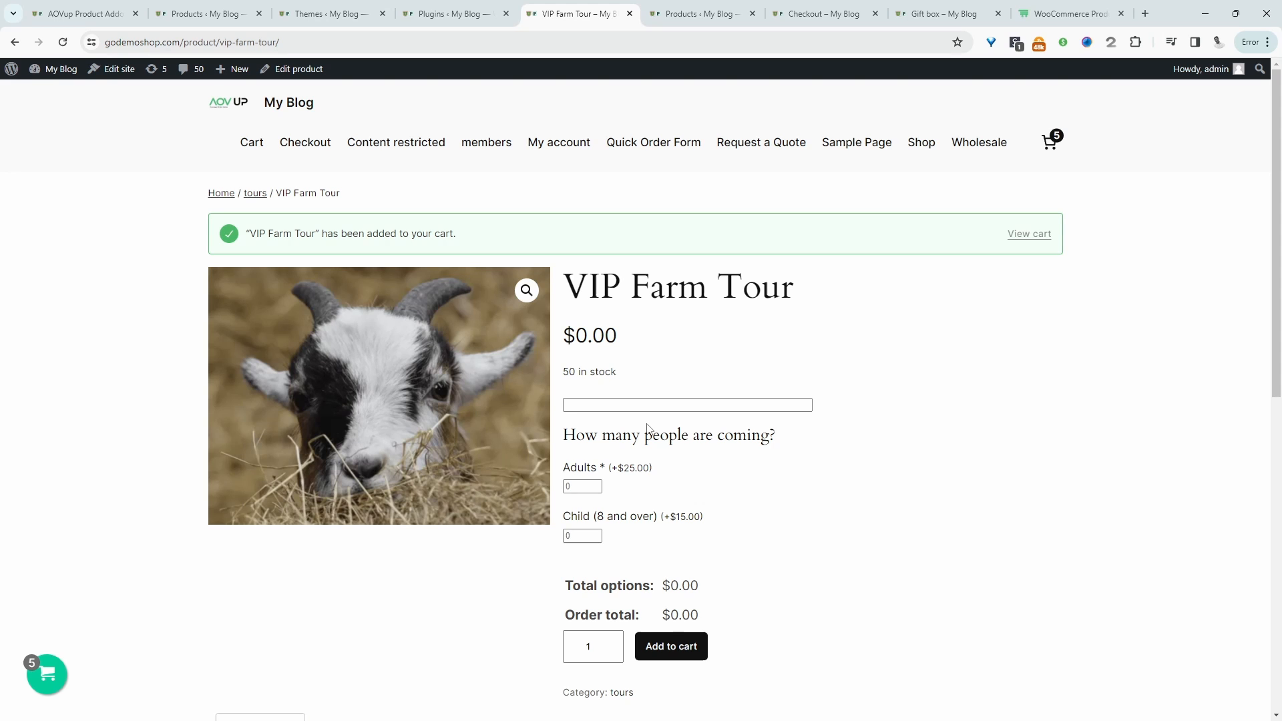
click(1071, 14)
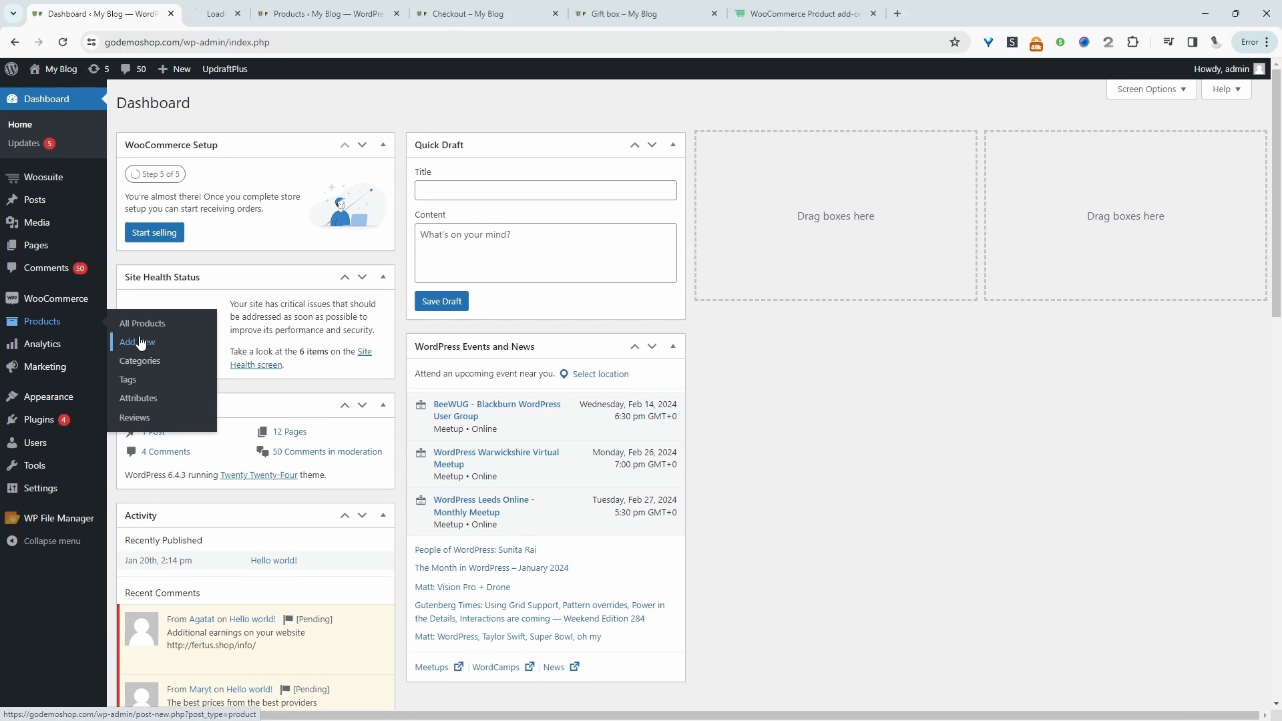
Step: Create product 'VIP Farm Tour' with the goat screenshot as image and regular price 0
click(136, 342)
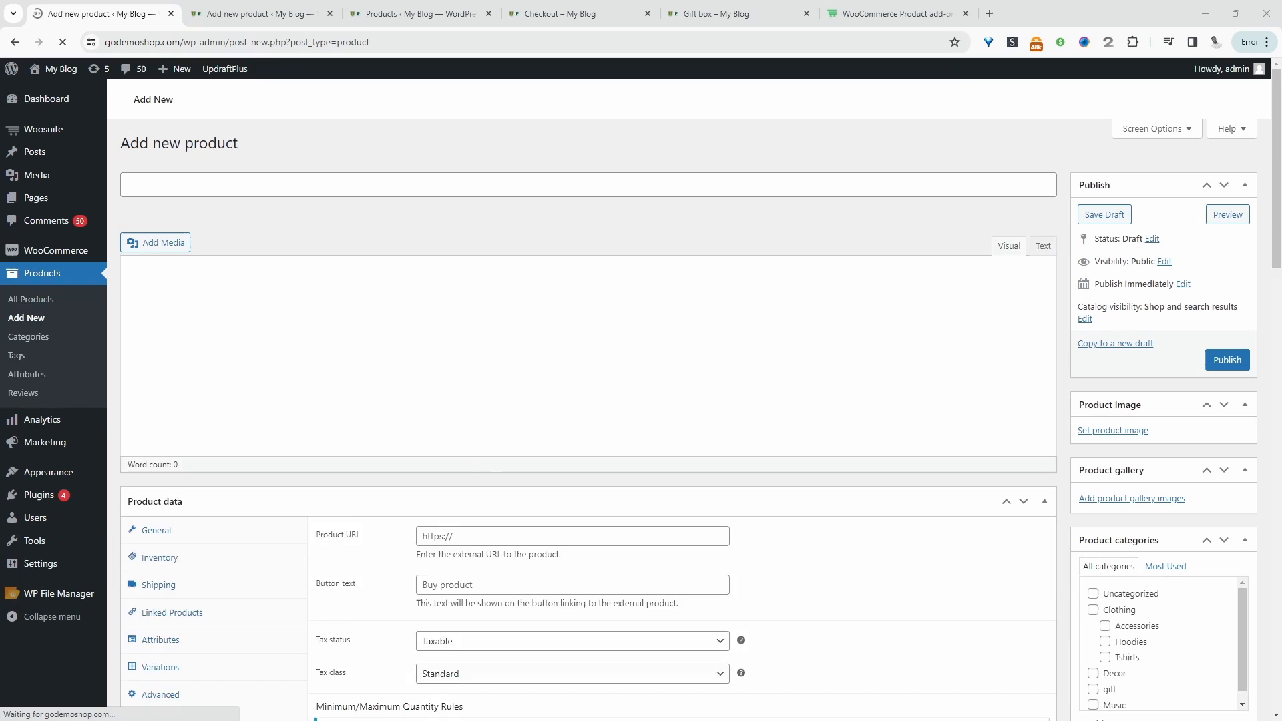
text(VIP Farm Tour)
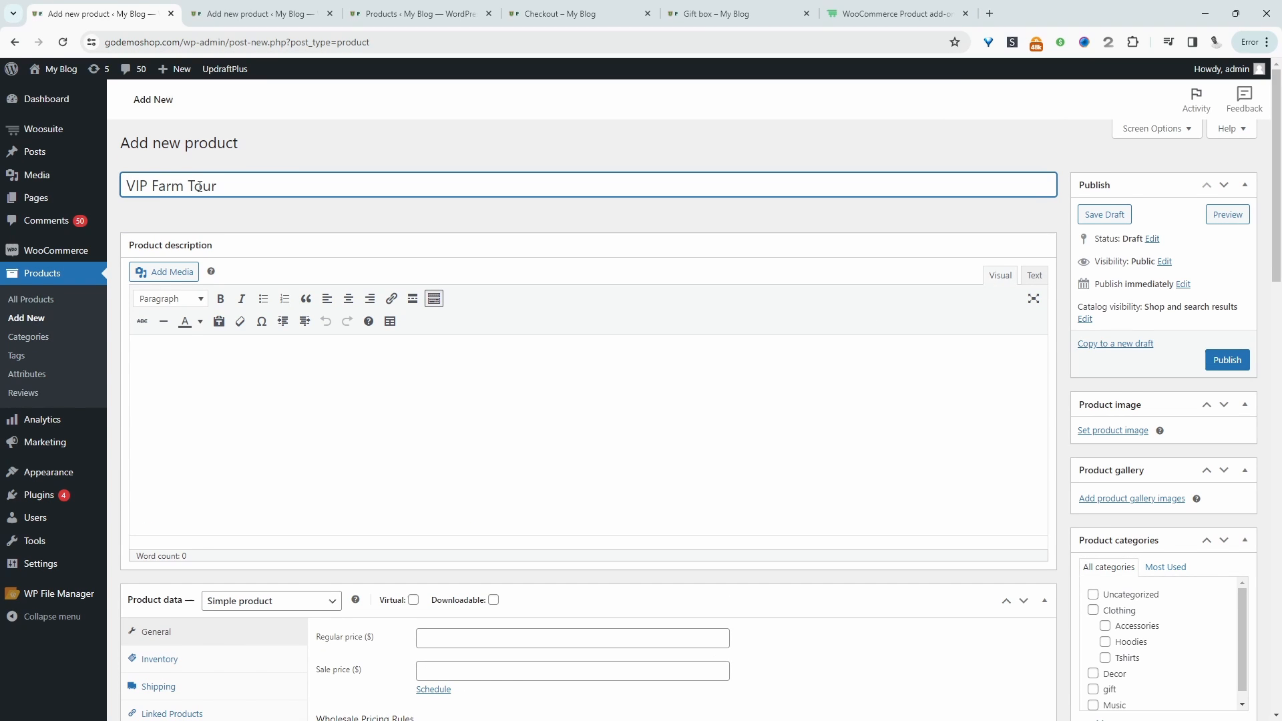
scroll(down, 3)
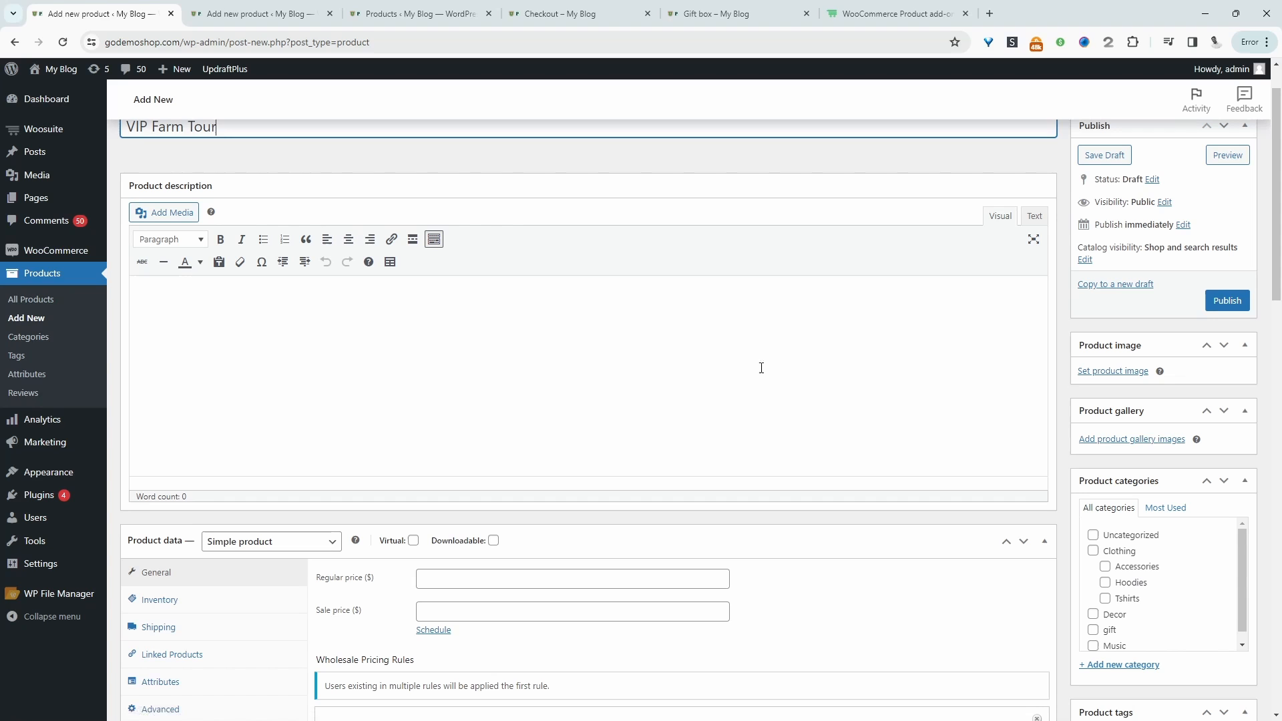
click(1111, 370)
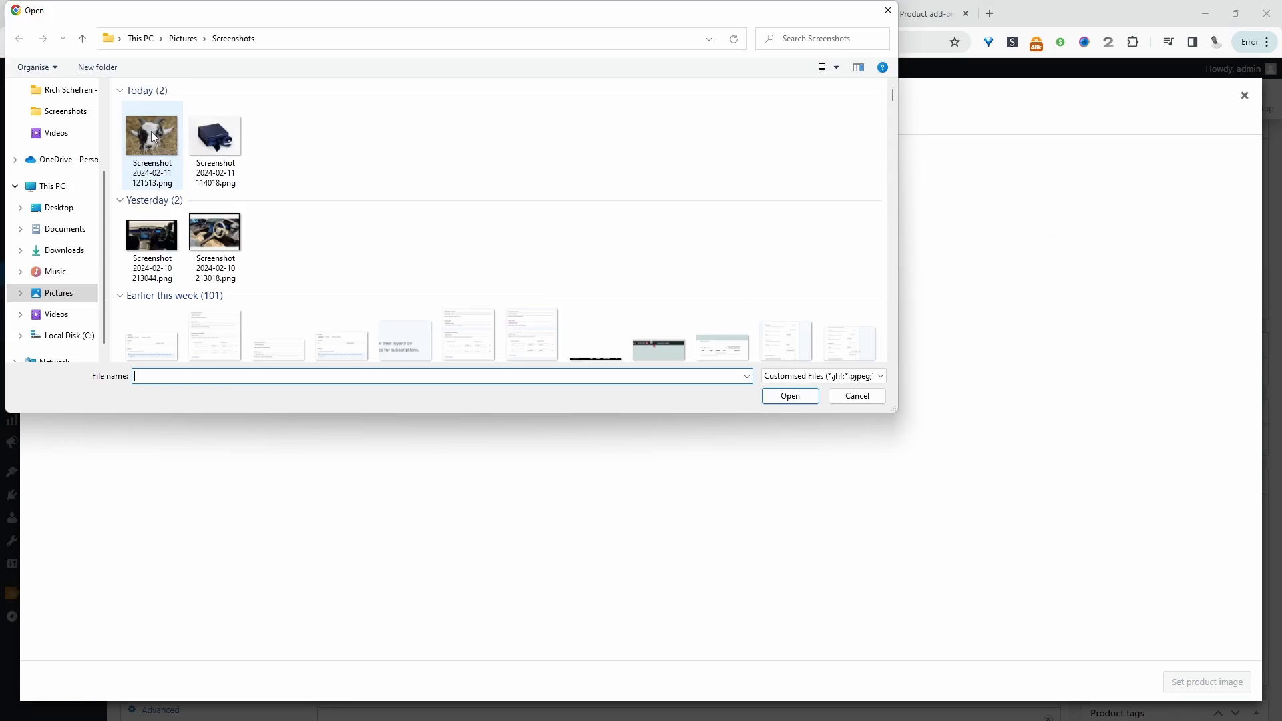
click(788, 396)
text(0)
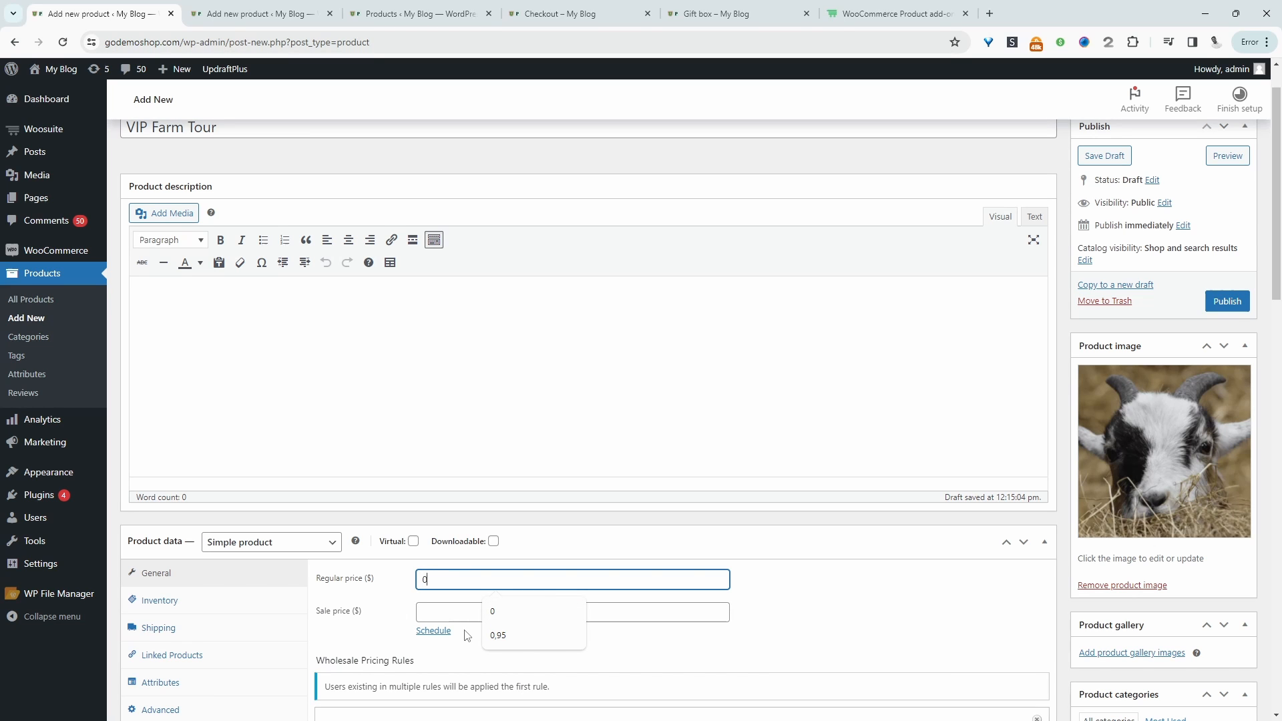
Step: Enable stock tracking with quantity 50 and save the VIP Farm Tour draft
click(158, 600)
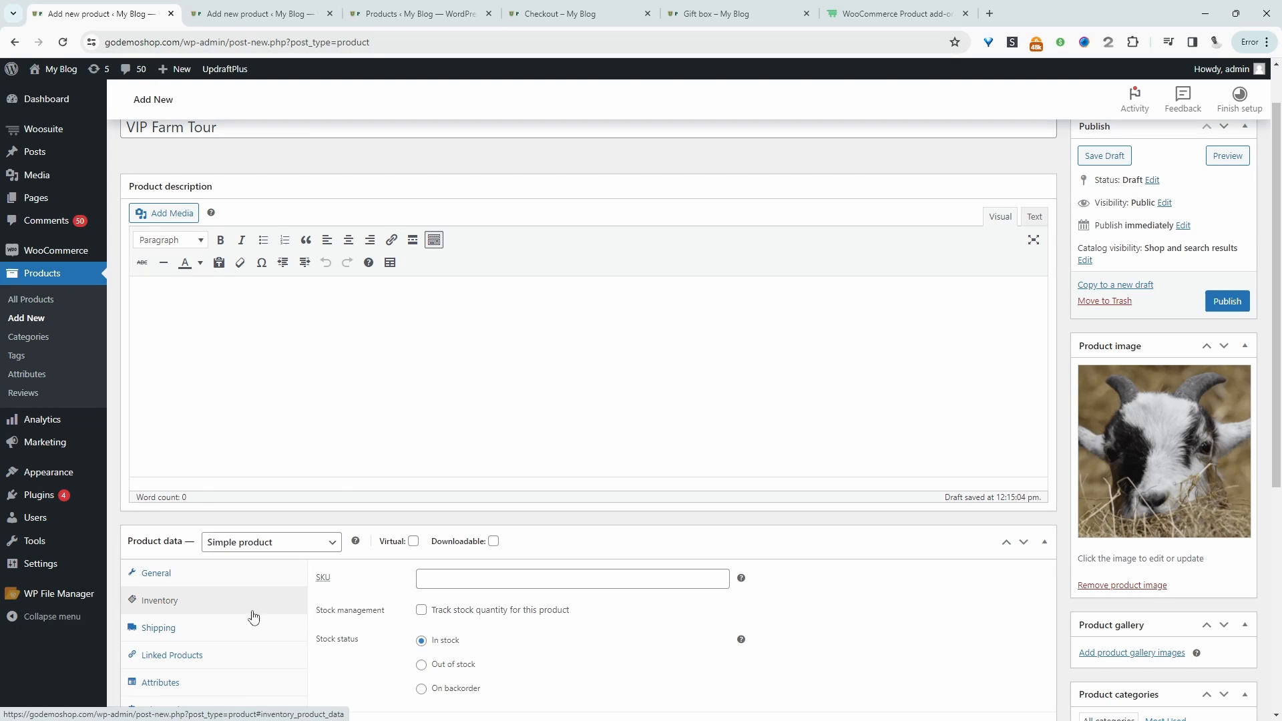
scroll(down, 3)
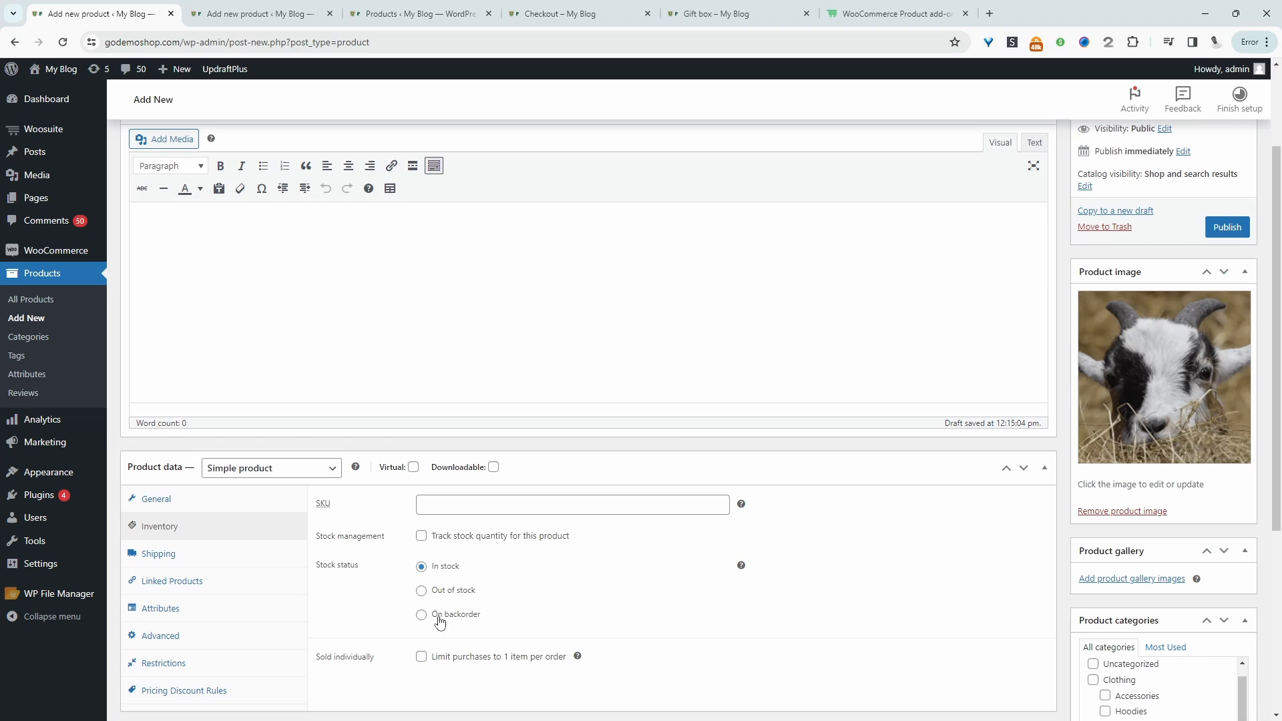
click(421, 535)
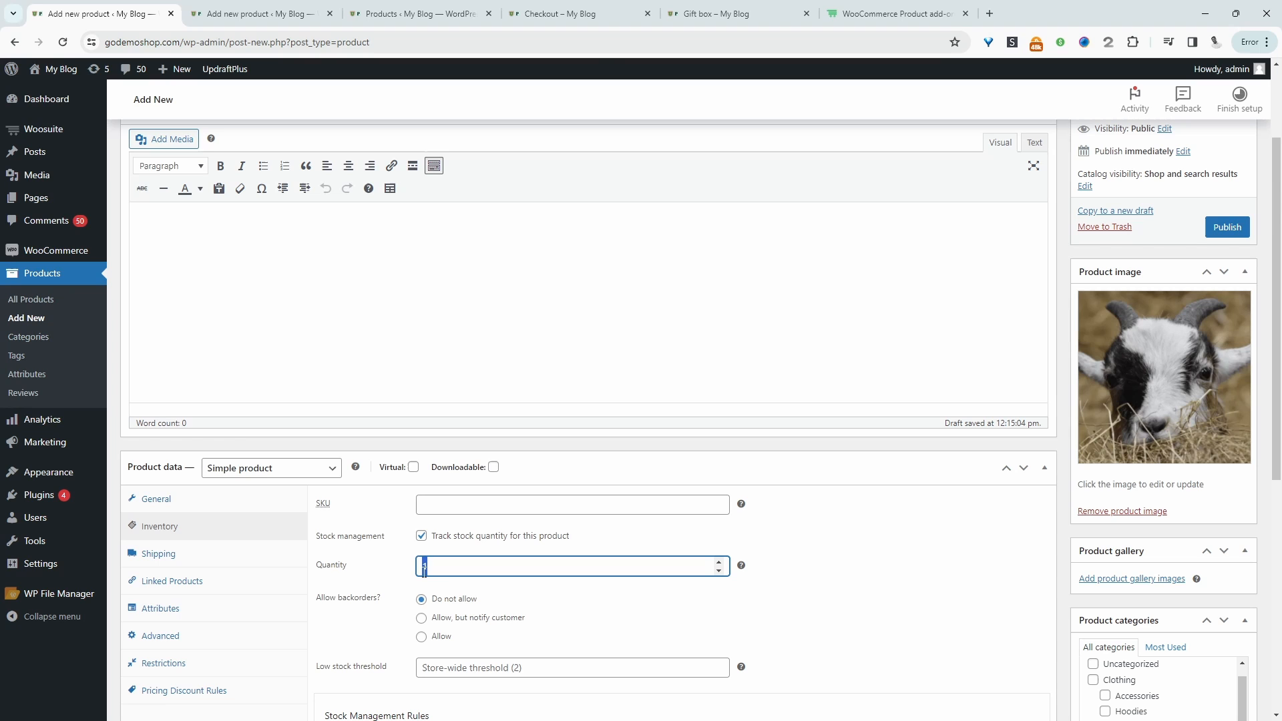
text(0)
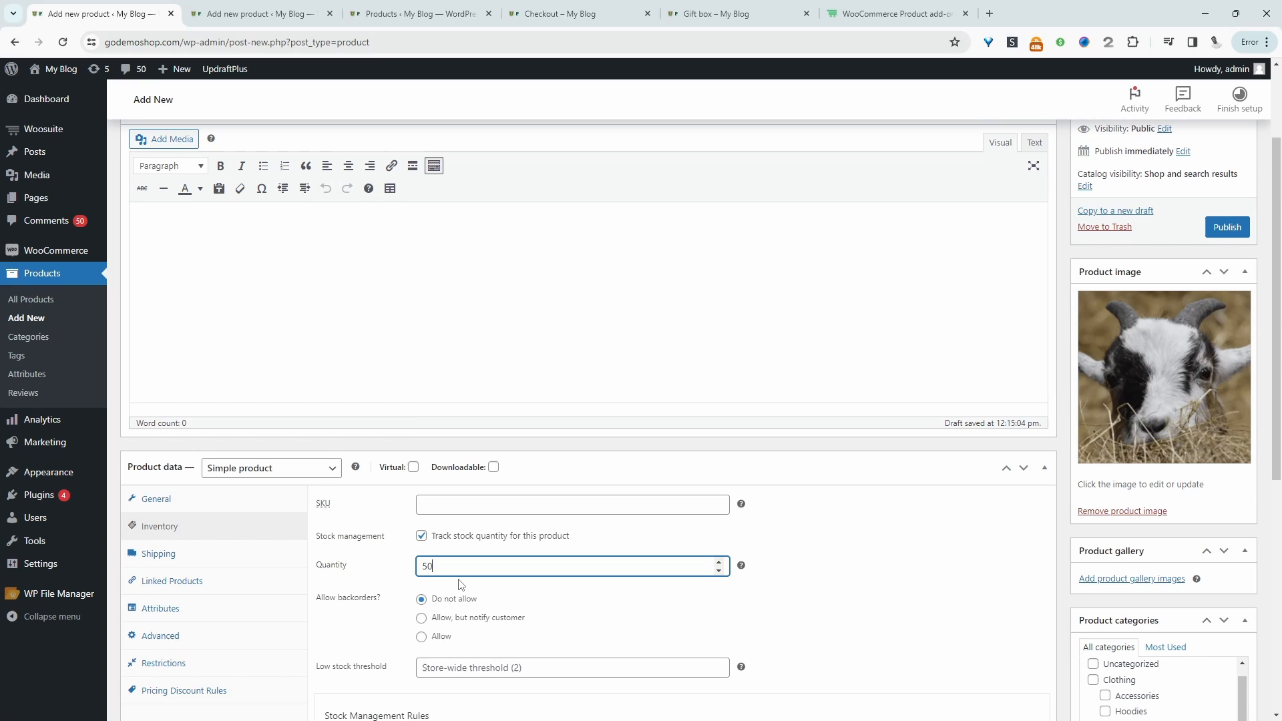
scroll(down, 3)
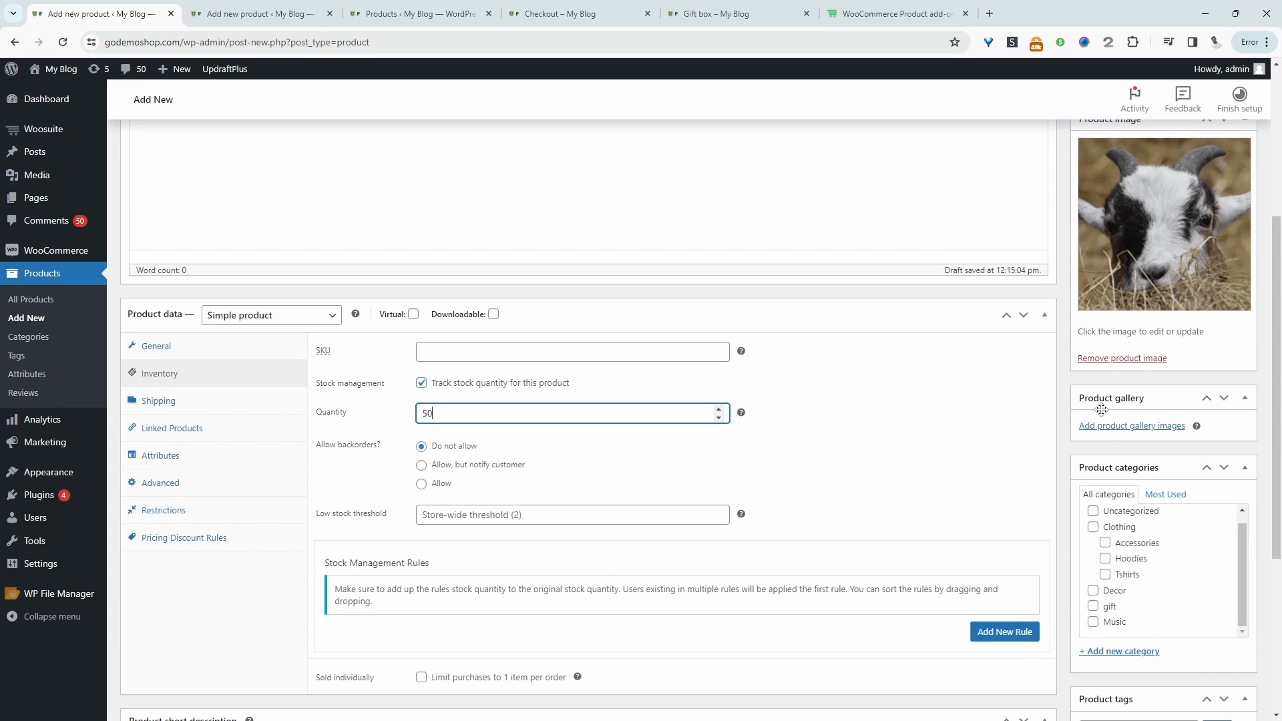
scroll(down, 3)
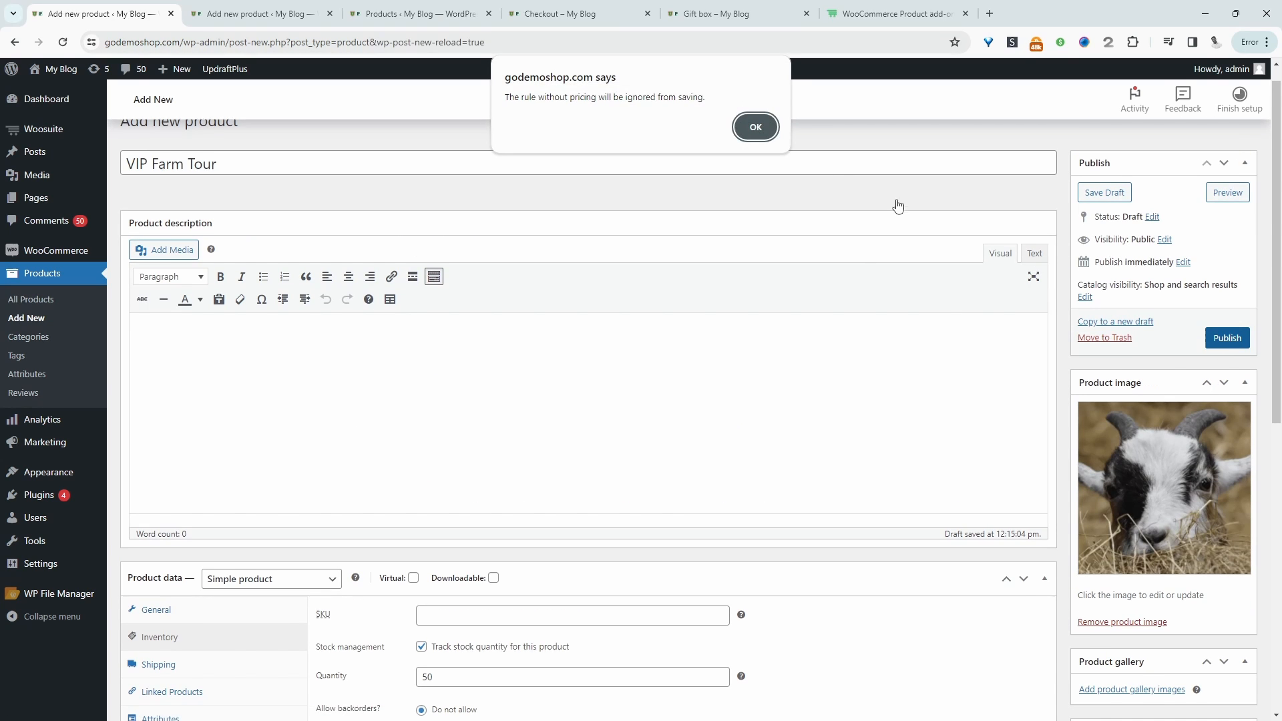
click(754, 127)
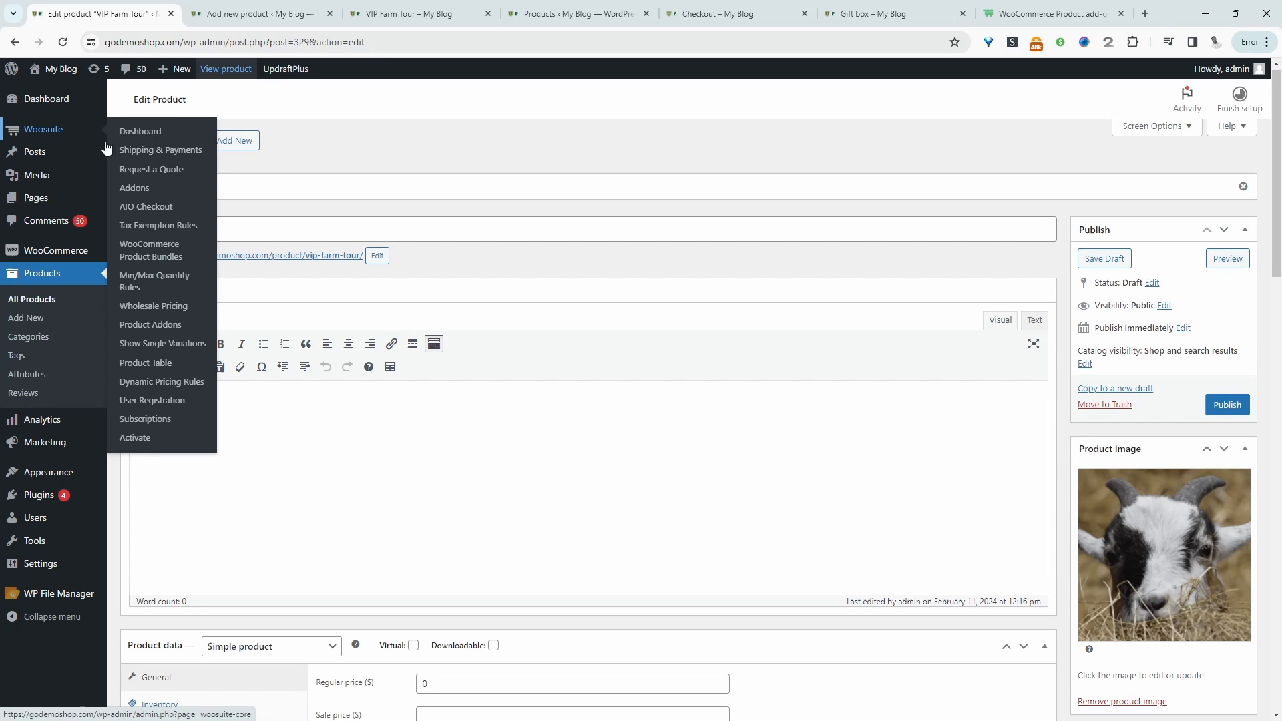
Step: Create a new Product Addons option set named 'farm tour'
click(150, 324)
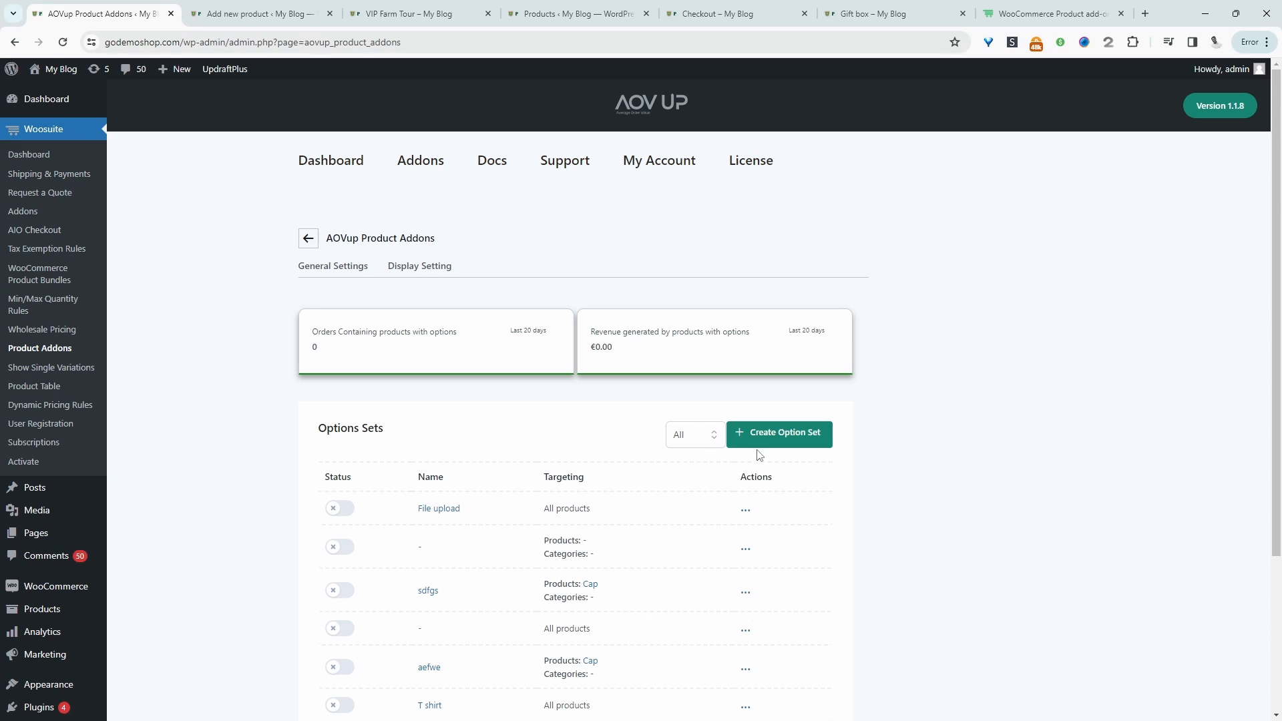
click(777, 433)
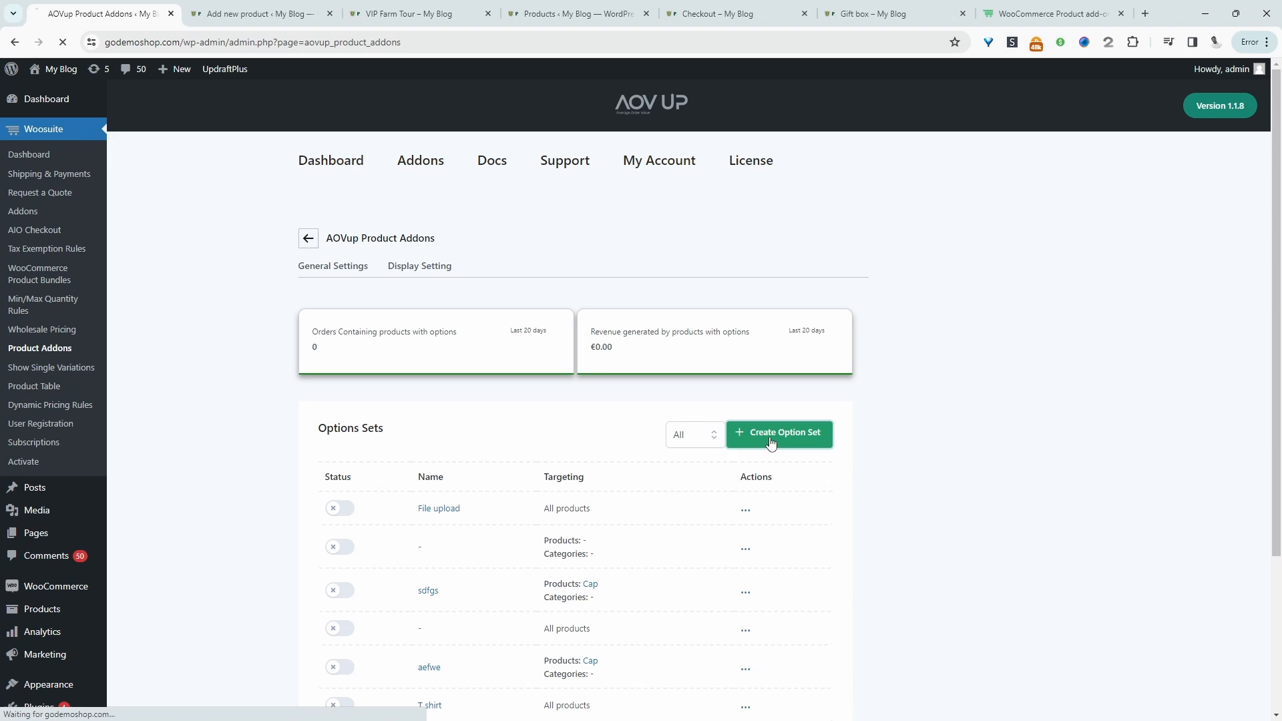
click(777, 433)
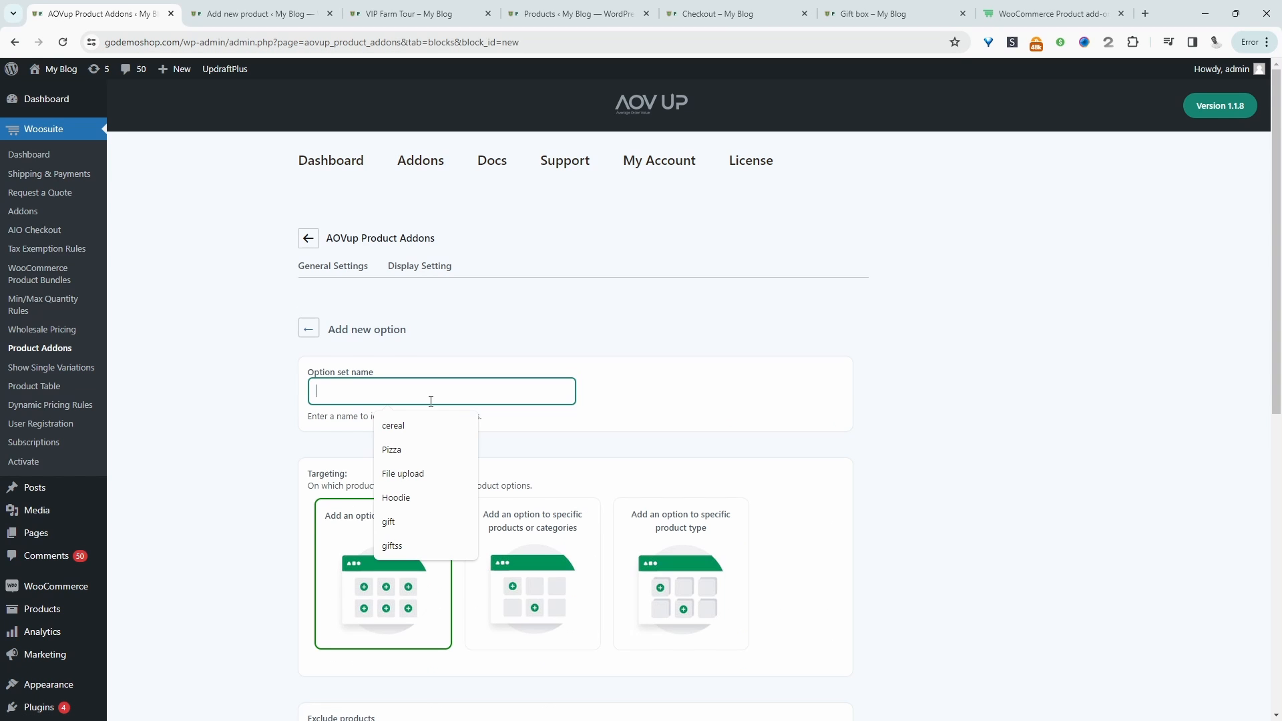
text(farm tour)
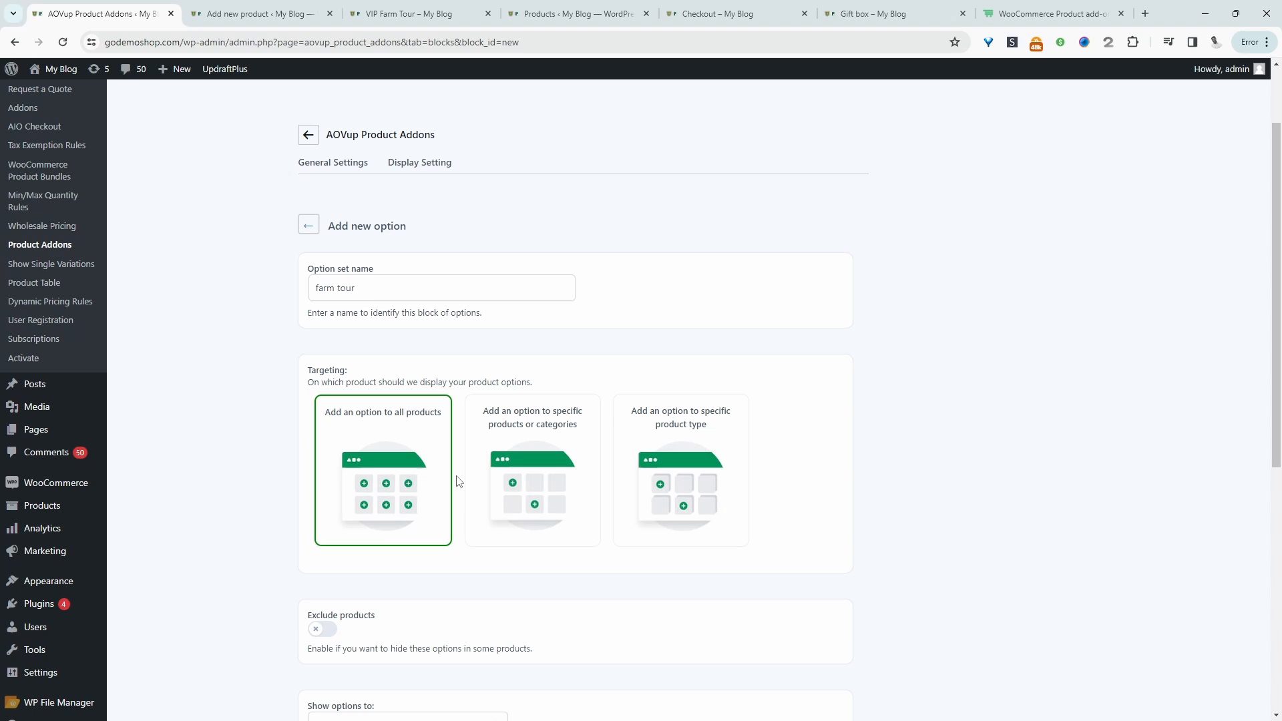
mouse_move(416, 481)
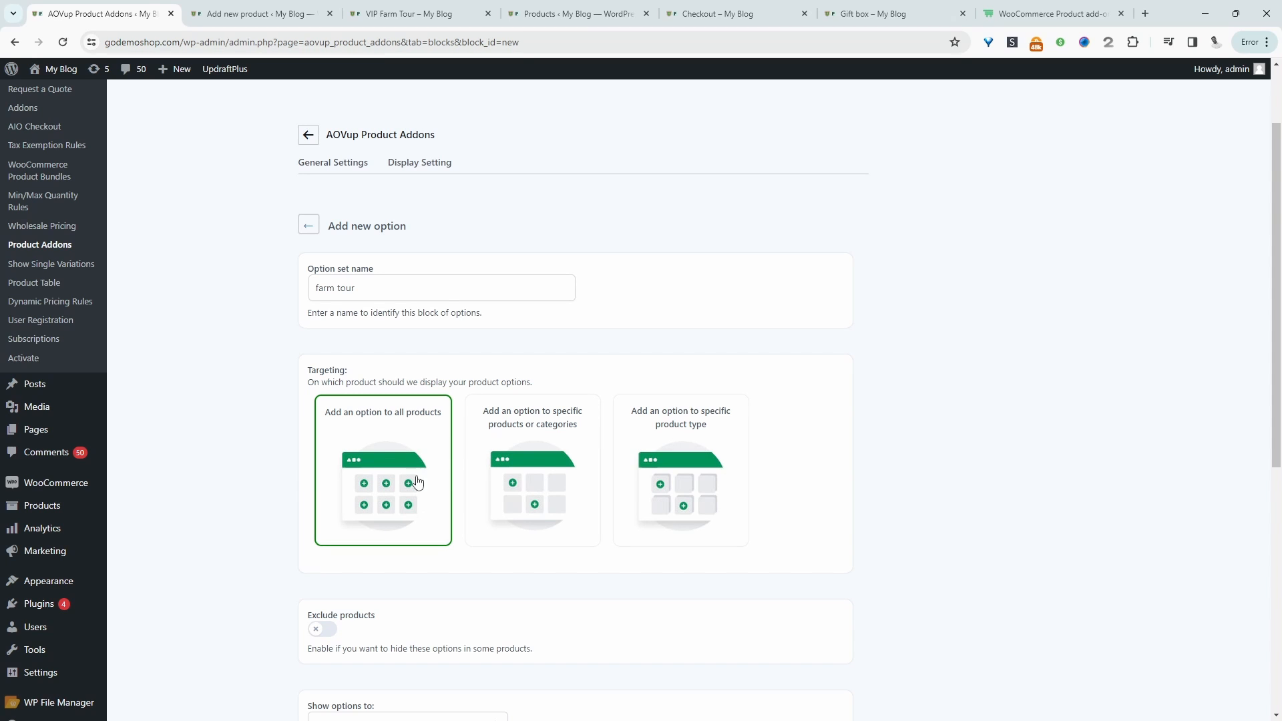
Step: Target the option set at specific products, selecting VIP Farm Tour (#329)
click(532, 470)
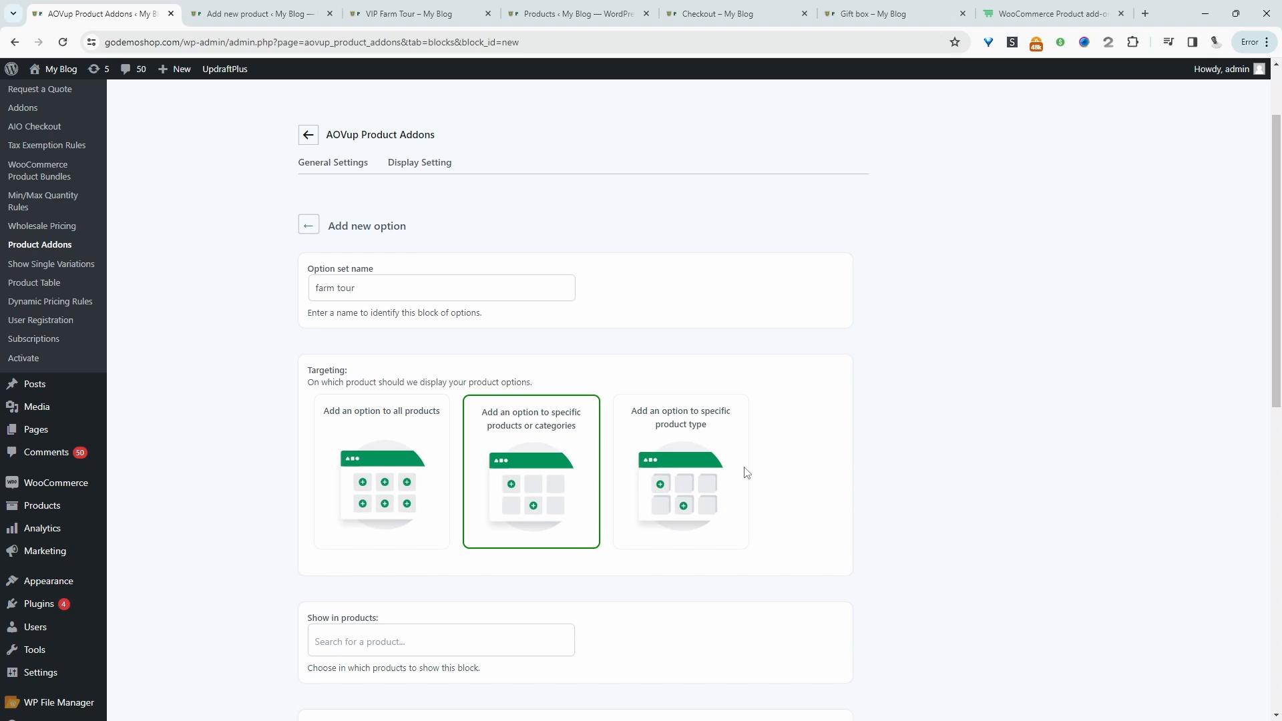
scroll(down, 3)
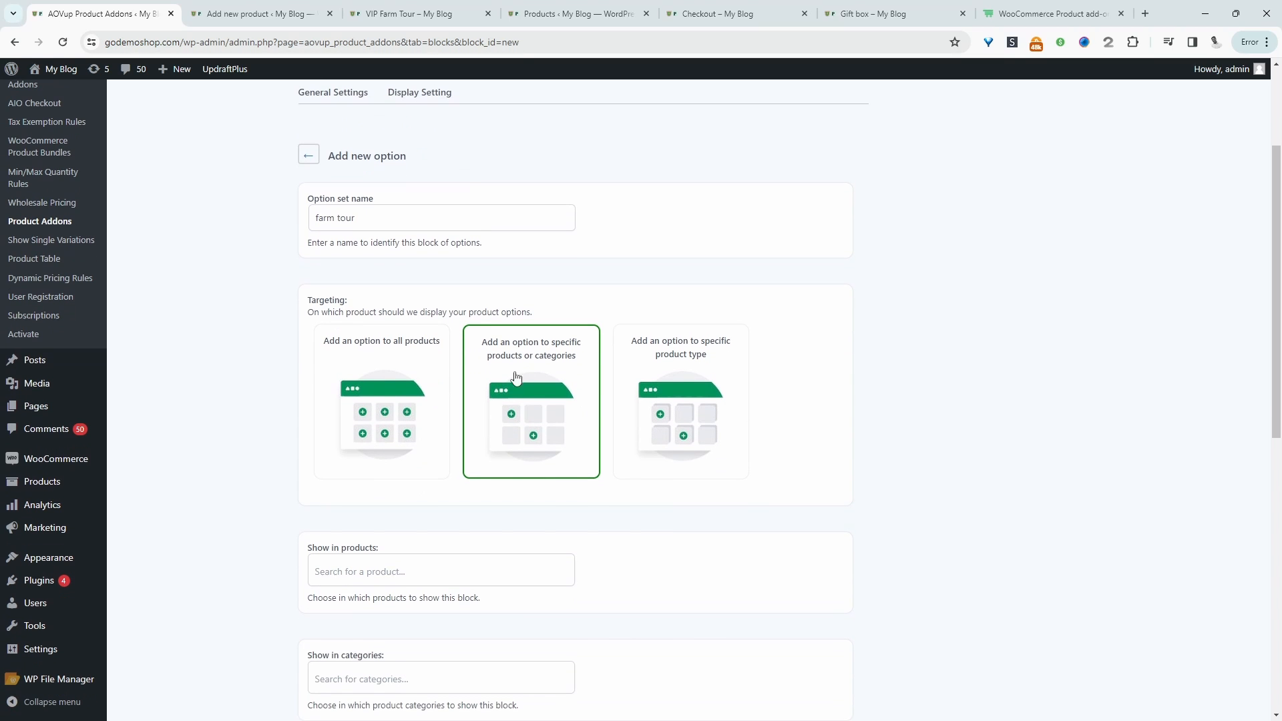
scroll(down, 3)
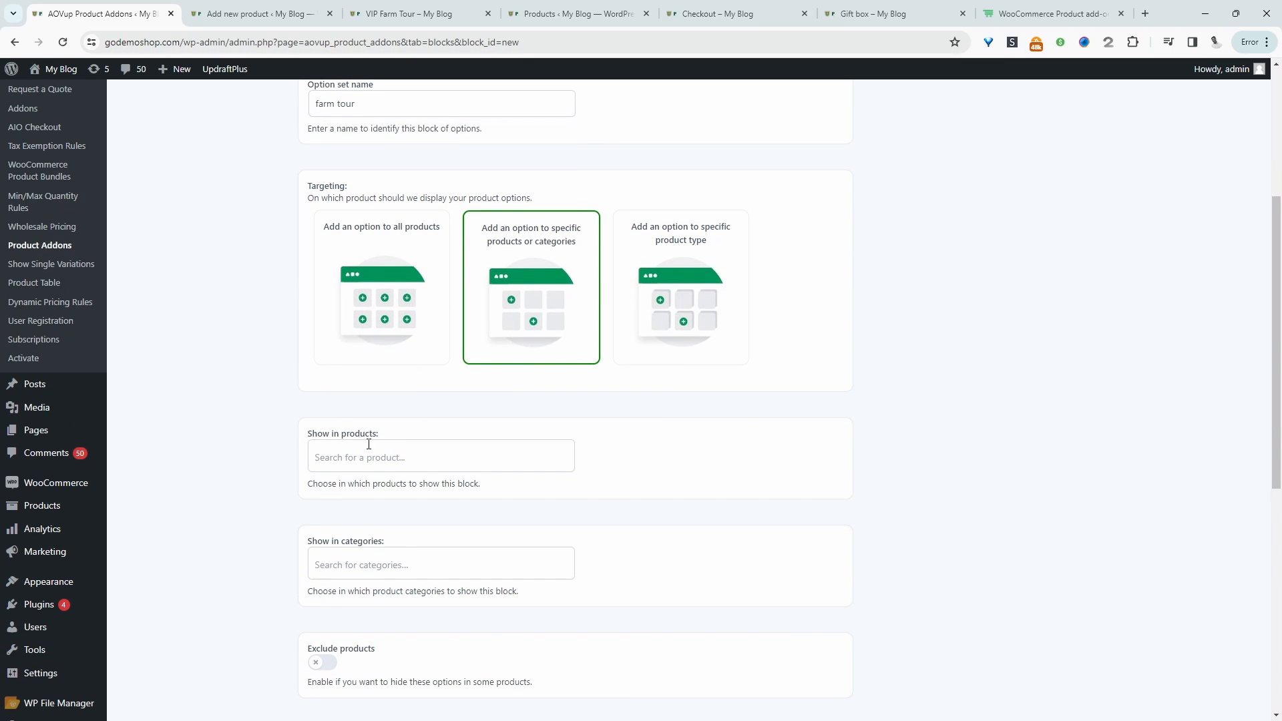
click(440, 456)
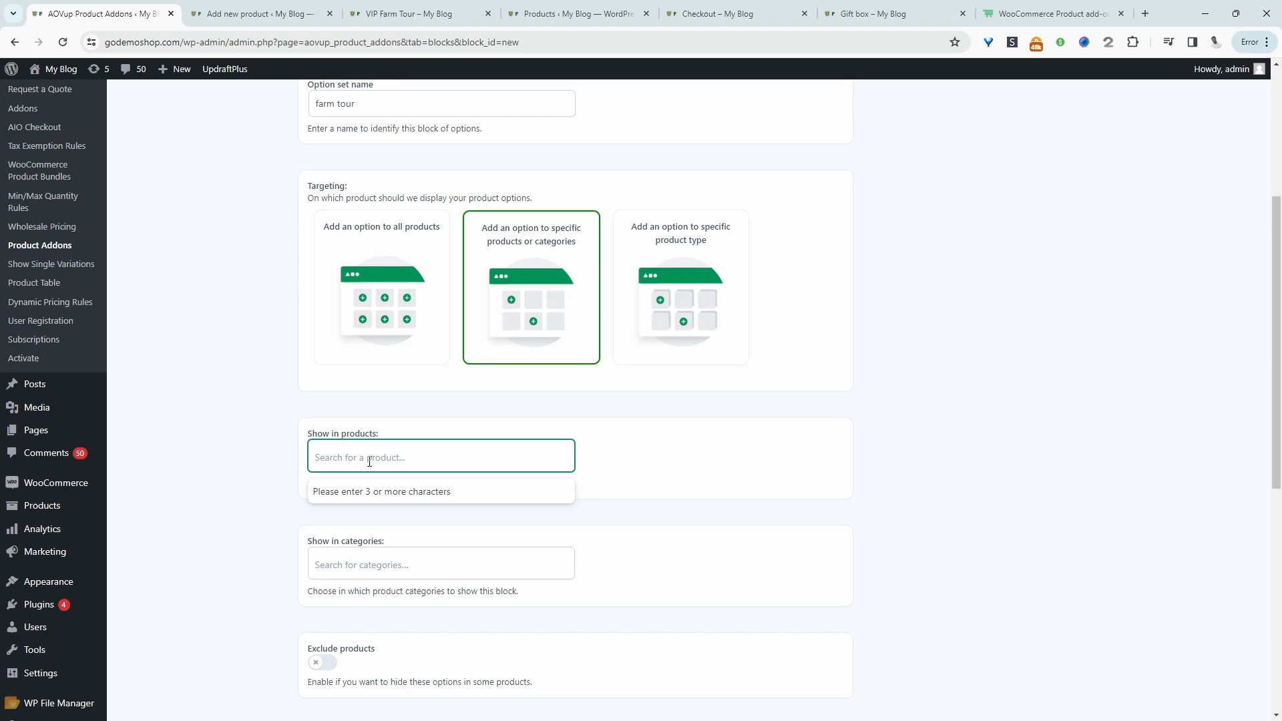
click(440, 456)
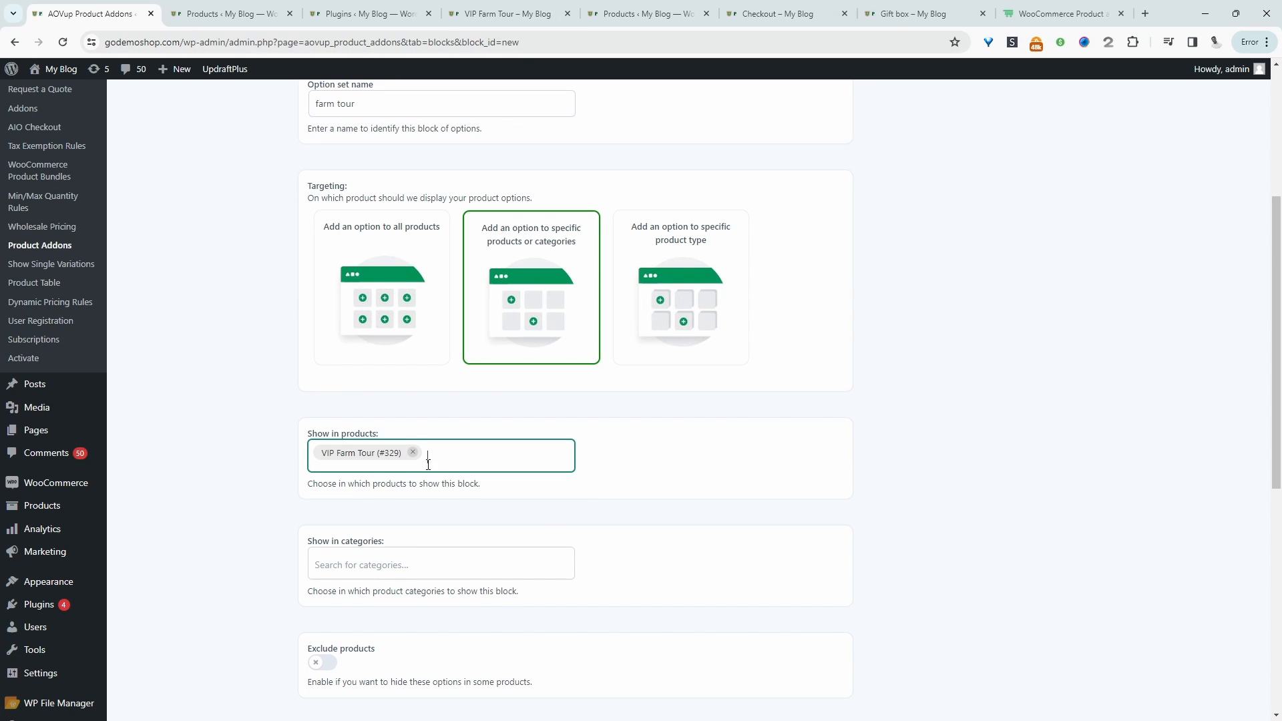
scroll(down, 3)
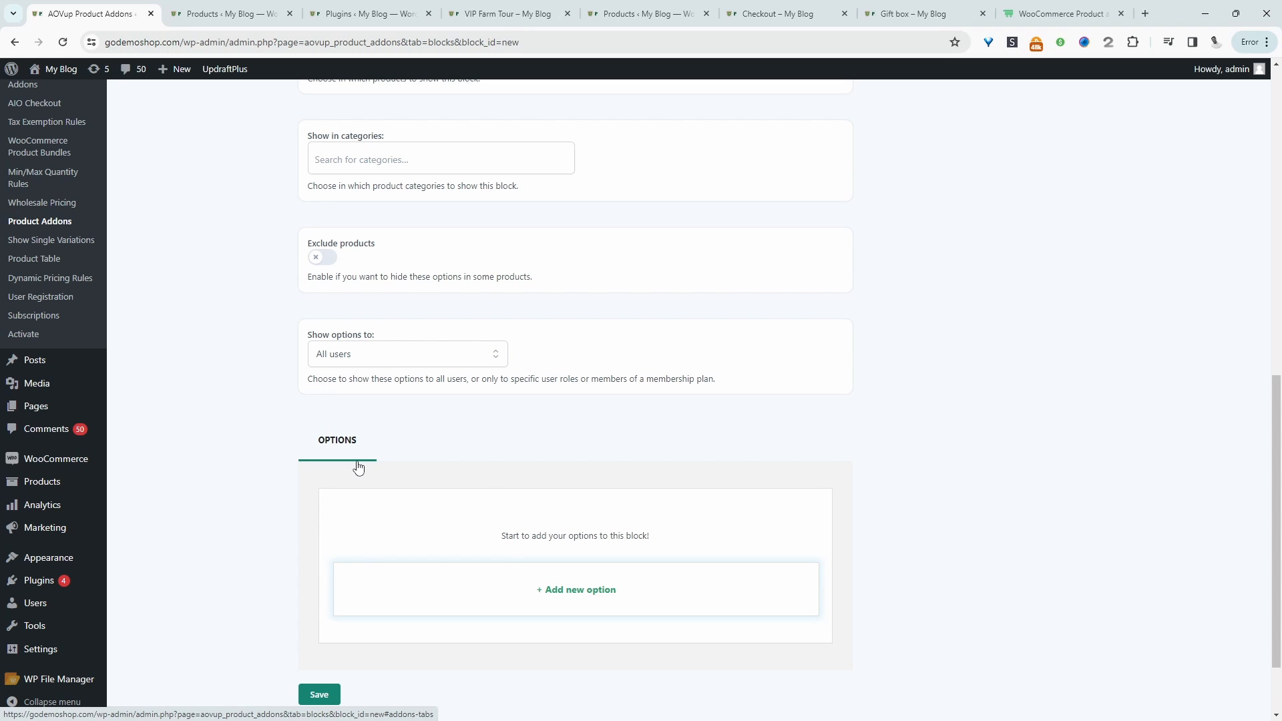
mouse_move(505, 567)
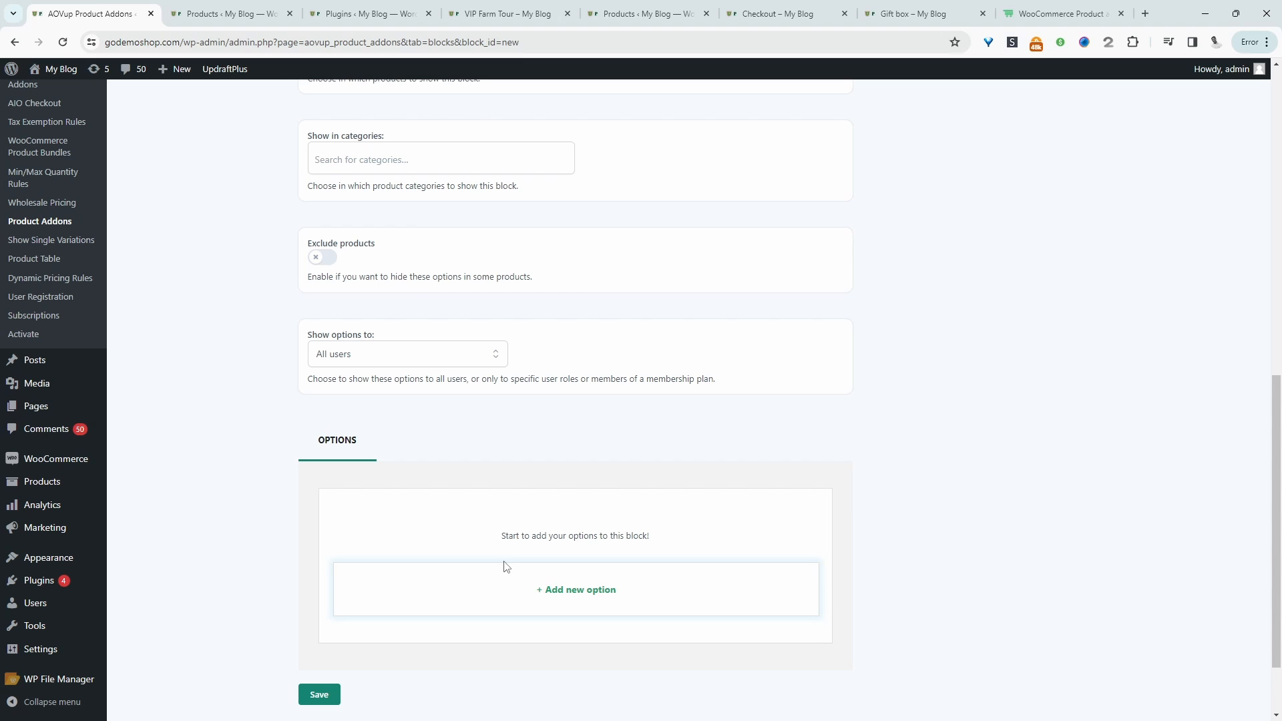
Step: Add a new Date option titled 'Reserve your space' to the farm tour set
click(575, 590)
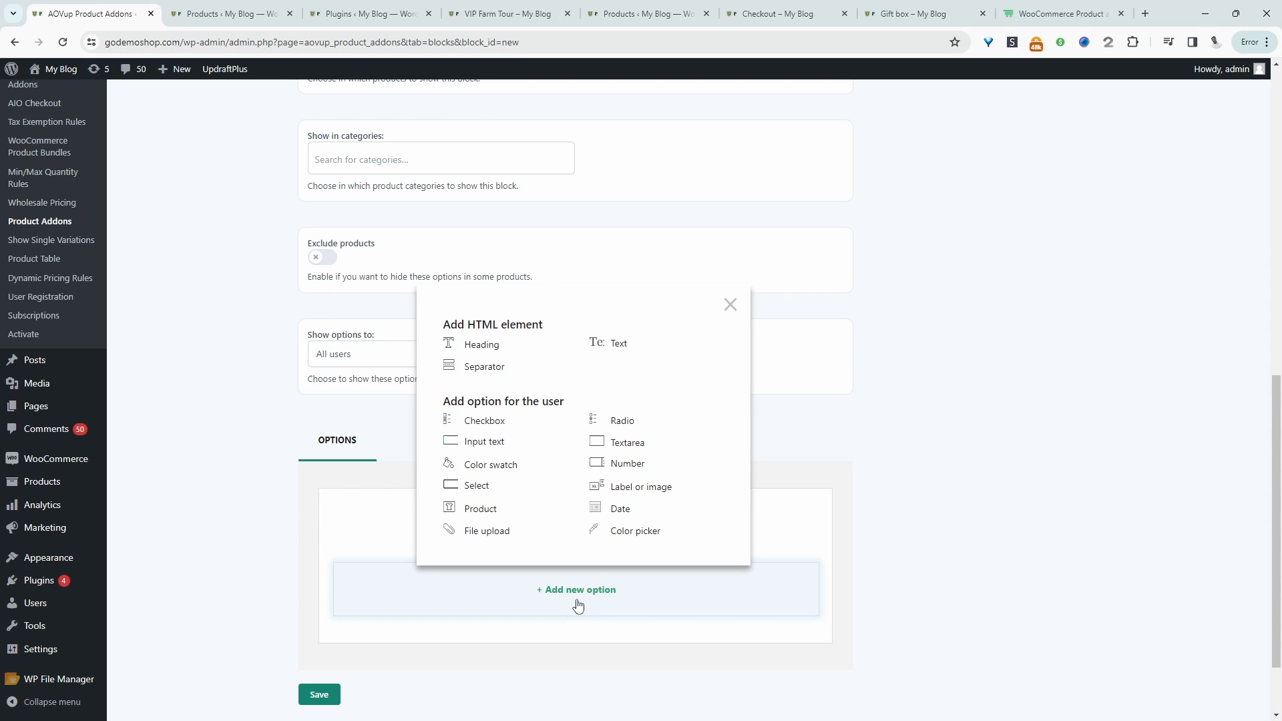
mouse_move(620, 511)
text(Reserve)
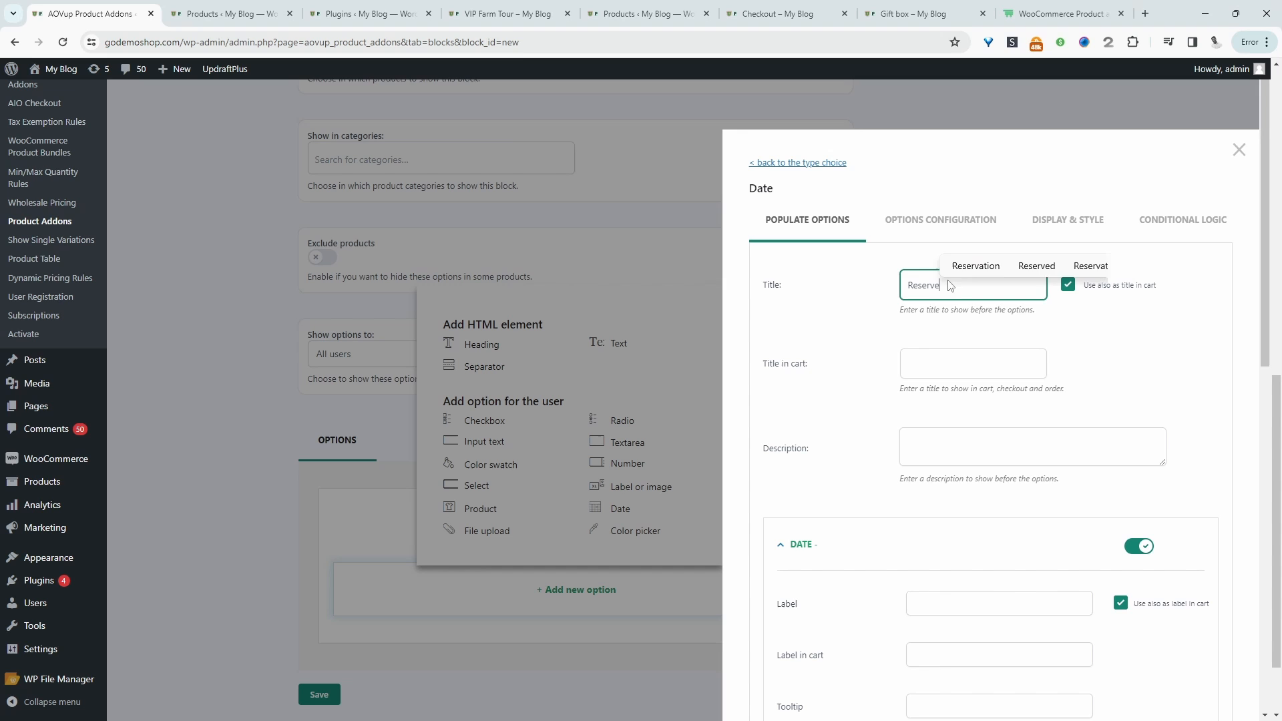
scroll(down, 3)
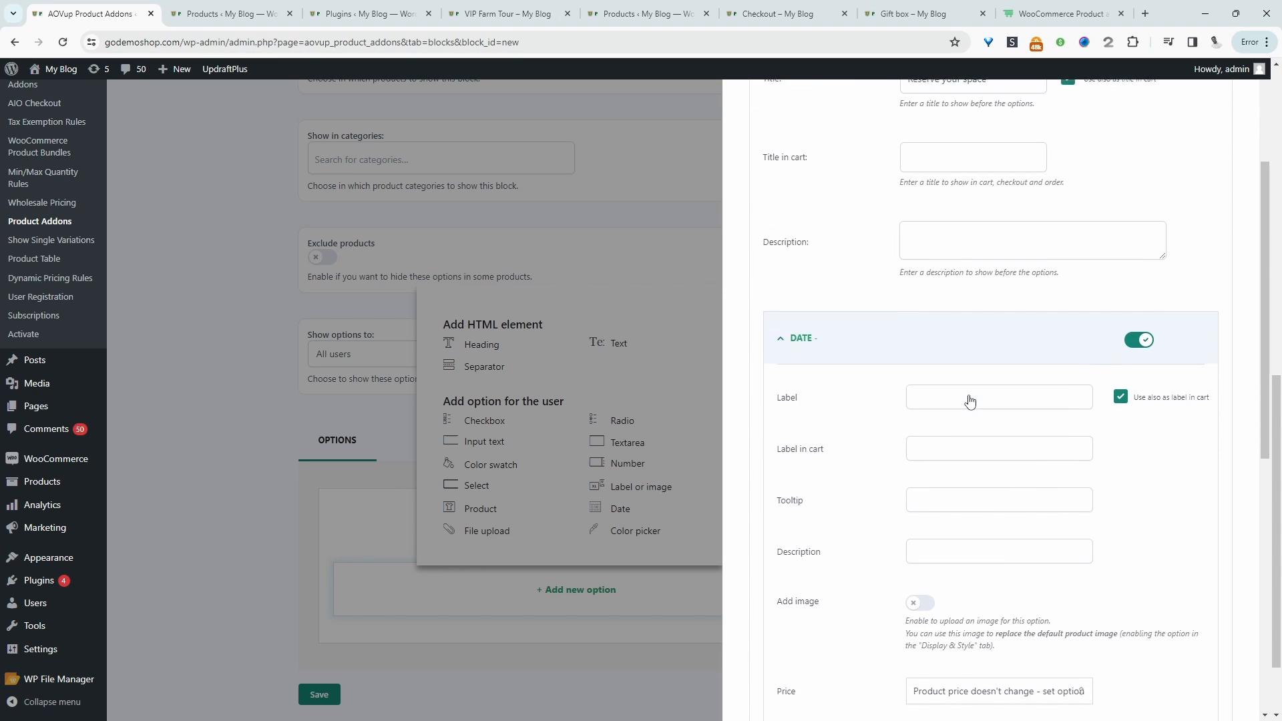
scroll(down, 3)
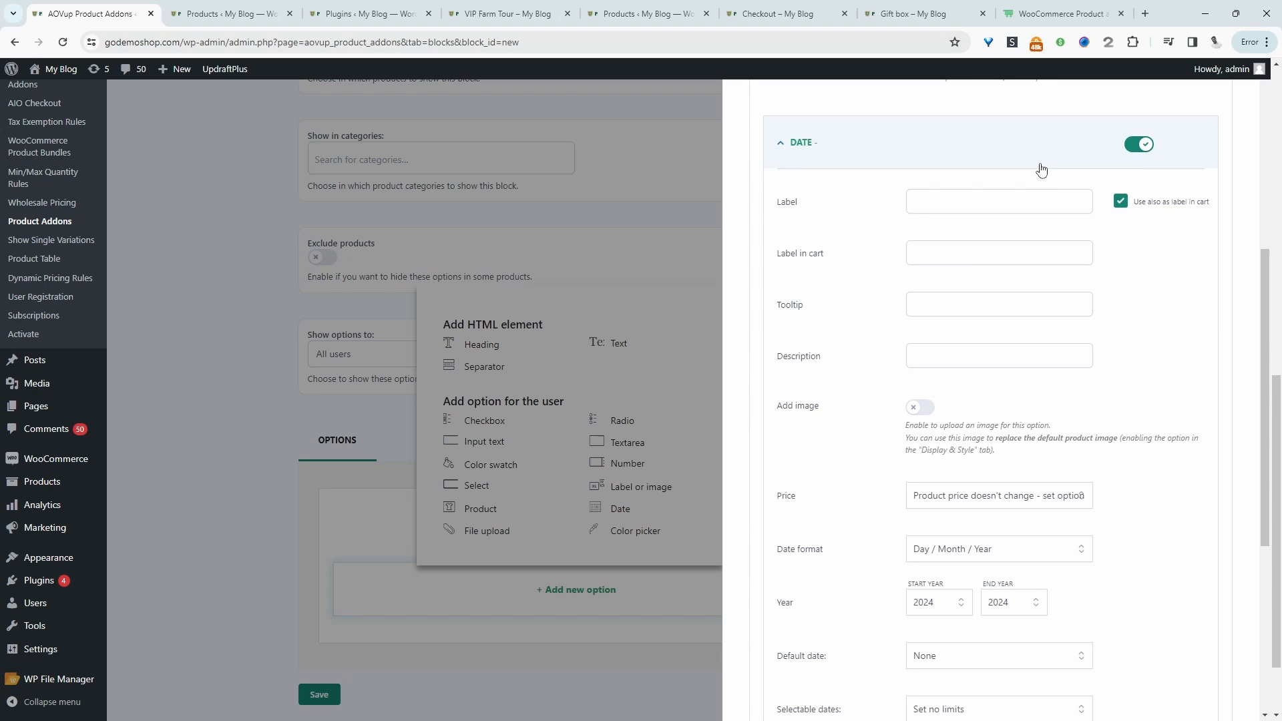
Step: Set Selectable dates to 'Disable dates previous to current day' and turn on specific-day rules
scroll(down, 3)
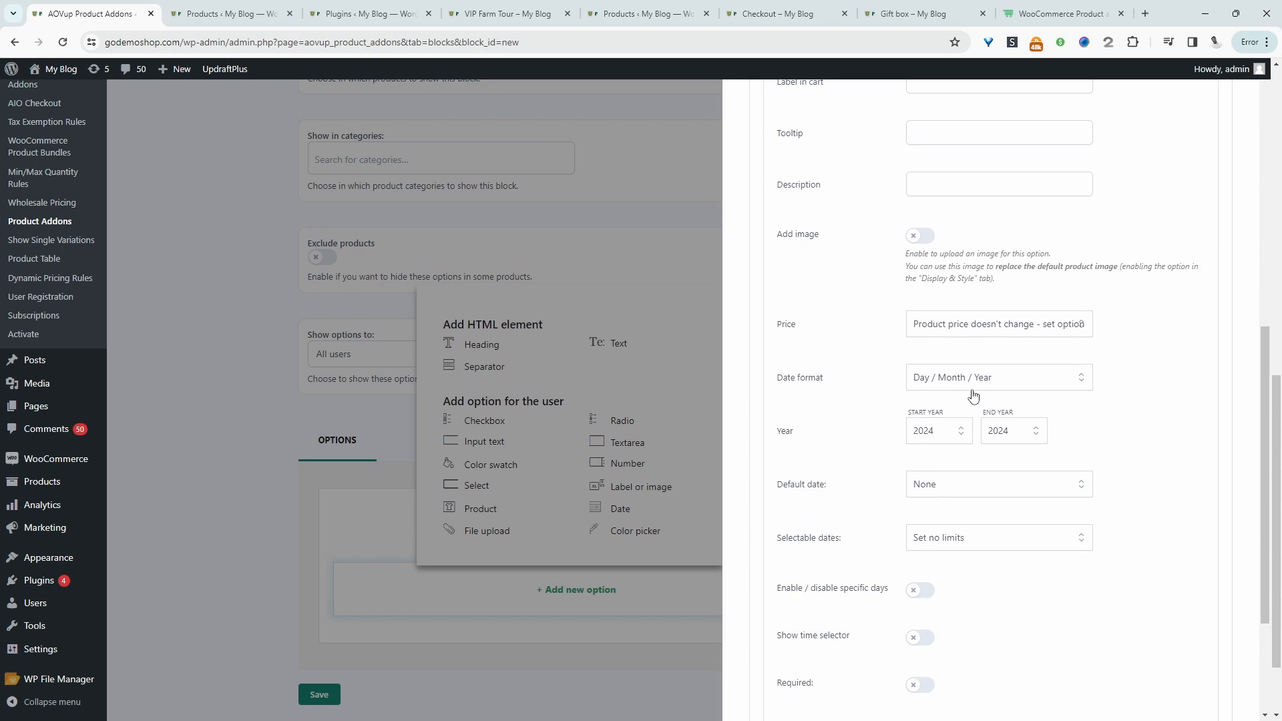
click(997, 377)
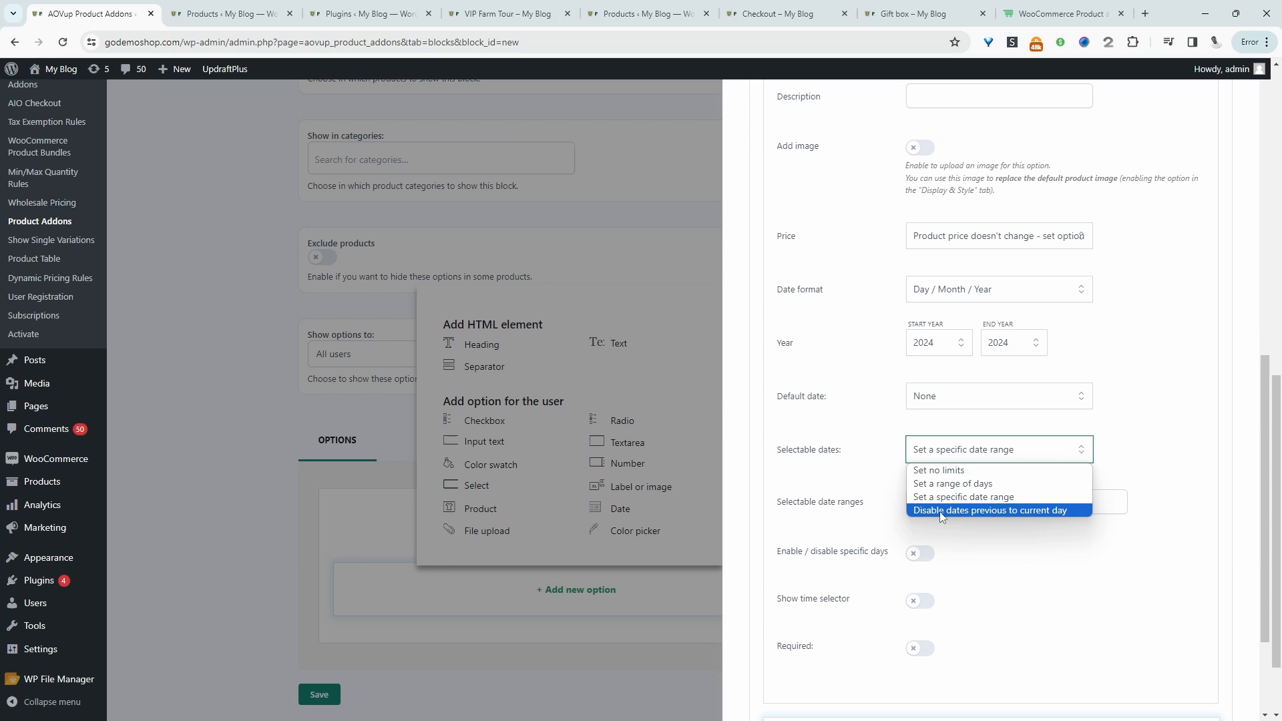
click(989, 511)
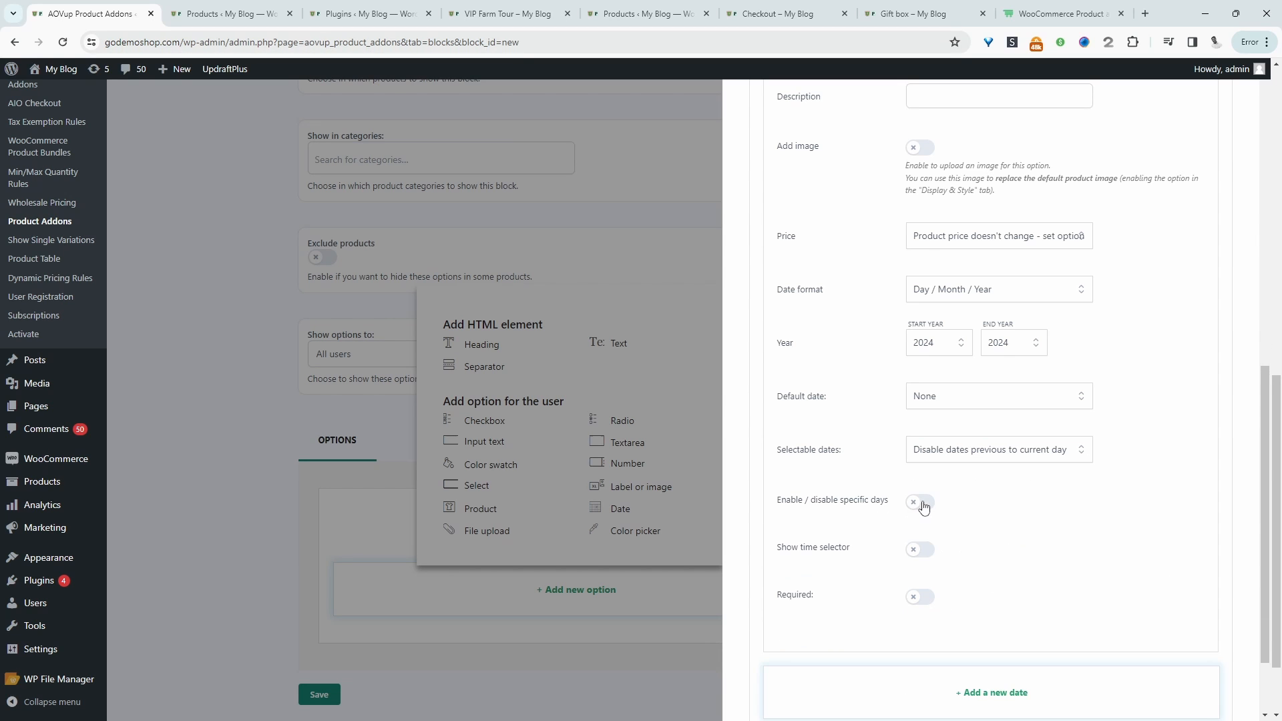
click(924, 502)
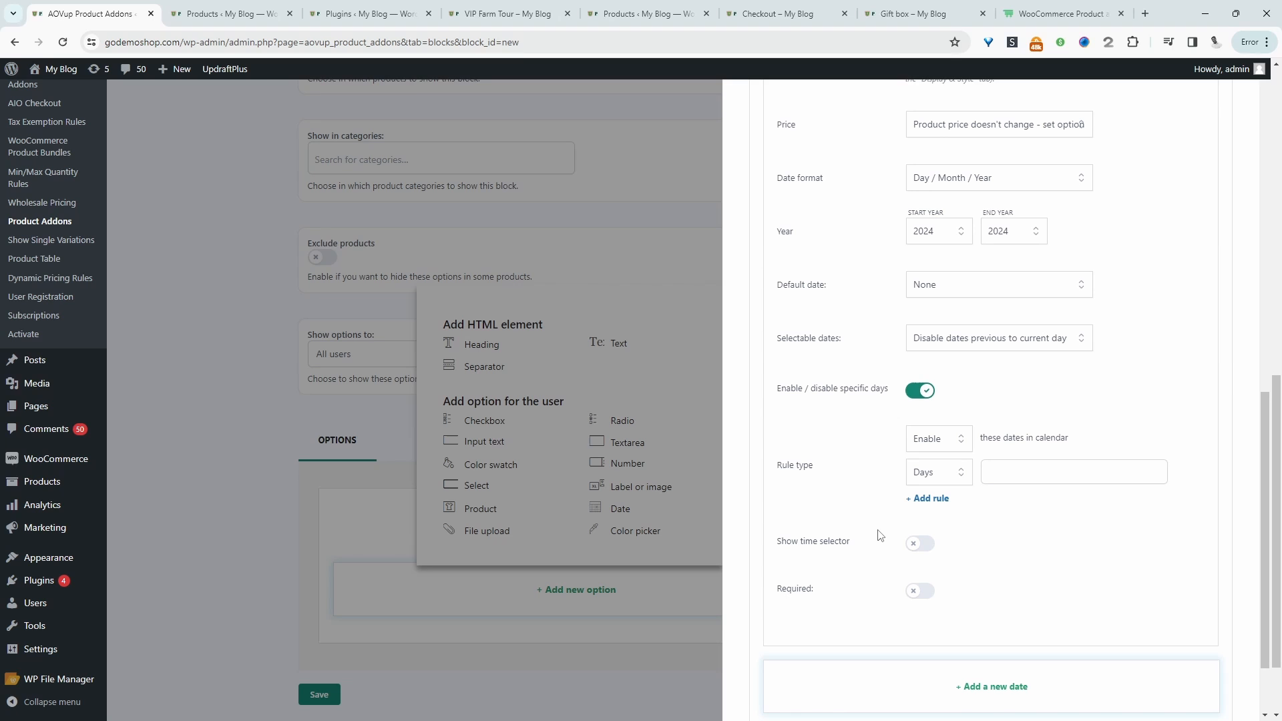
mouse_move(922, 513)
text(2)
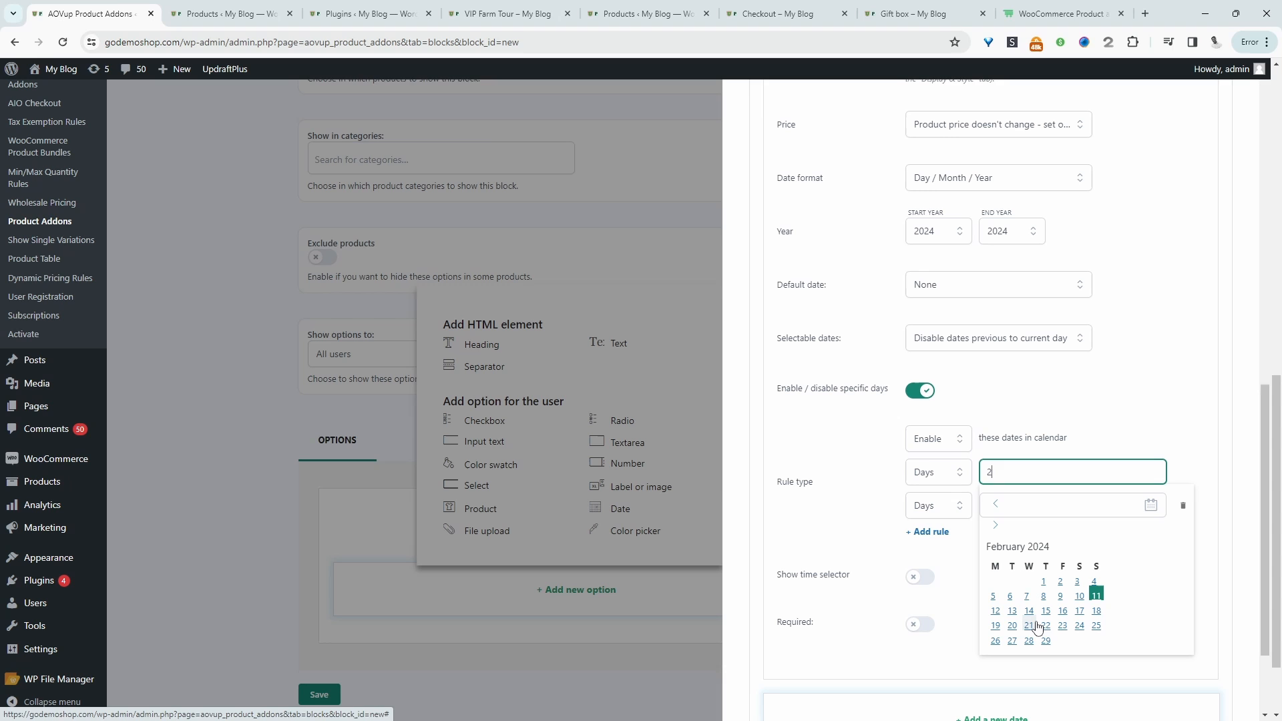
mouse_move(1071, 590)
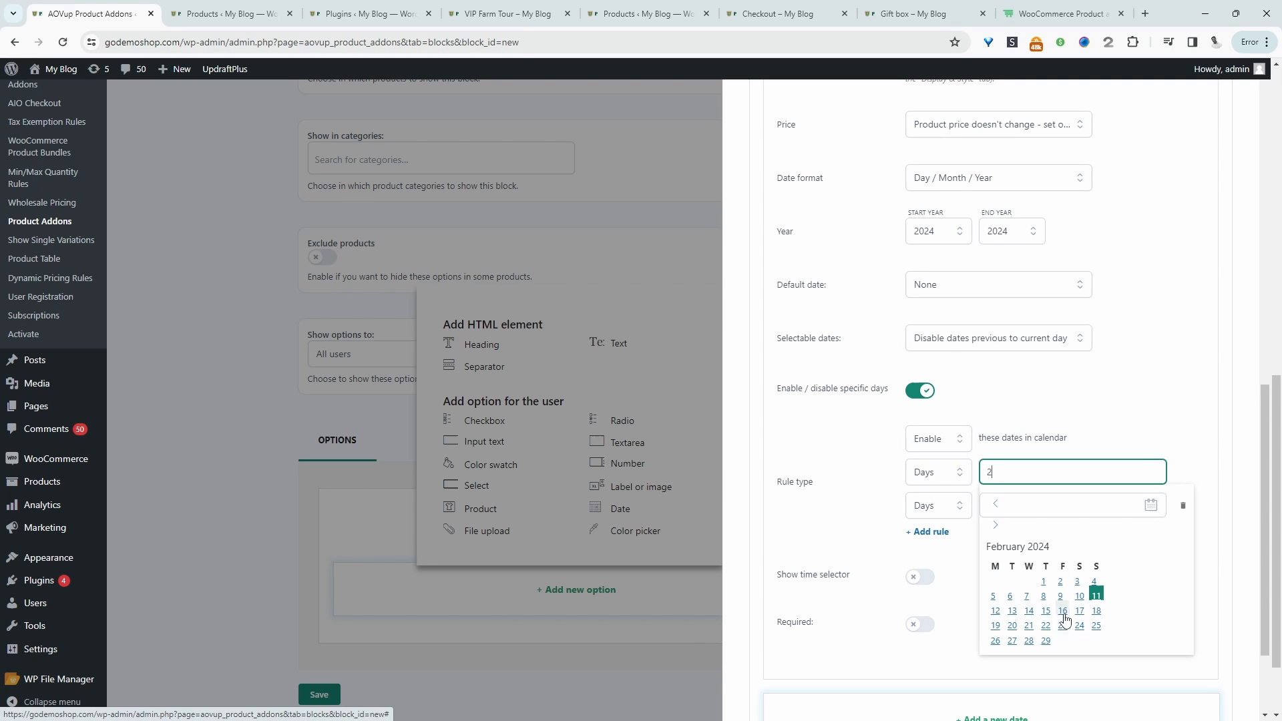
Step: Enable only 2024-02-16 and 2024-02-23, keep the time selector off, and save the option
click(1063, 611)
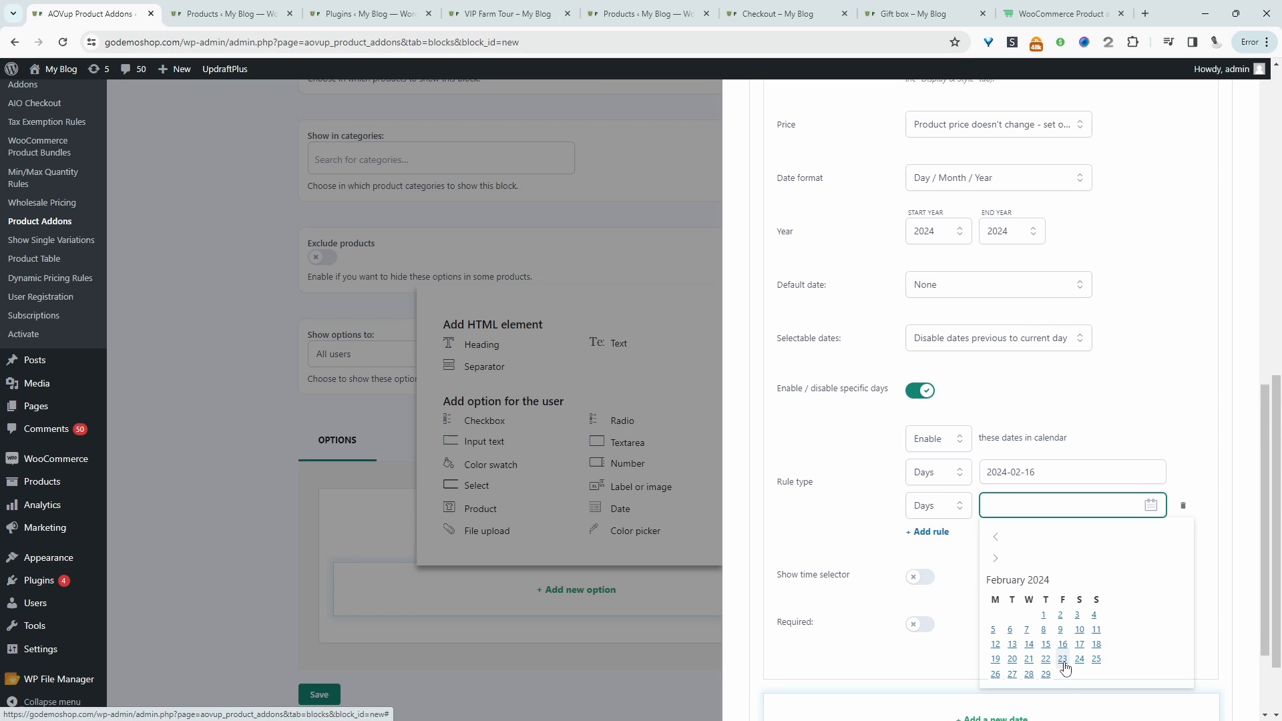
click(1062, 659)
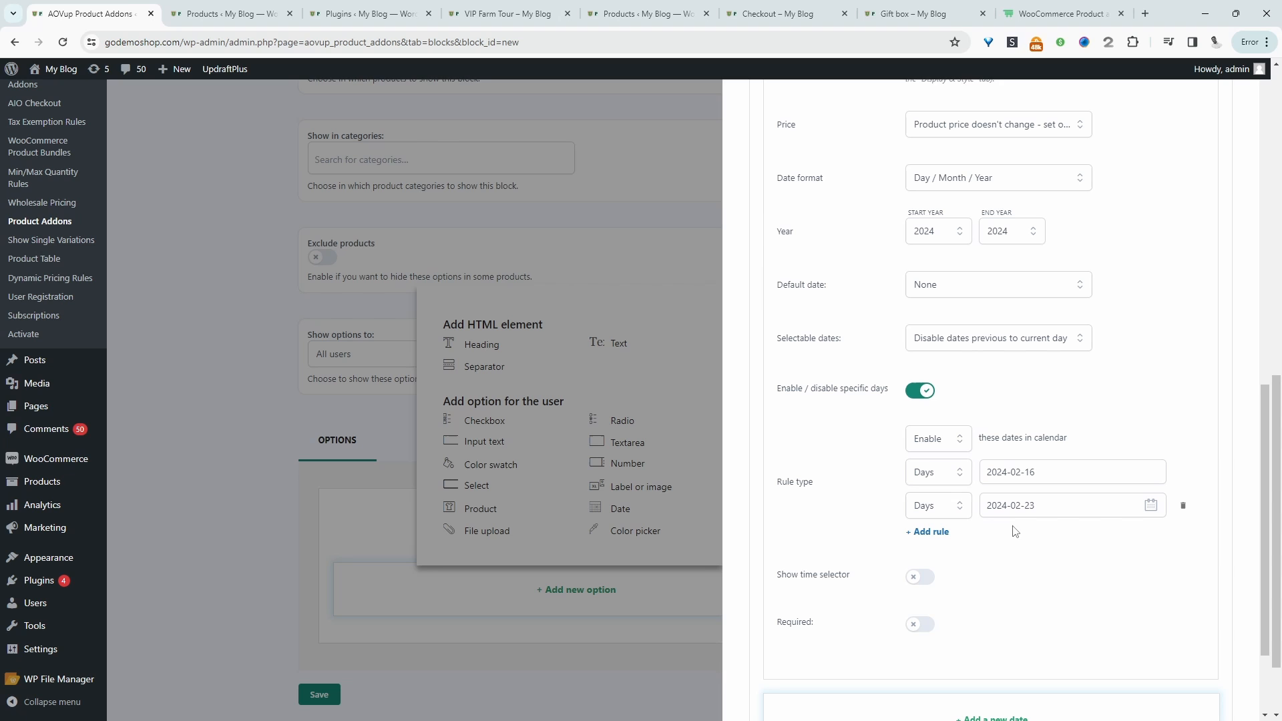
click(919, 576)
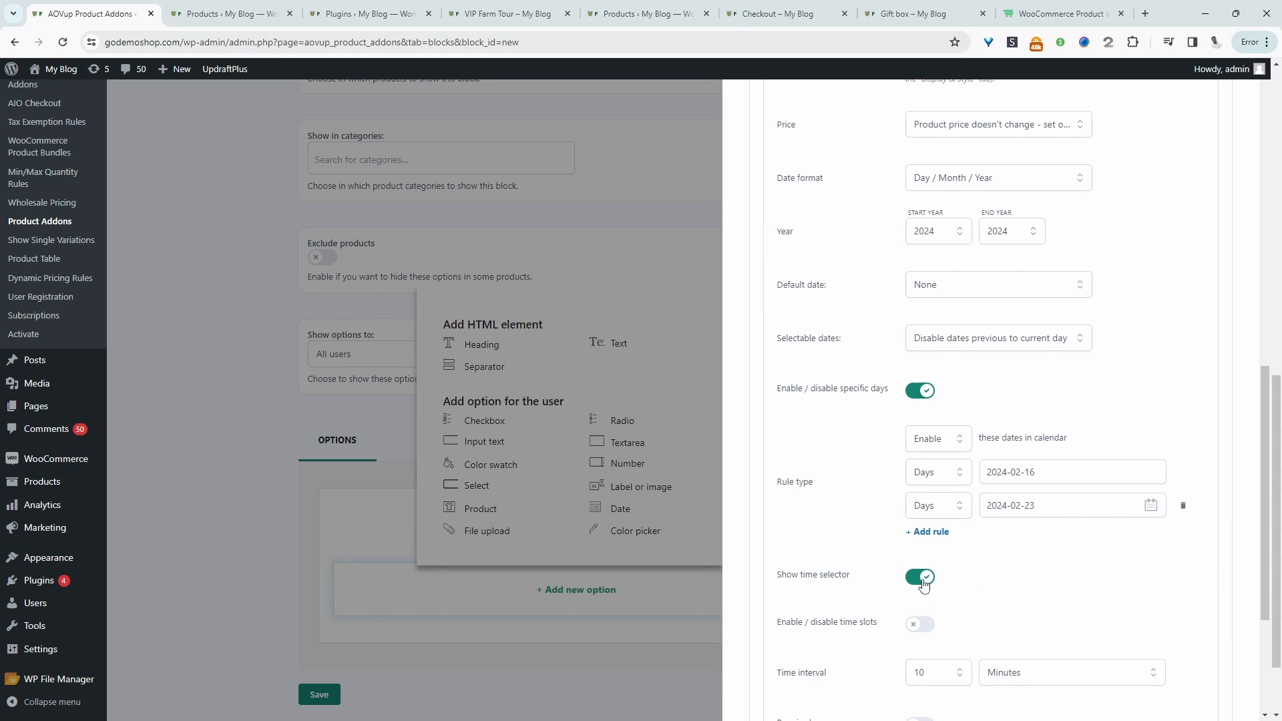
scroll(down, 3)
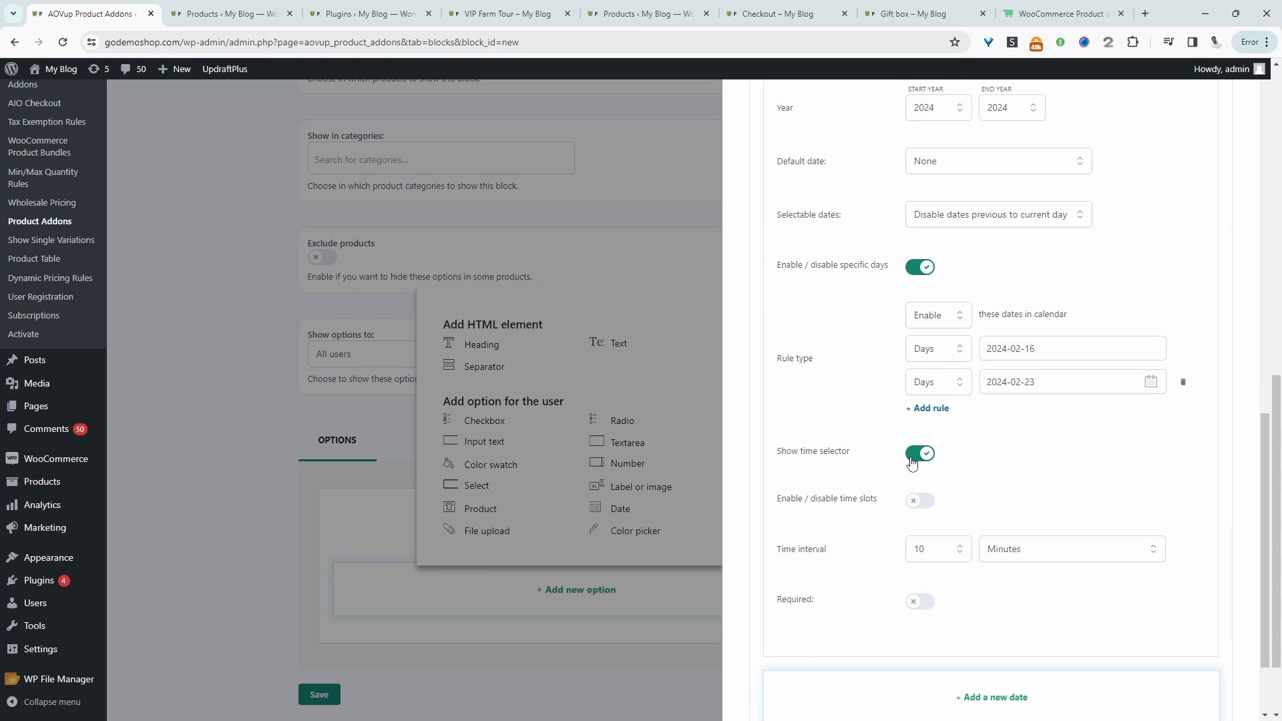
click(919, 452)
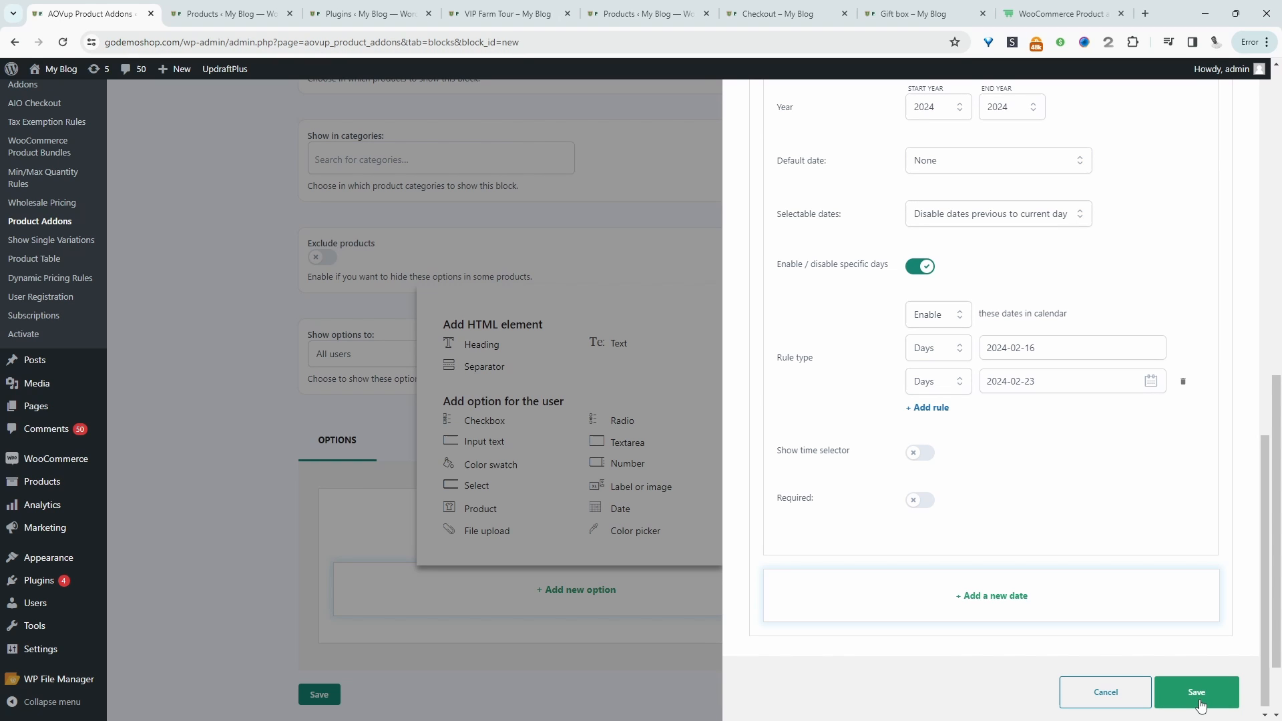
click(1196, 692)
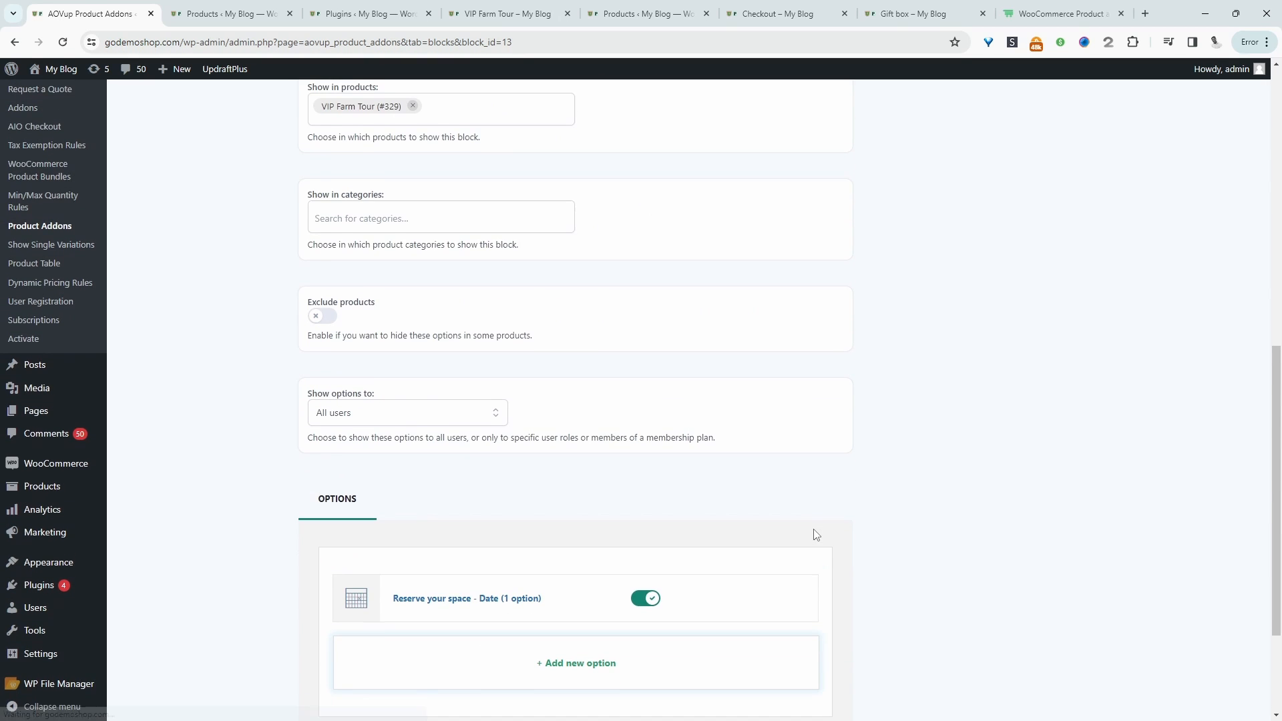
Step: Add and save a 'How many people are coming?' heading below the date option
scroll(down, 3)
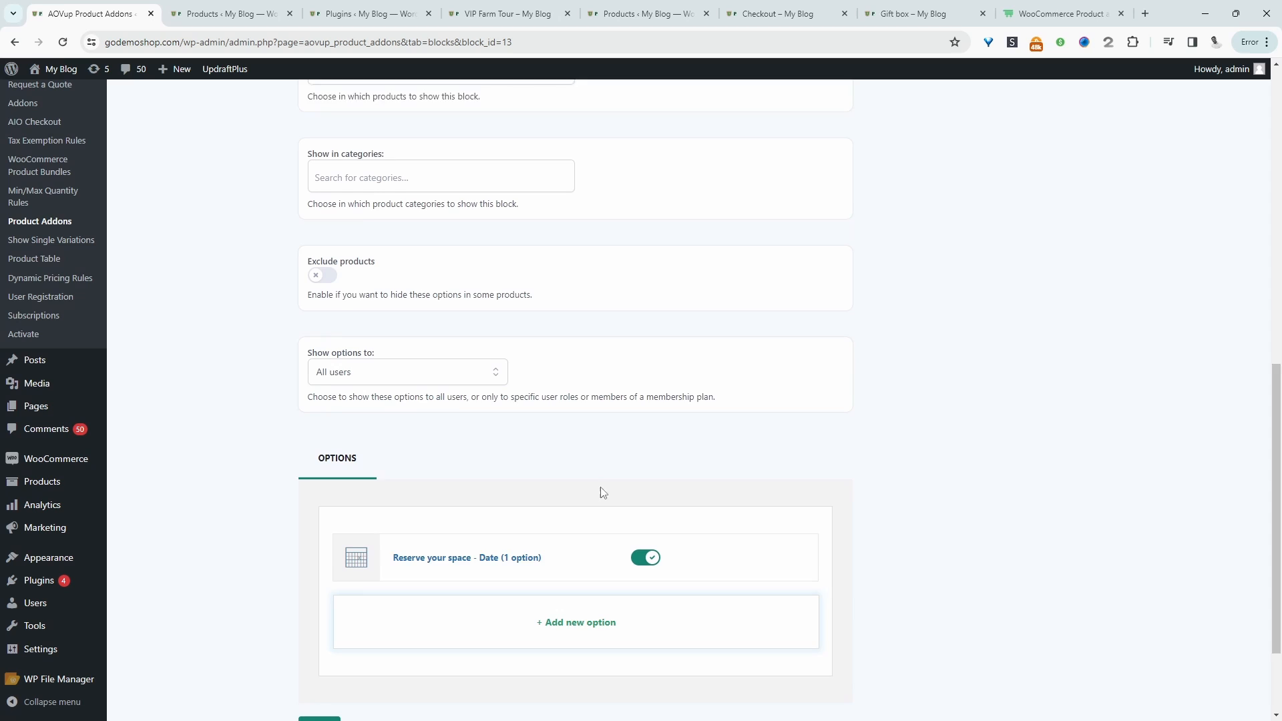
scroll(down, 3)
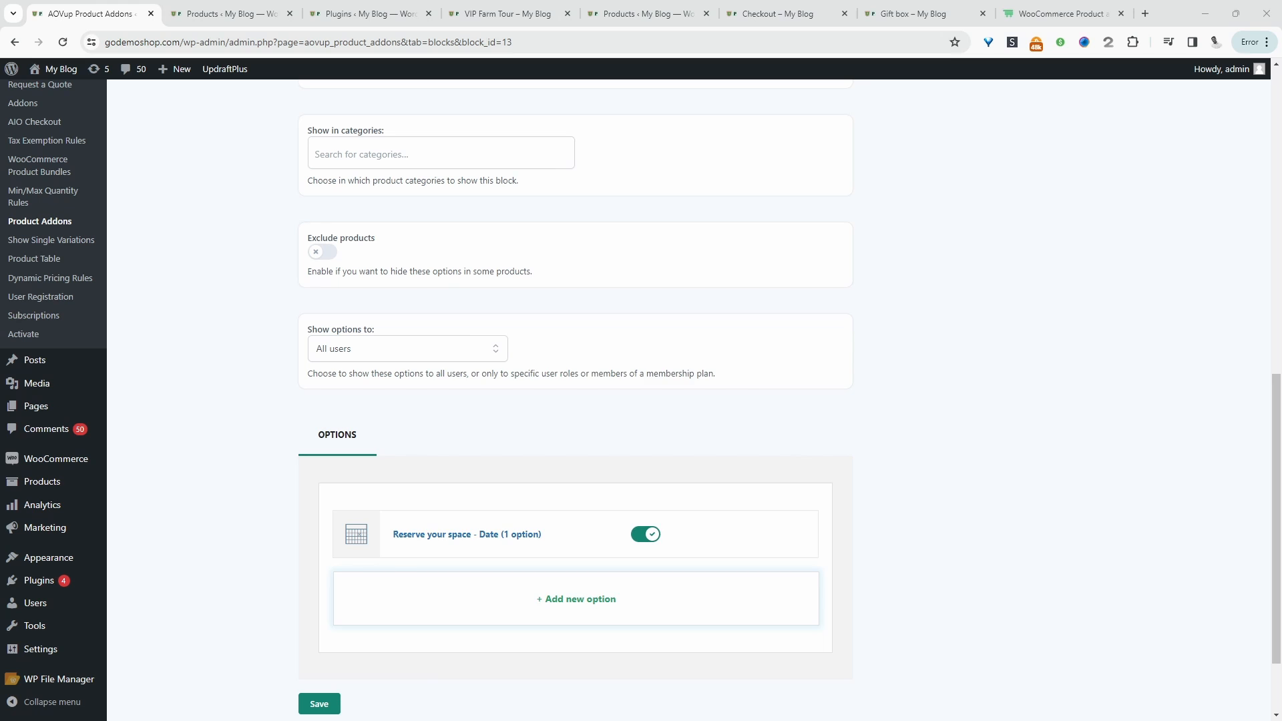
click(575, 598)
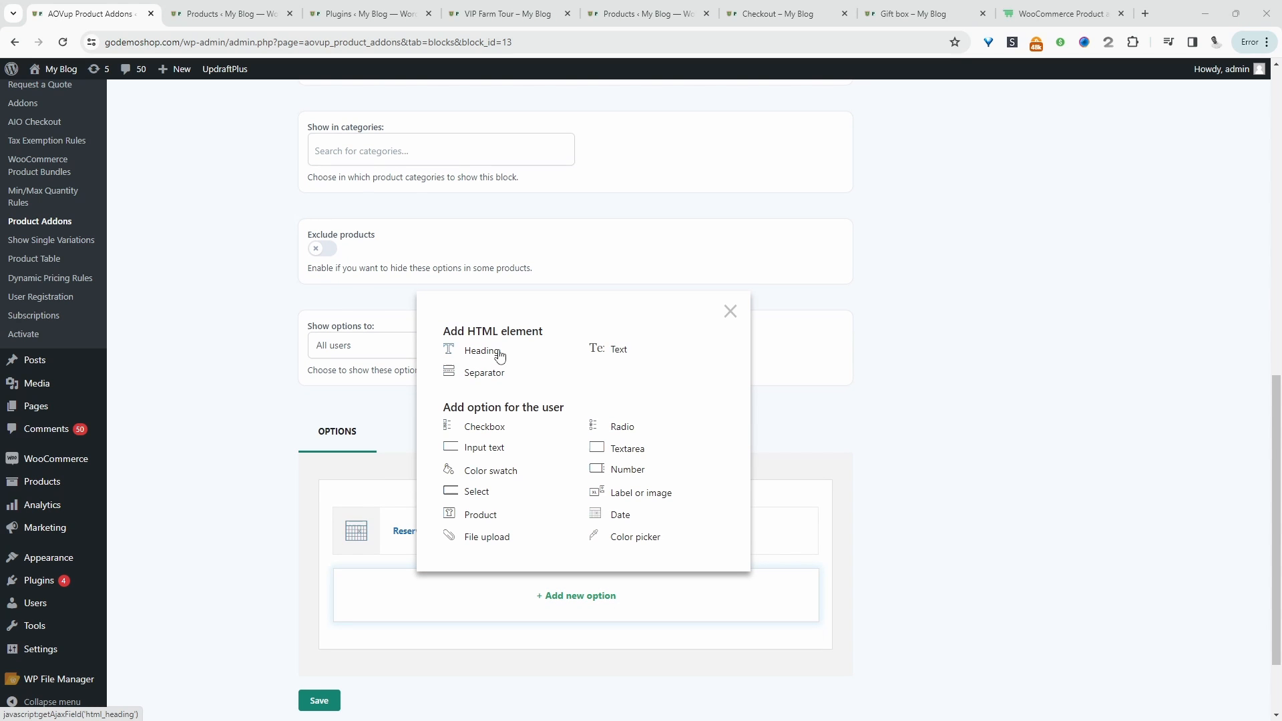
mouse_move(478, 359)
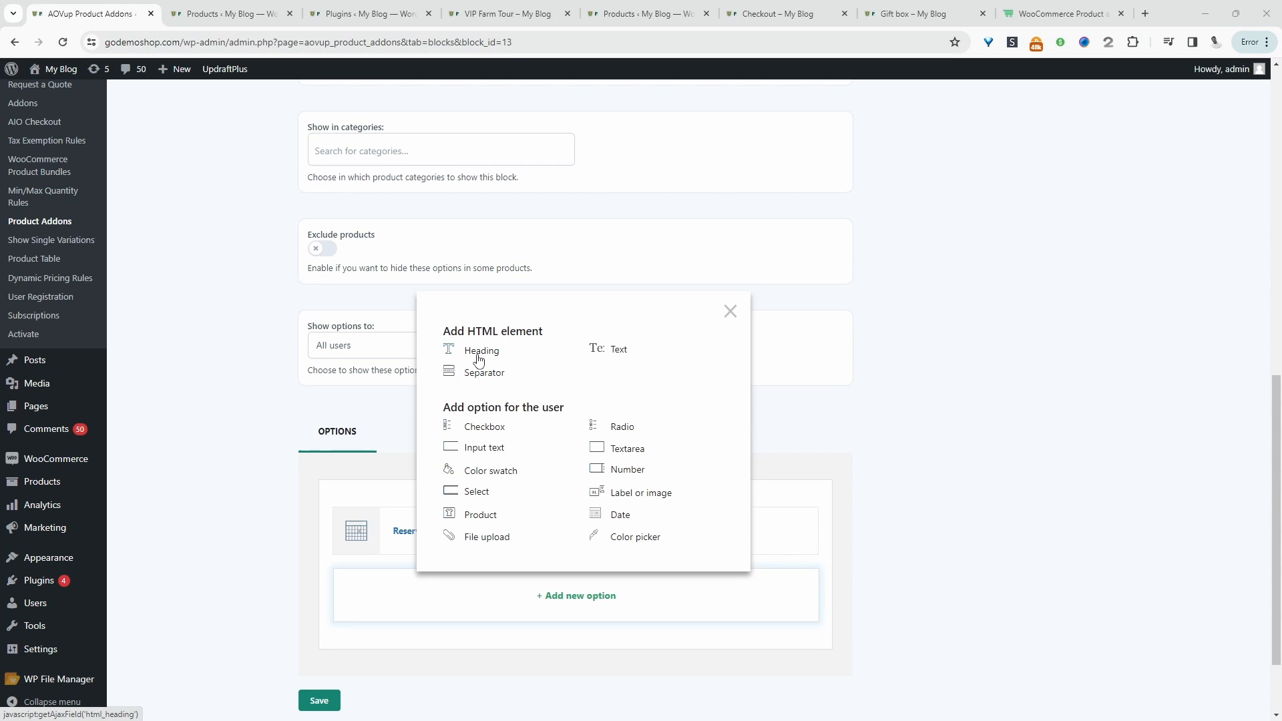
click(481, 350)
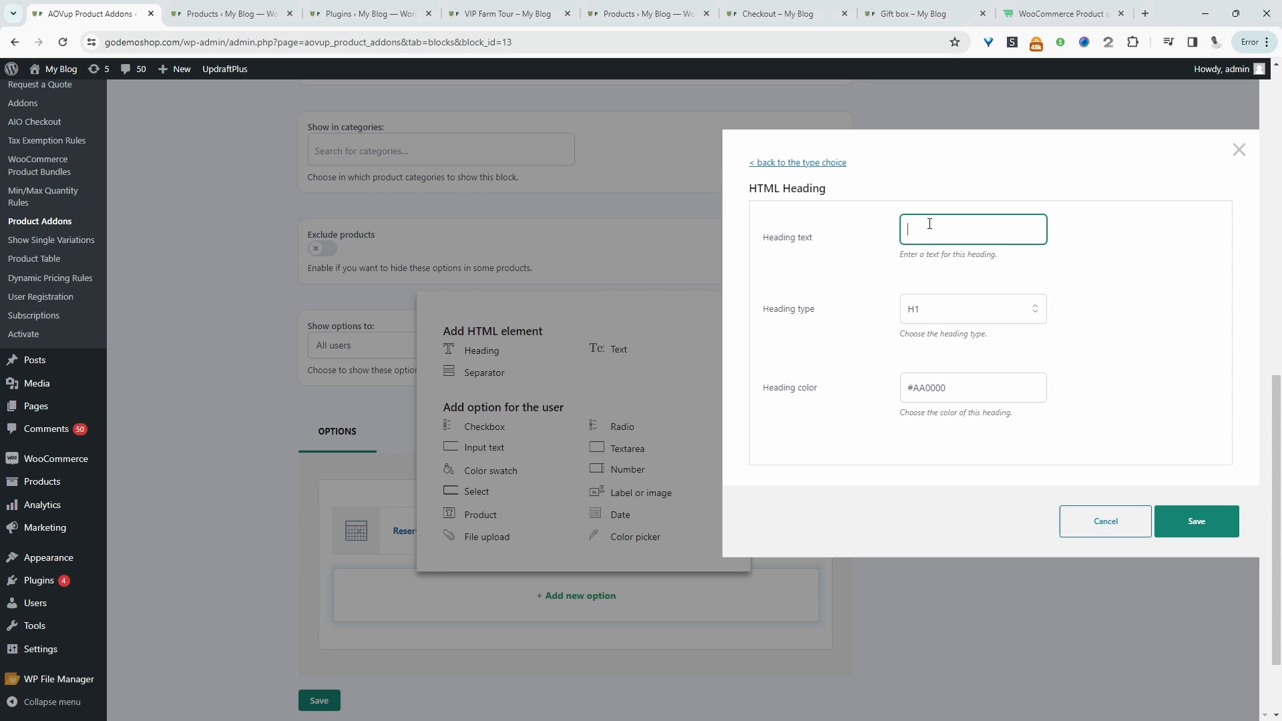
text(How many people are coming?)
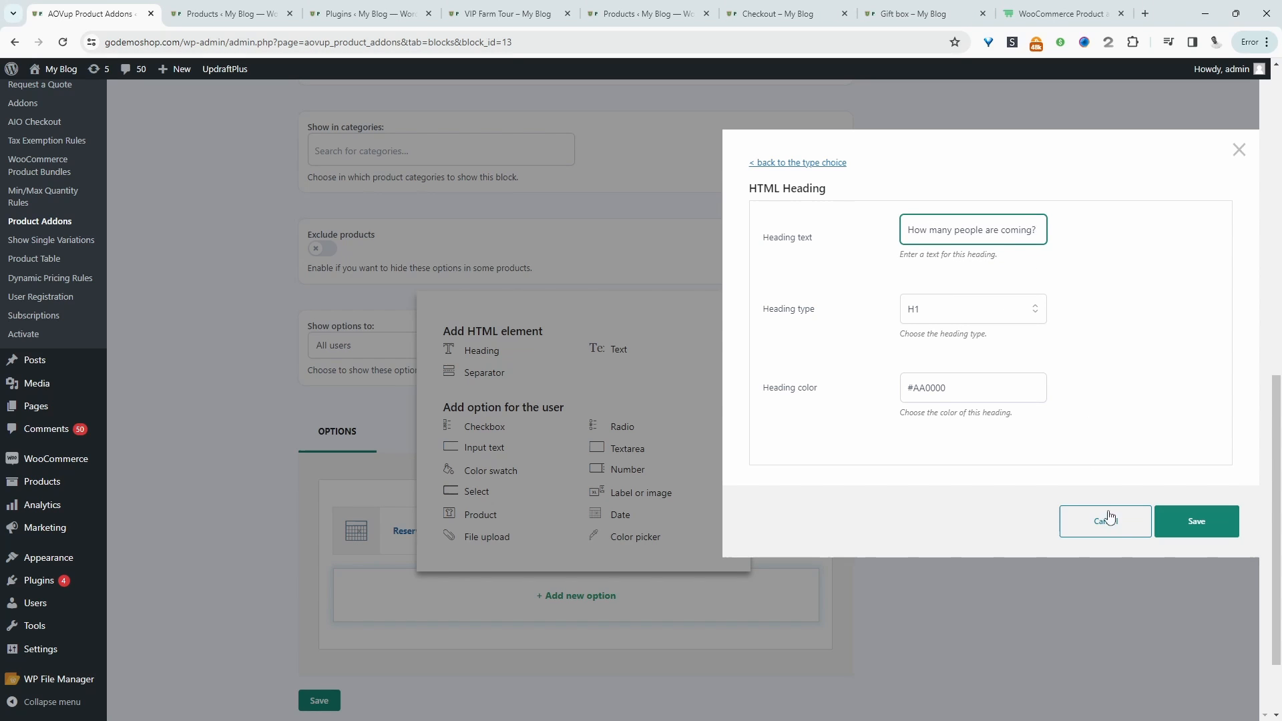
click(971, 308)
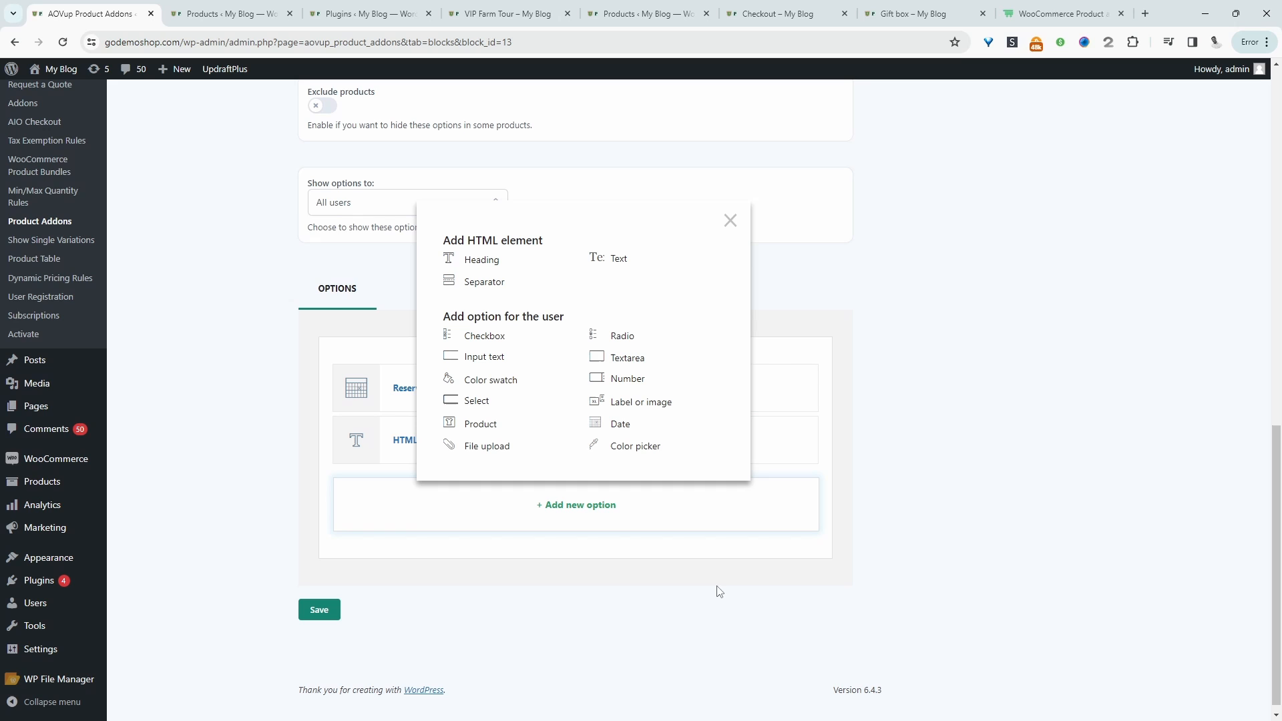
mouse_move(555, 361)
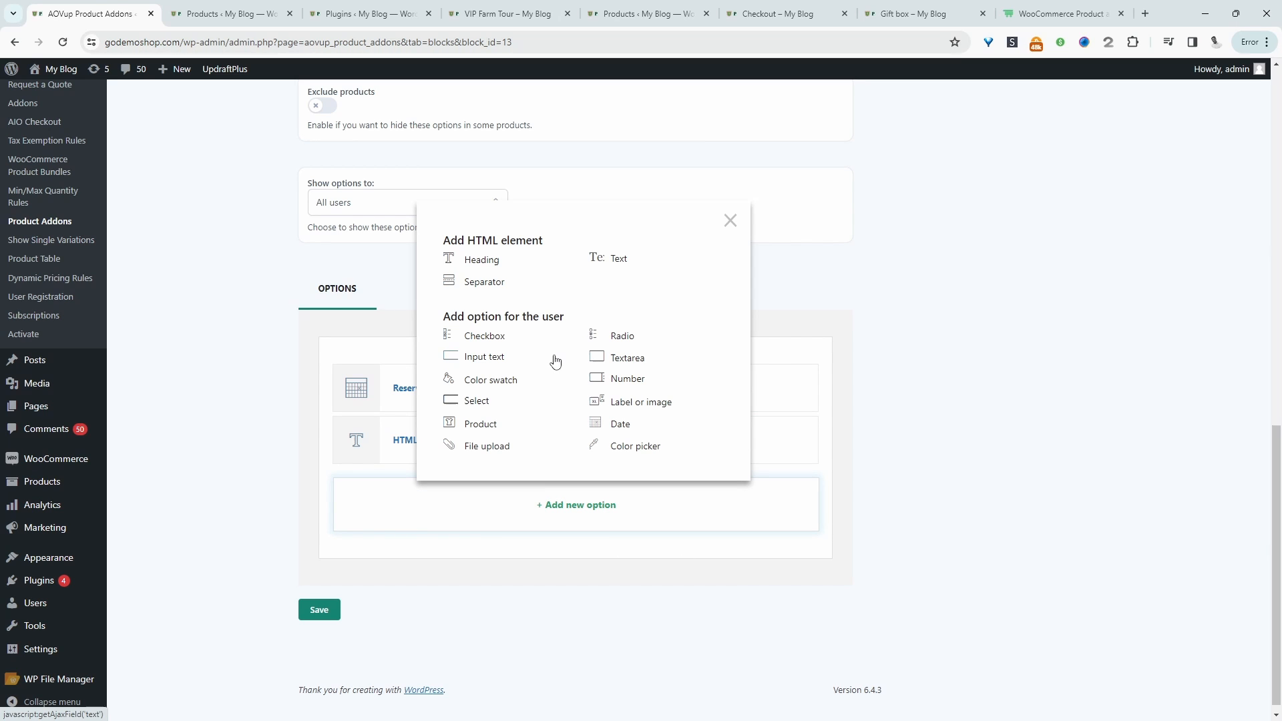
Step: Add a Number option labelled Adults with a maximum of 5
click(628, 378)
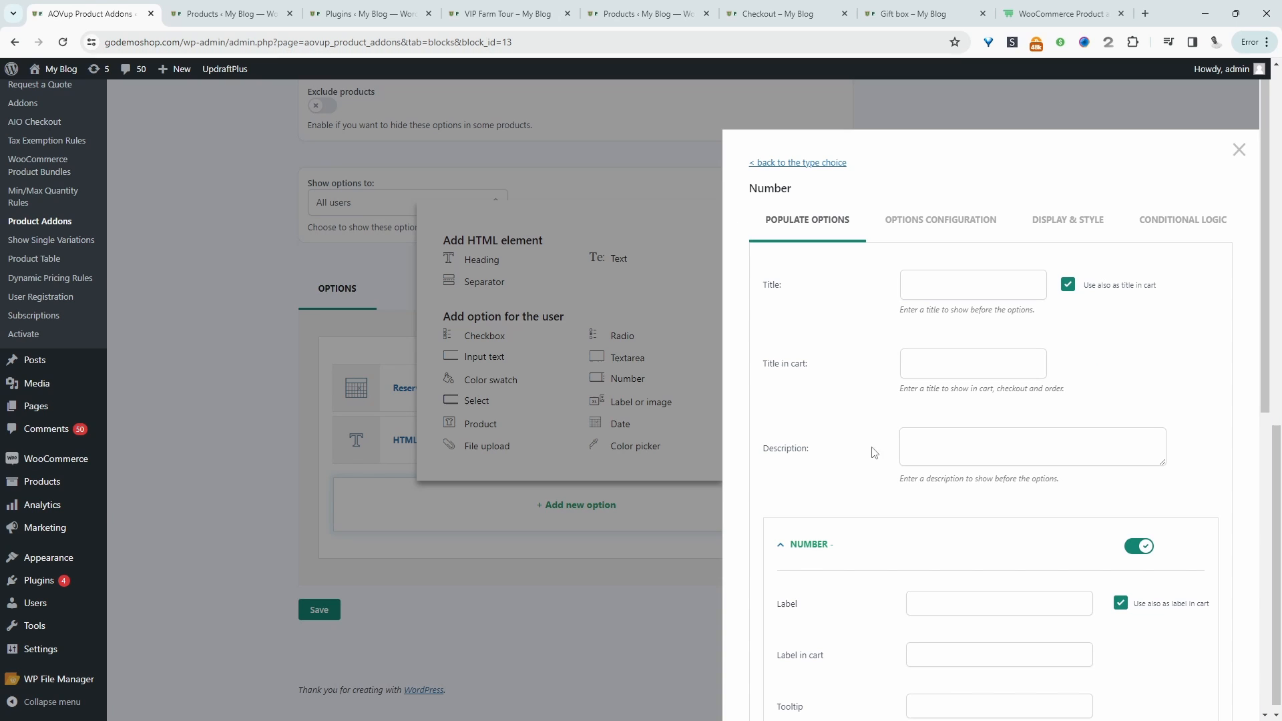
mouse_move(861, 452)
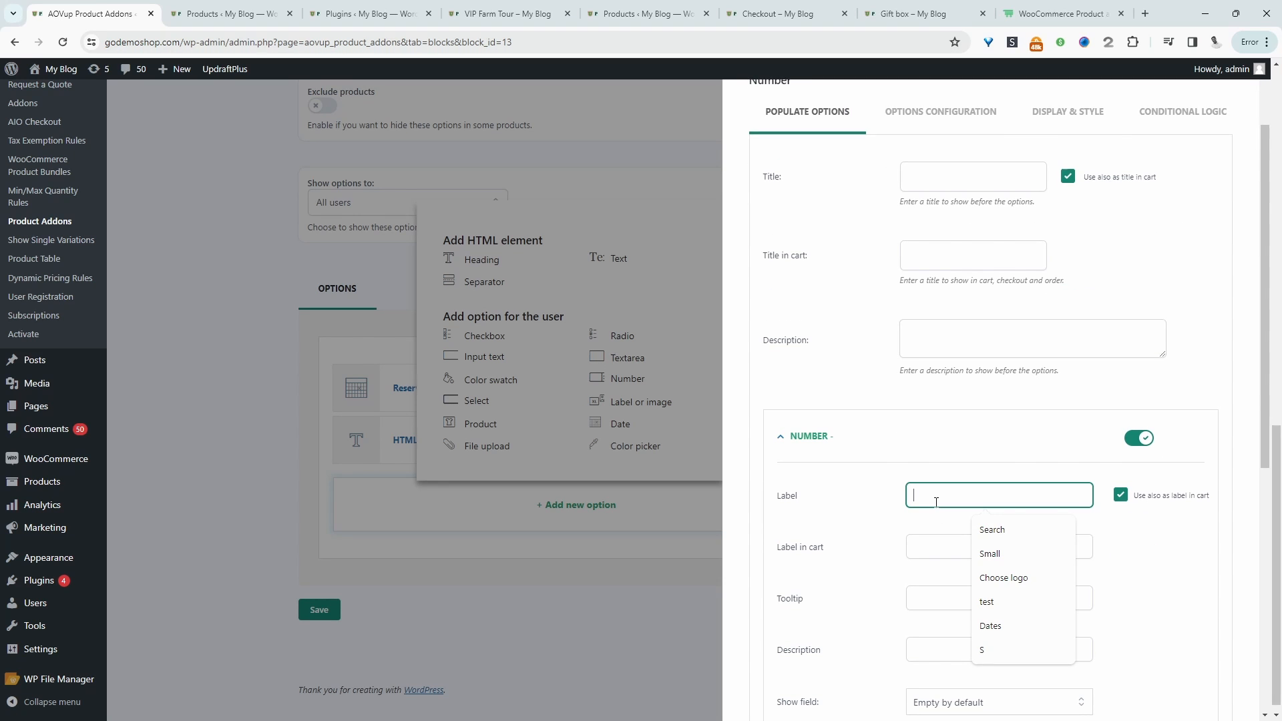
text(Adults)
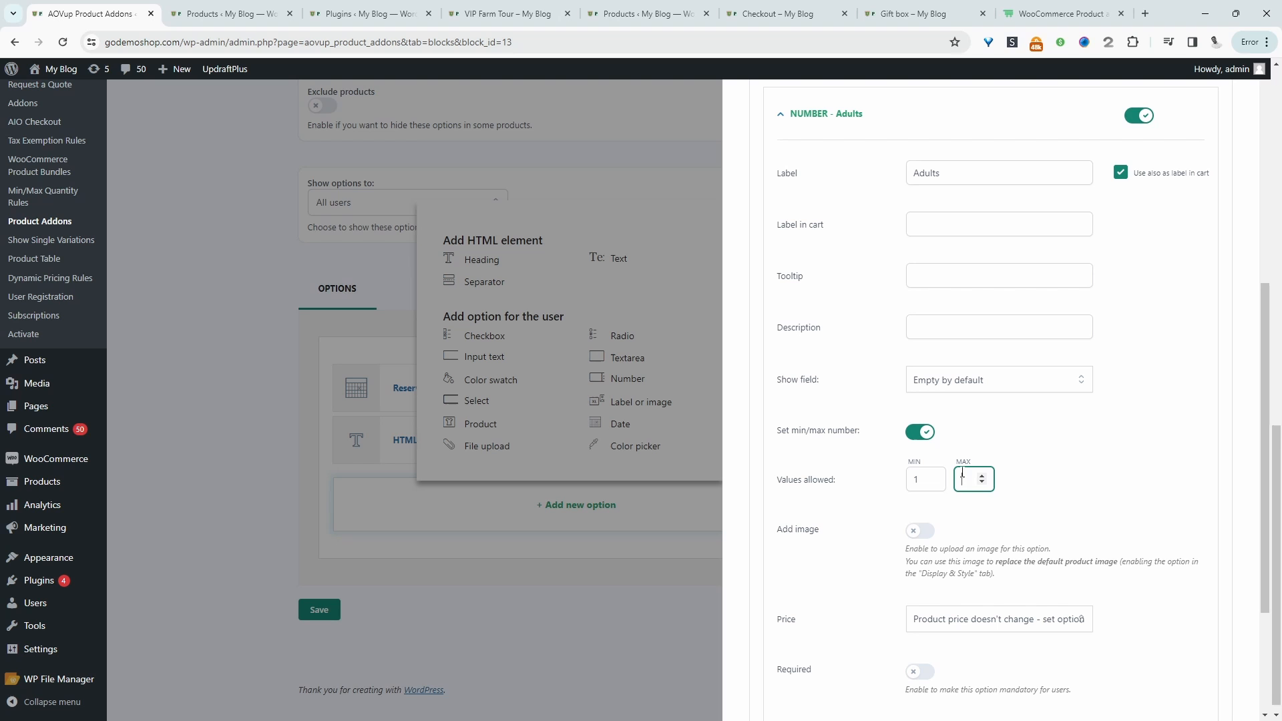
text(5)
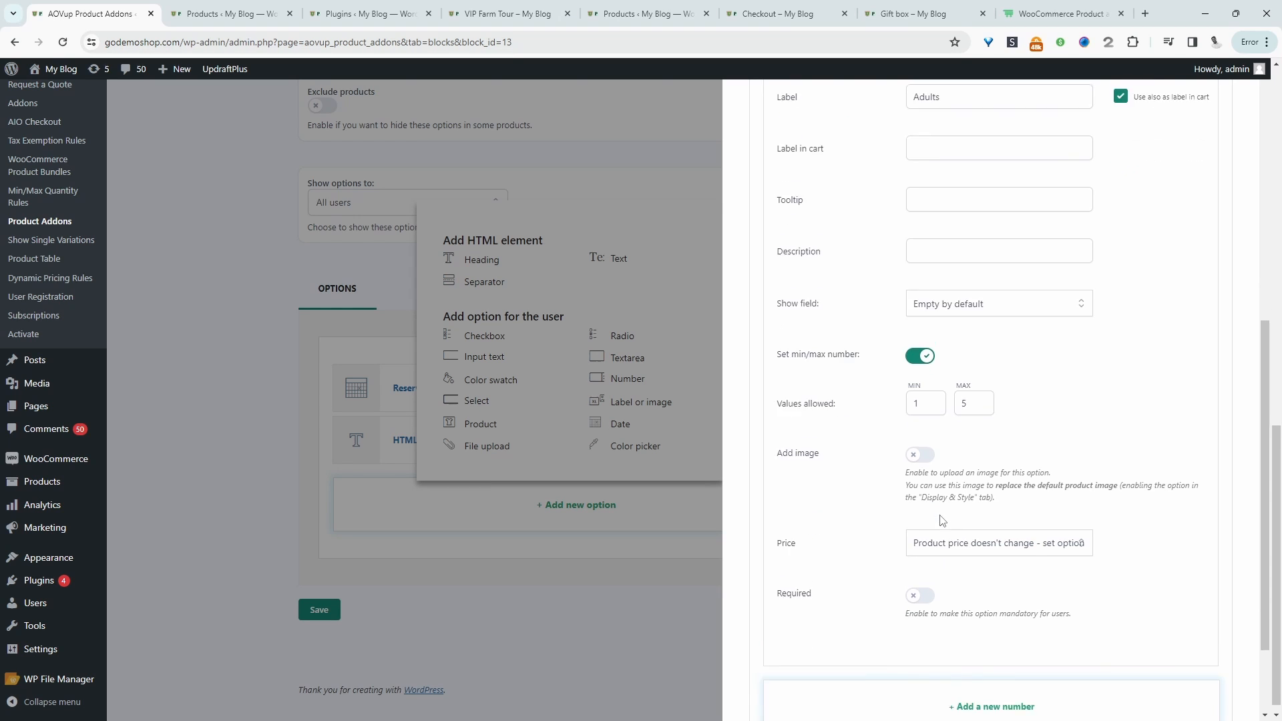
scroll(down, 3)
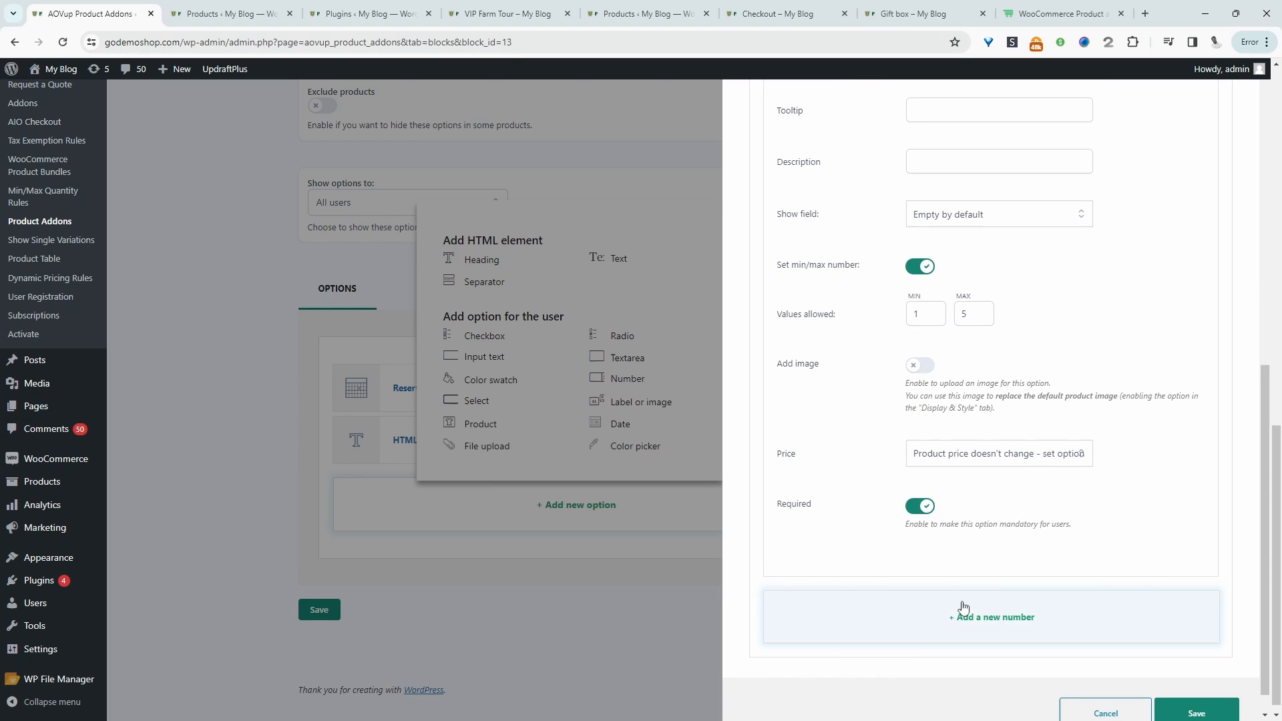
Step: Make each adult increase the product price by 25 and save the option
click(997, 452)
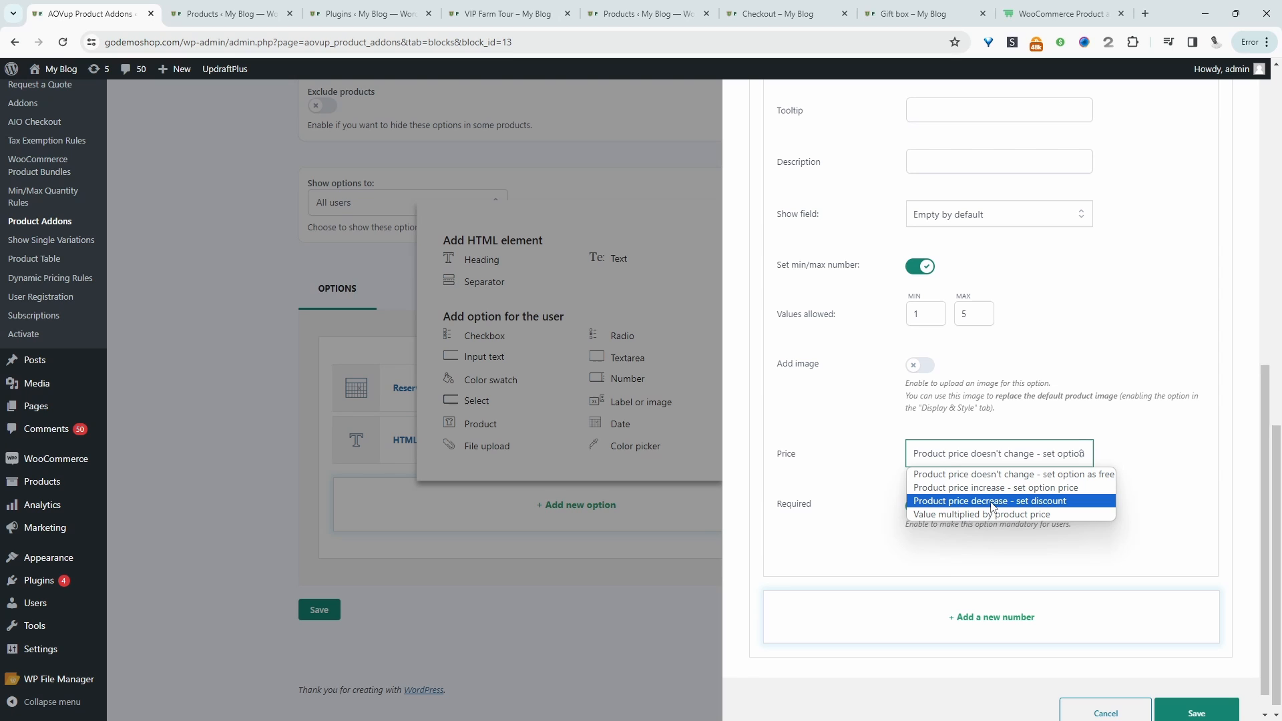
click(990, 488)
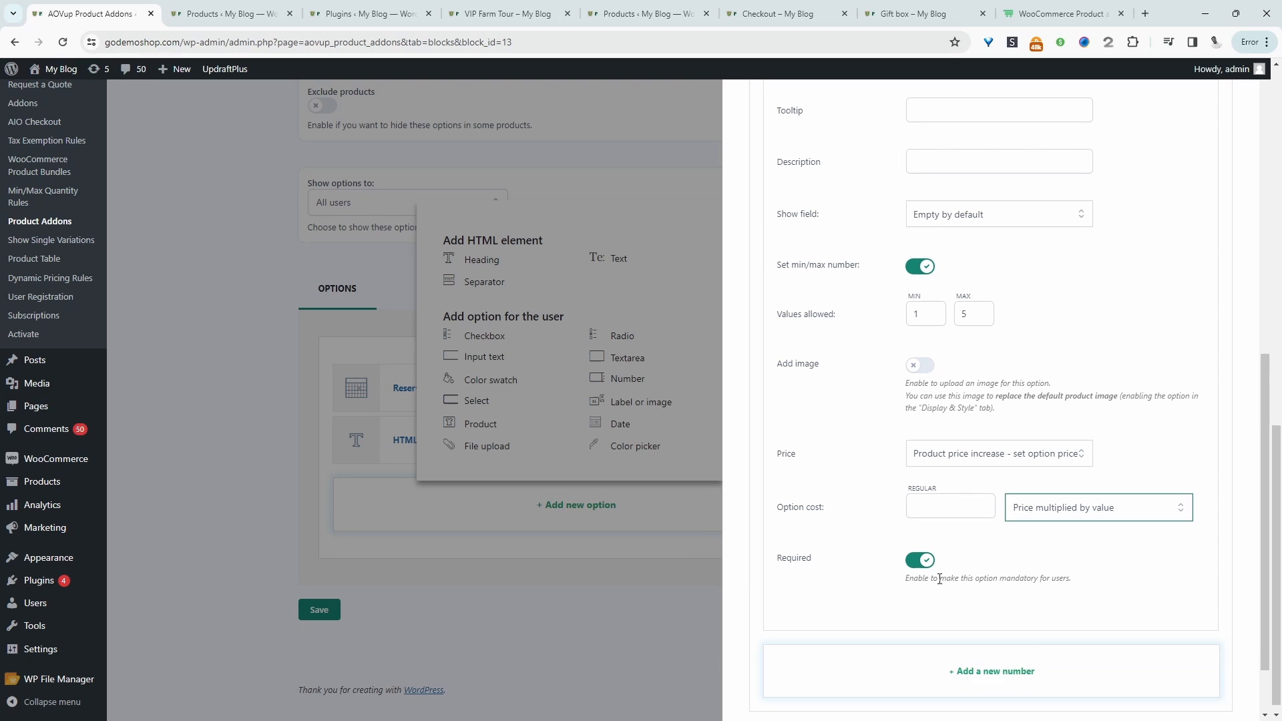
click(950, 507)
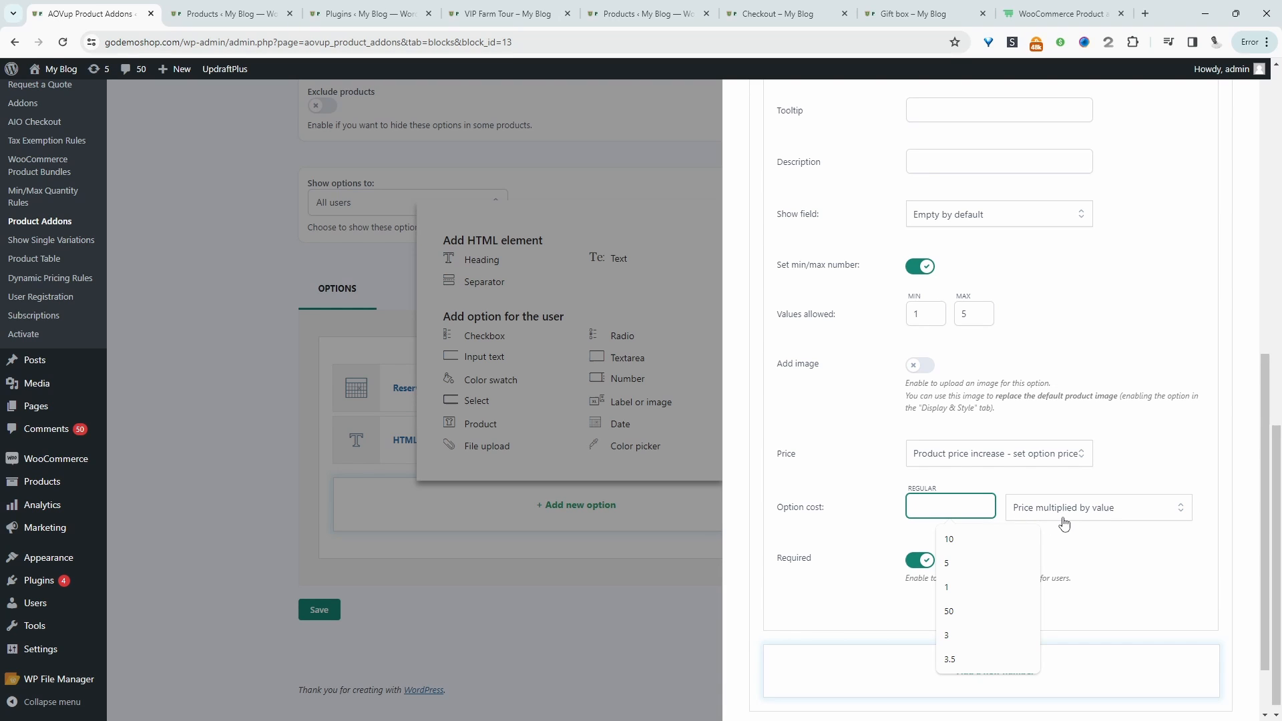
click(949, 506)
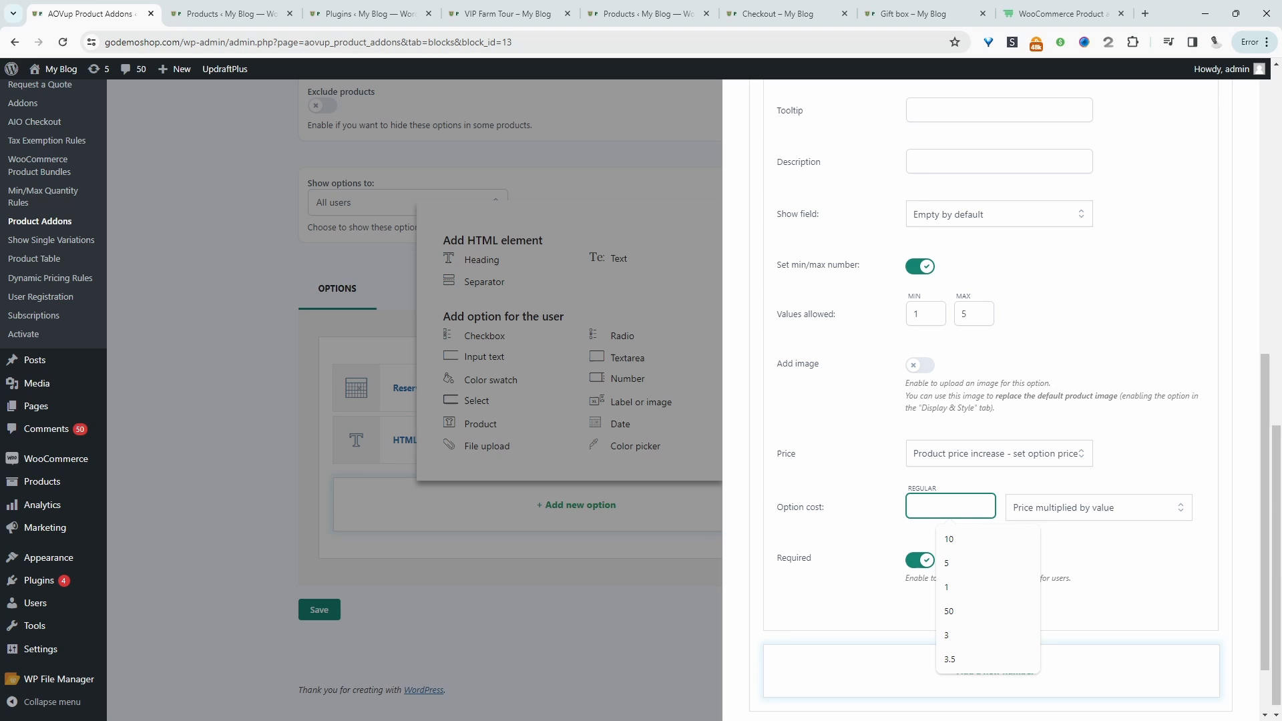
click(950, 507)
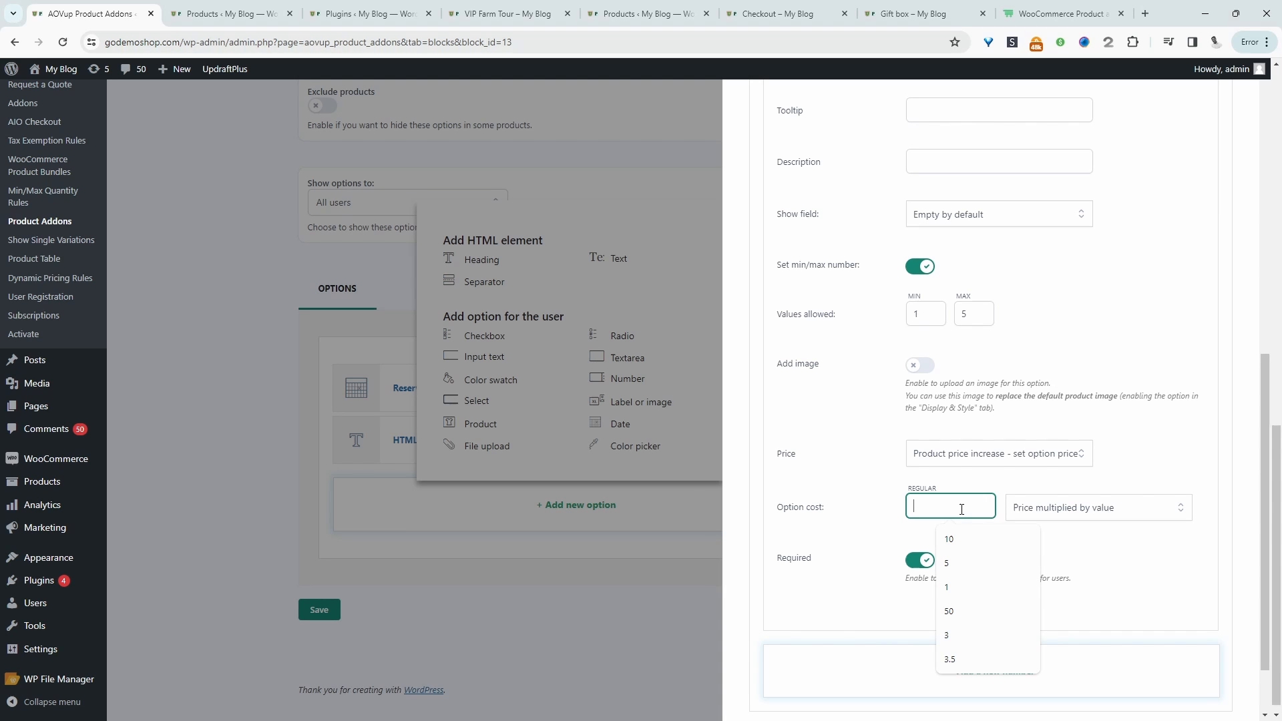
text(25)
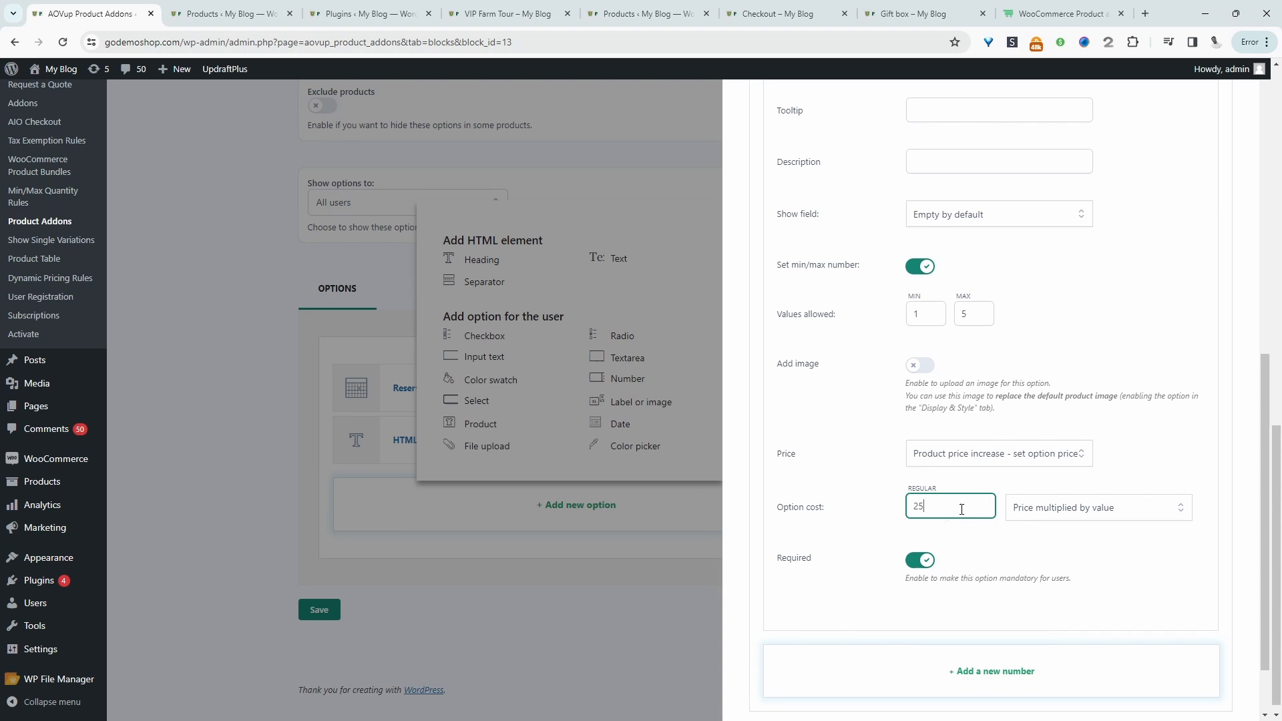
scroll(down, 3)
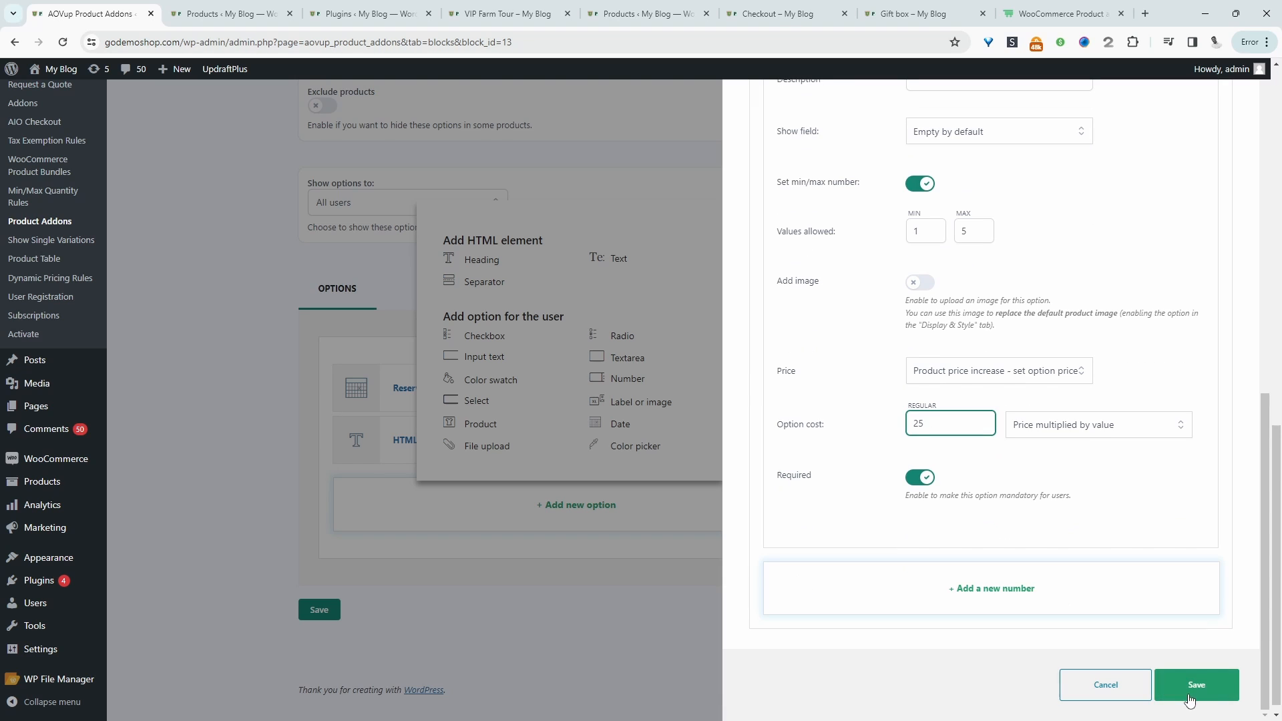
click(1195, 684)
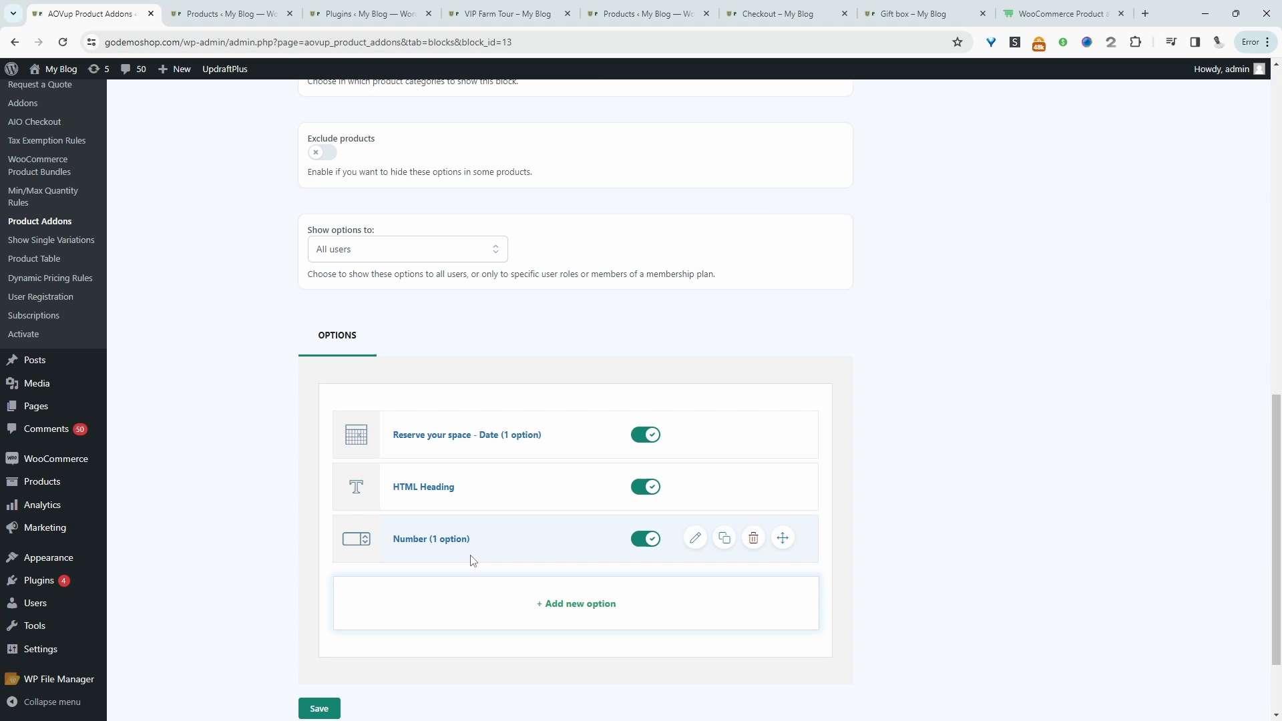
Step: Add a 'Child (8 and over)' Number option with min/max limits of 1 to 4
click(576, 604)
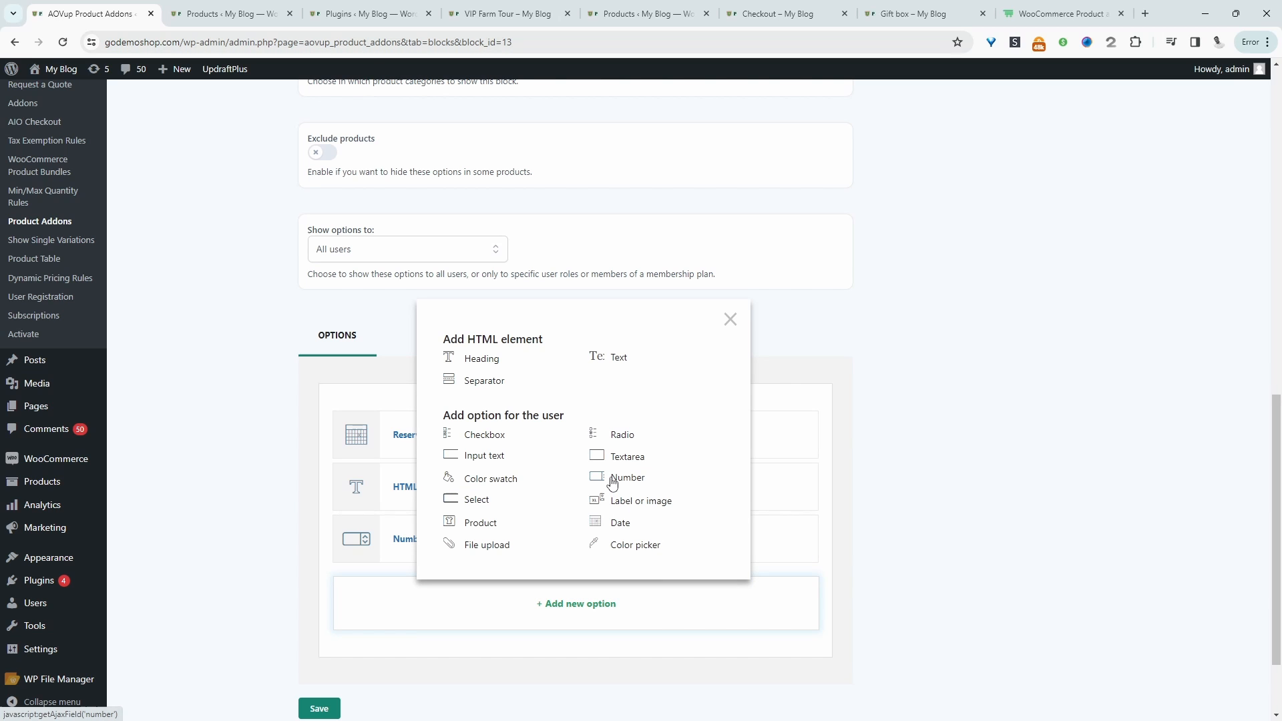
click(626, 477)
text(Child (8 and over))
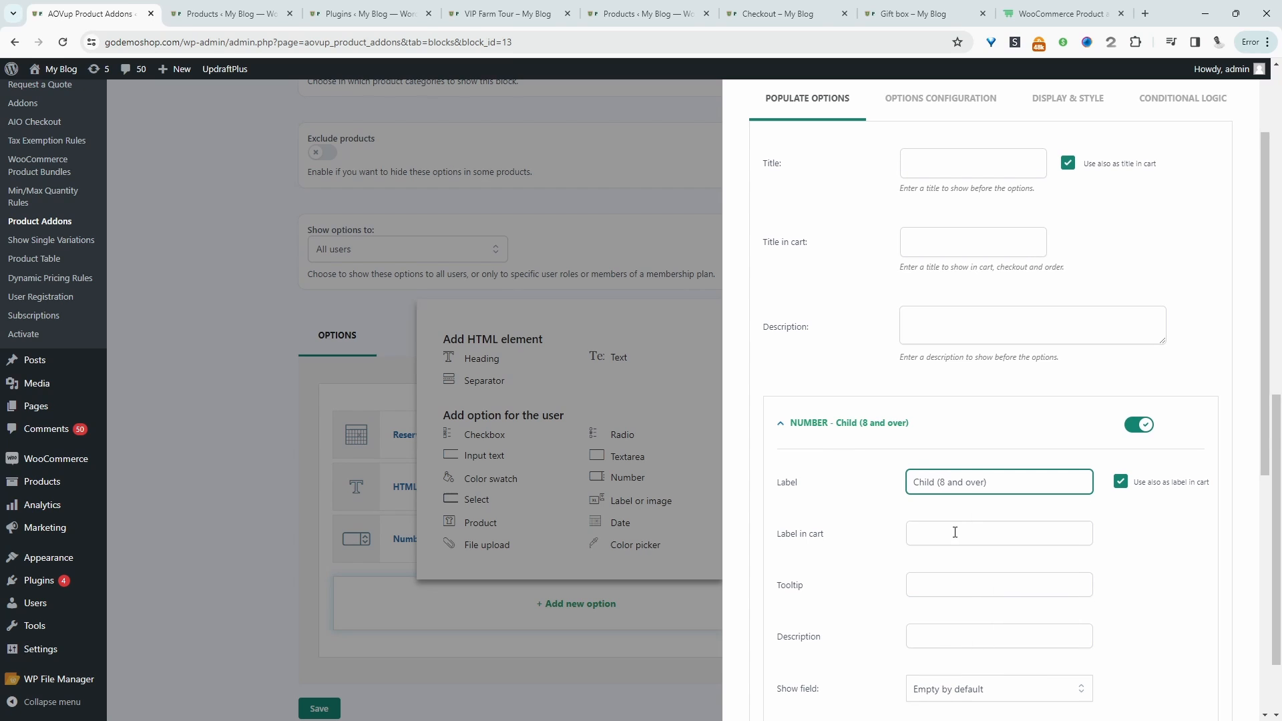
scroll(down, 3)
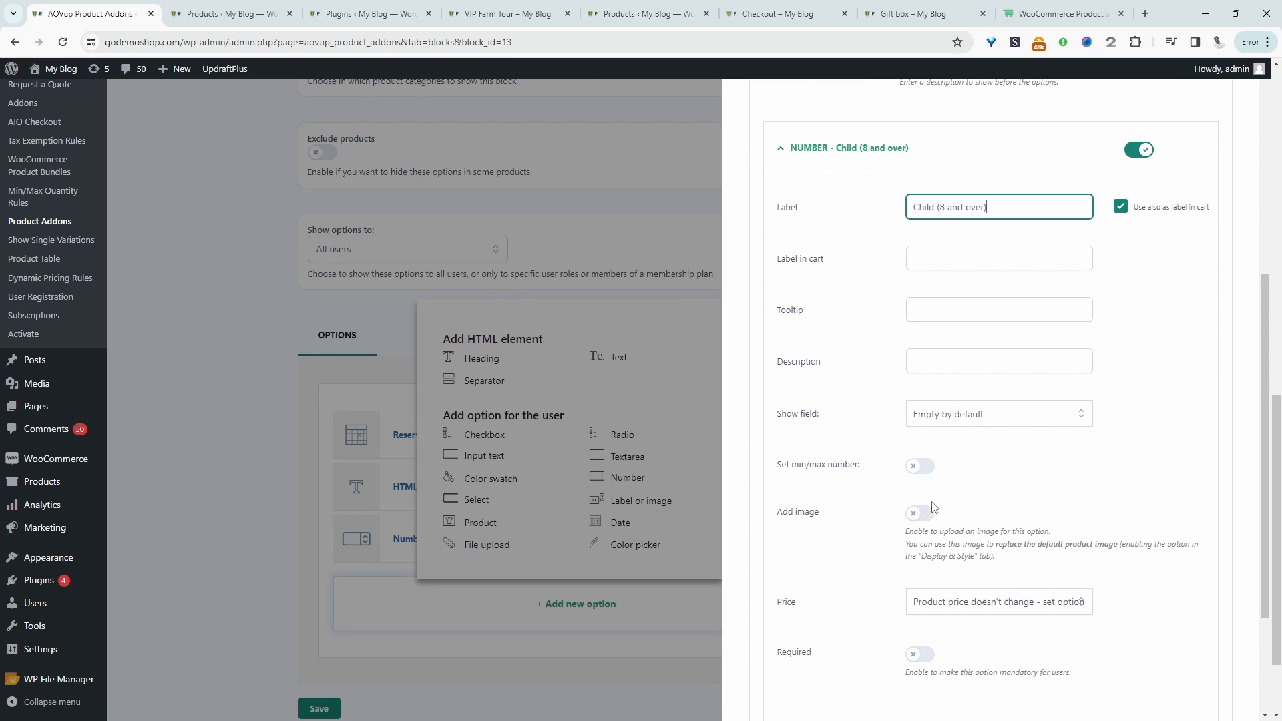
click(920, 465)
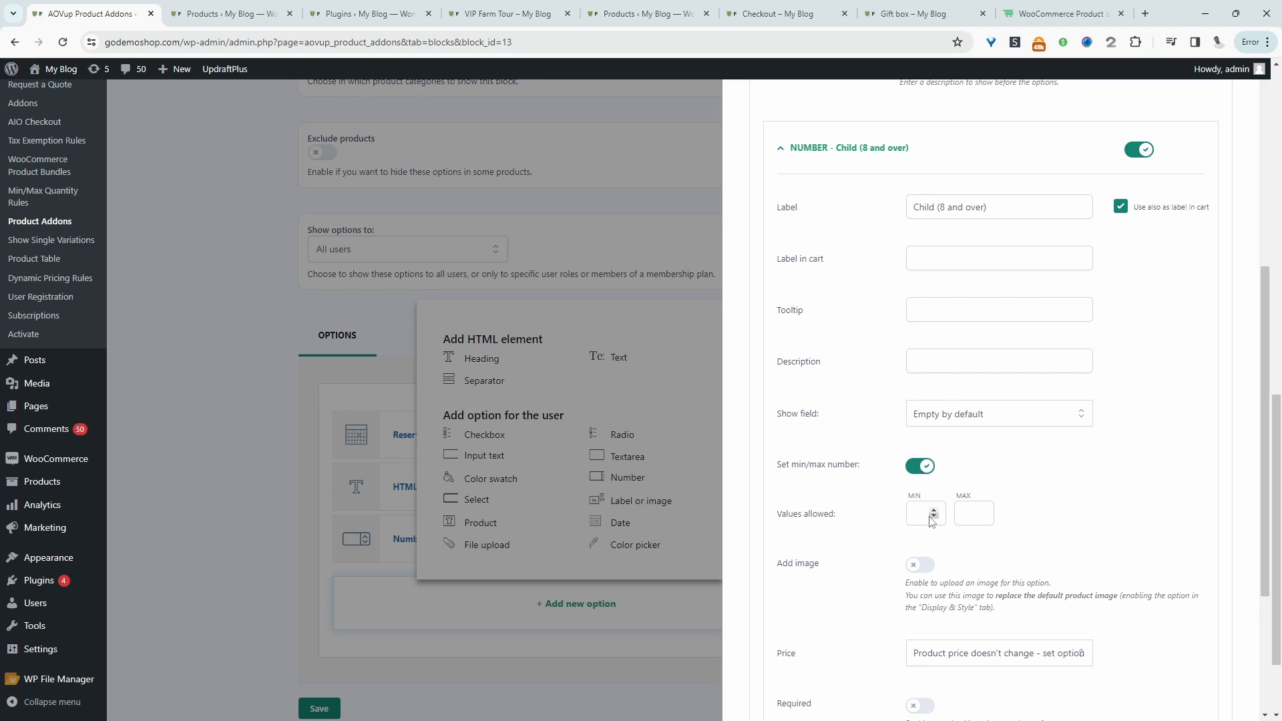
click(974, 513)
text(4)
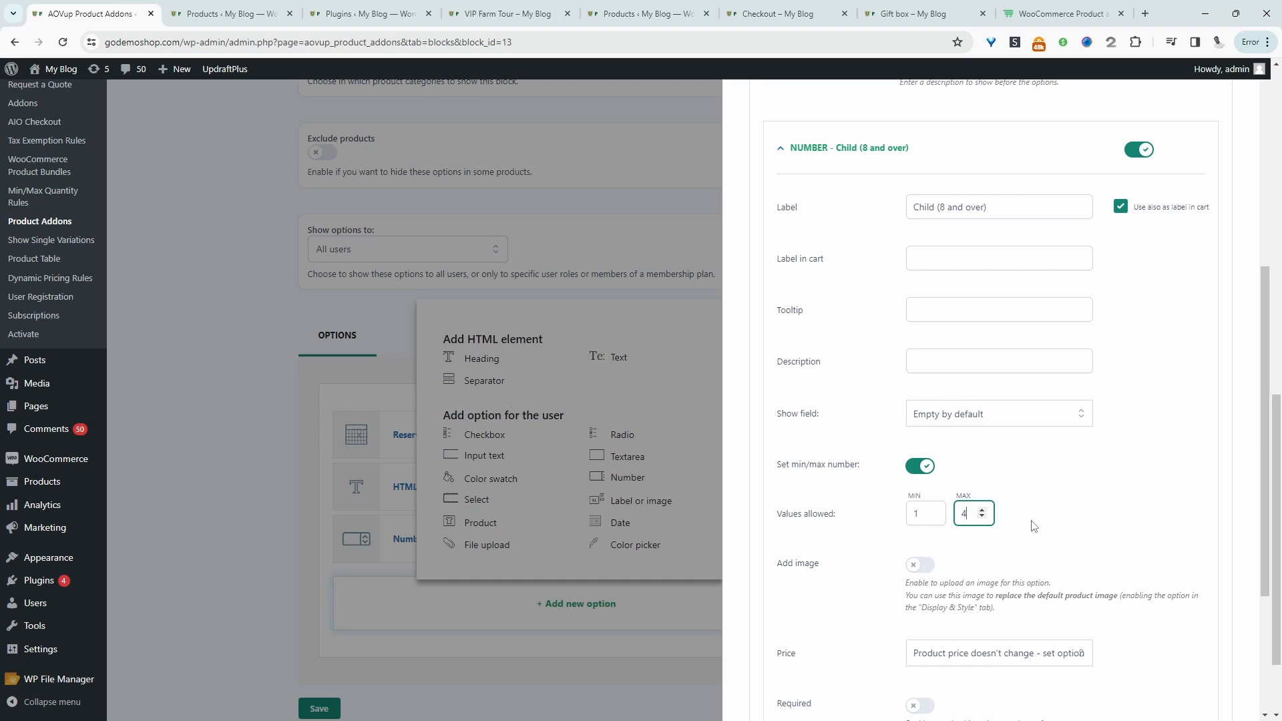
scroll(down, 3)
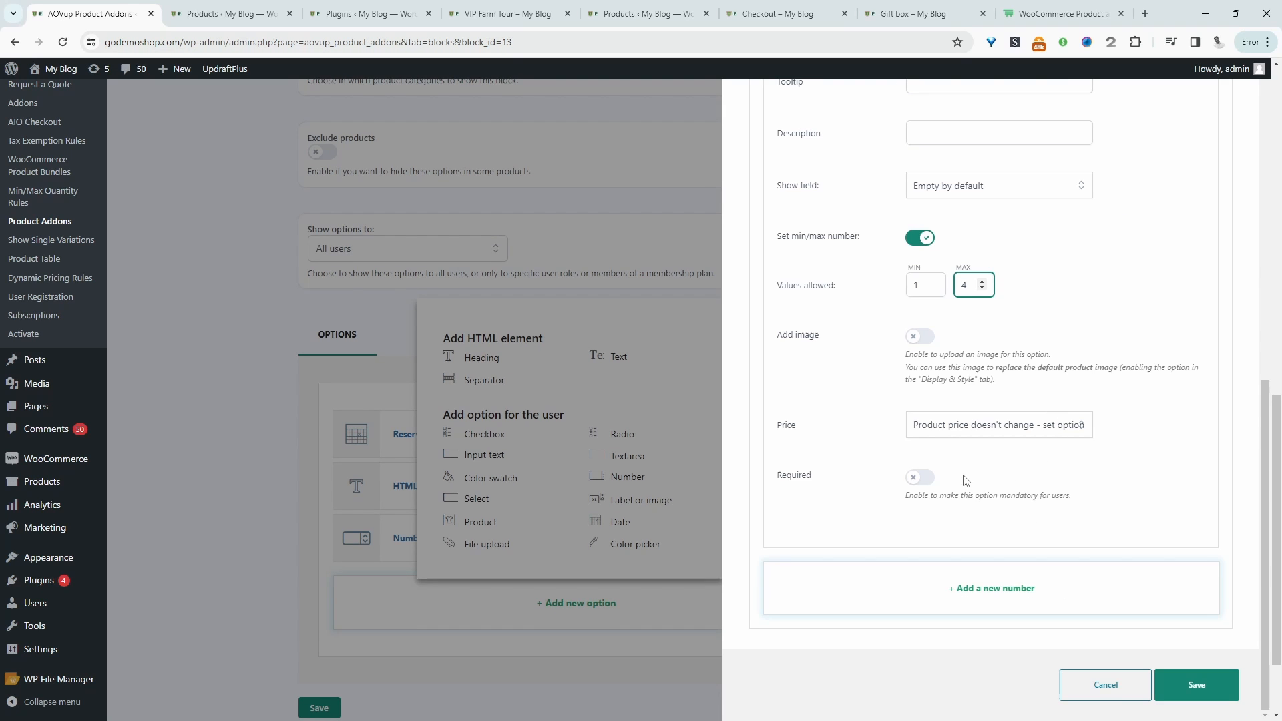
Step: Make the child option increase the price by 15 multiplied by quantity
click(997, 425)
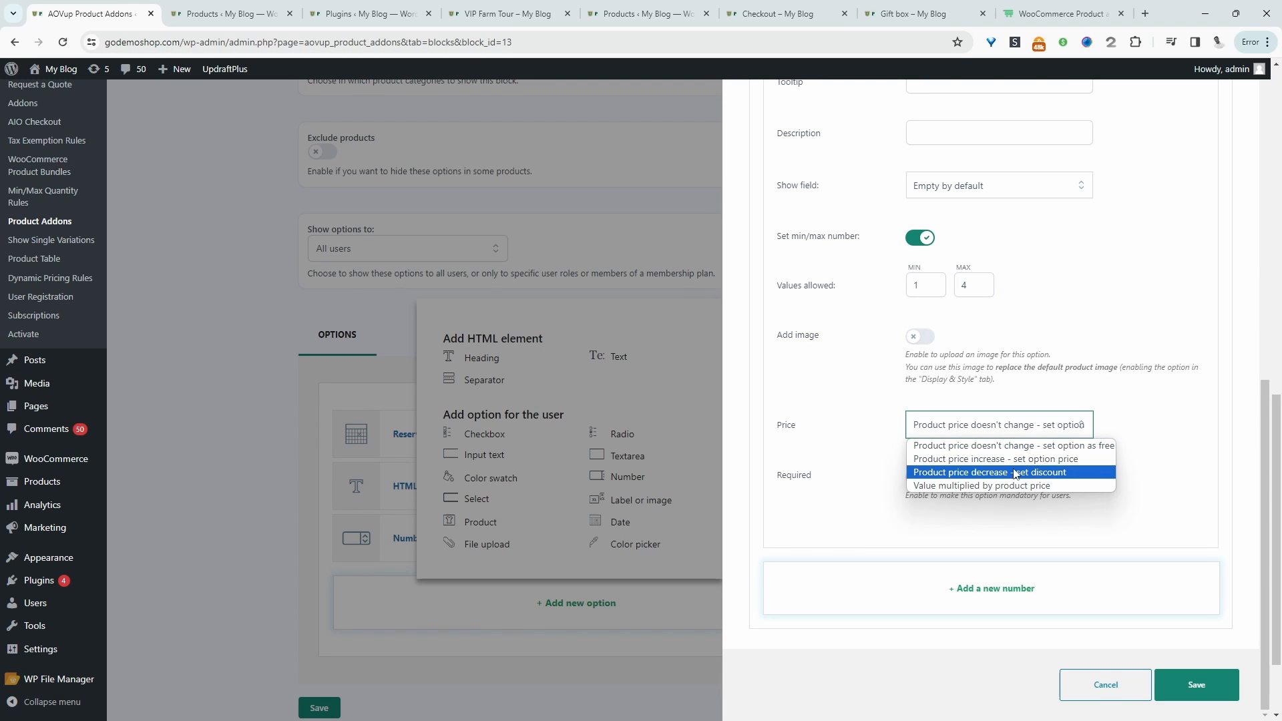
click(994, 458)
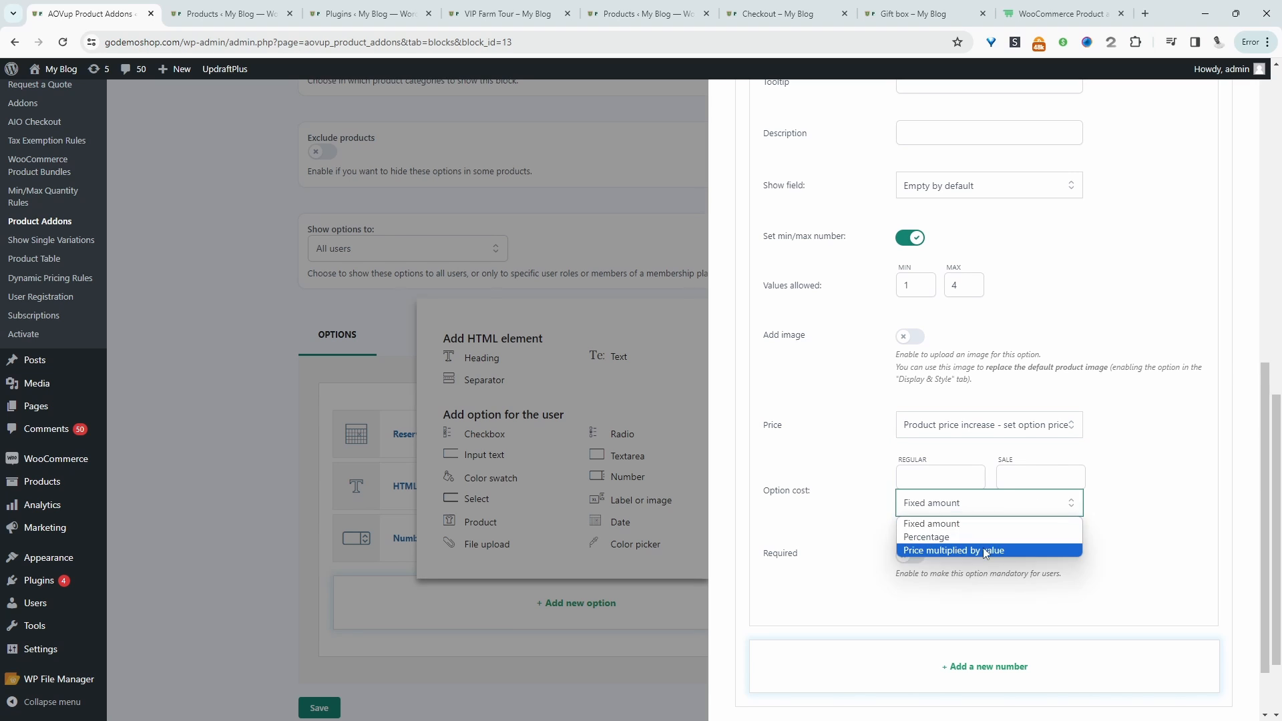
click(953, 550)
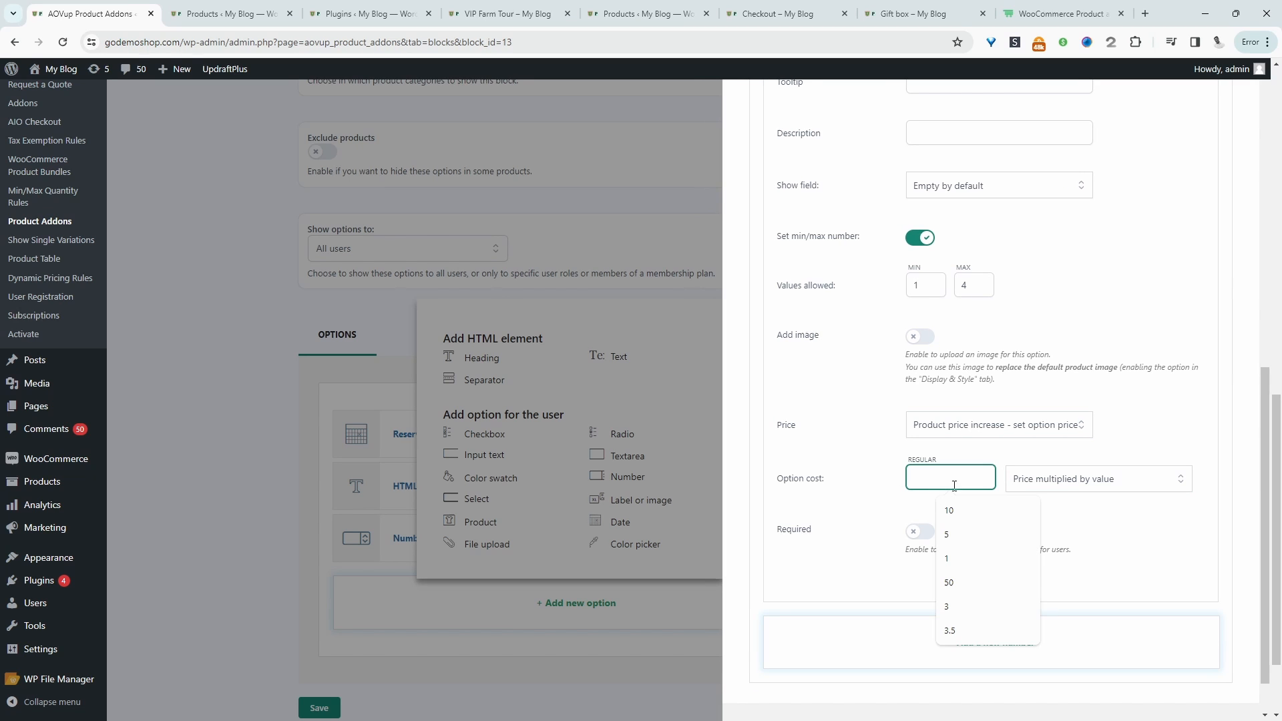
text(1)
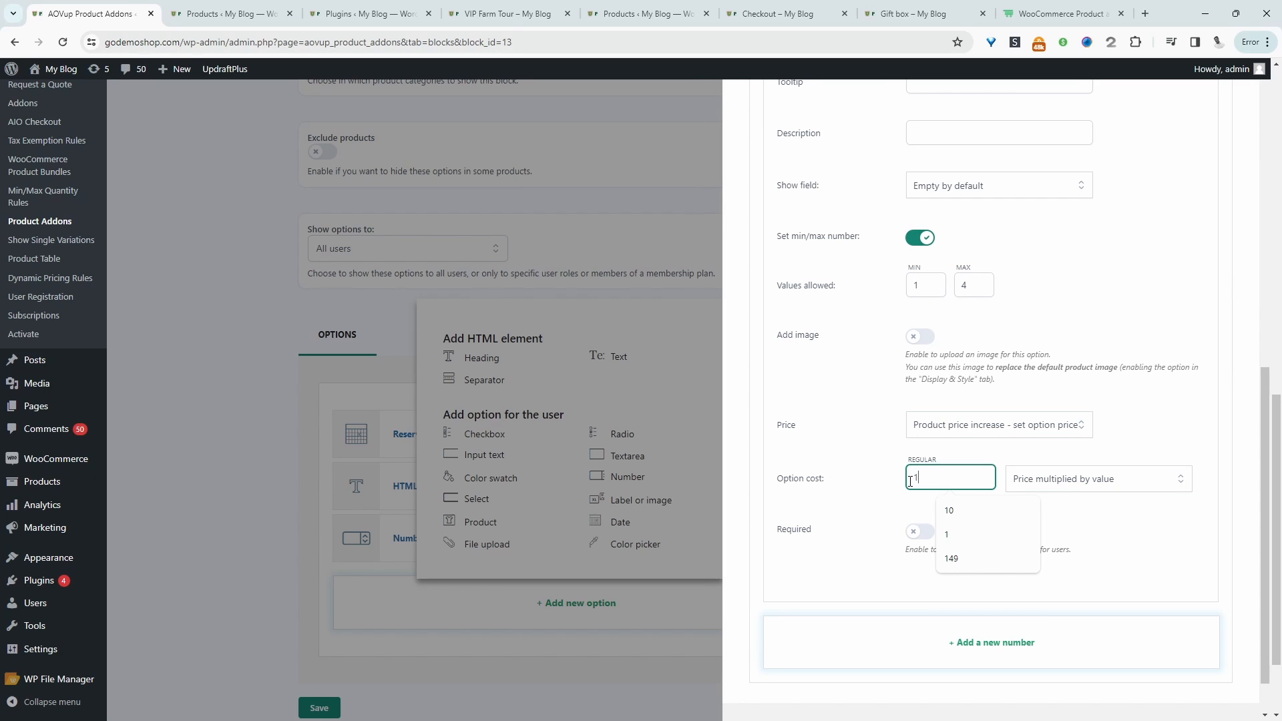
text(5)
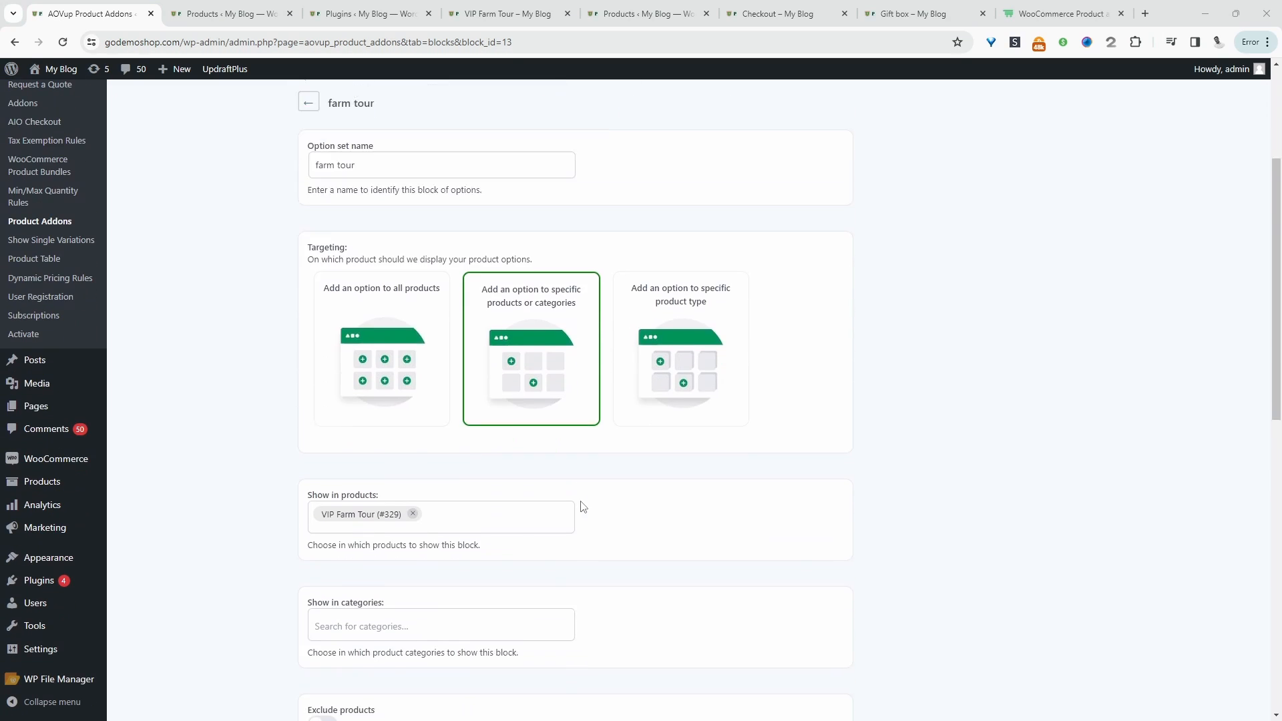
Step: Check both Number options in the options list, then go to the VIP Farm Tour product page
scroll(down, 3)
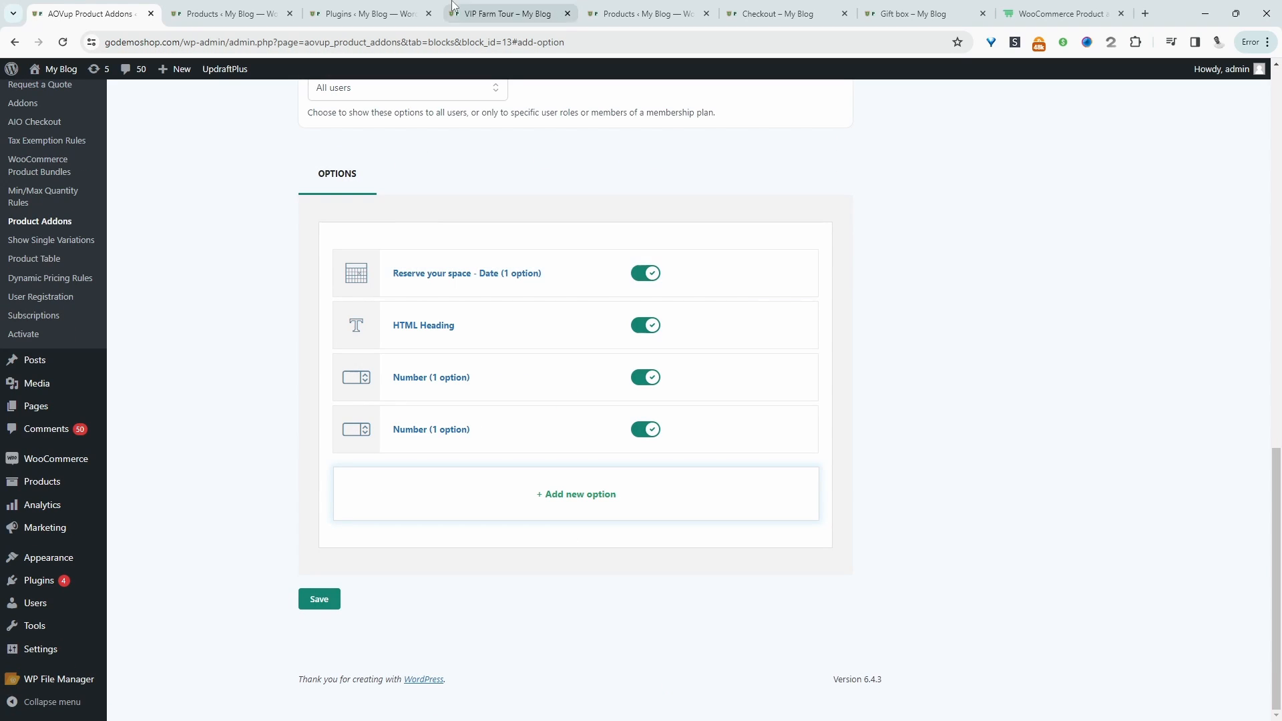
click(507, 13)
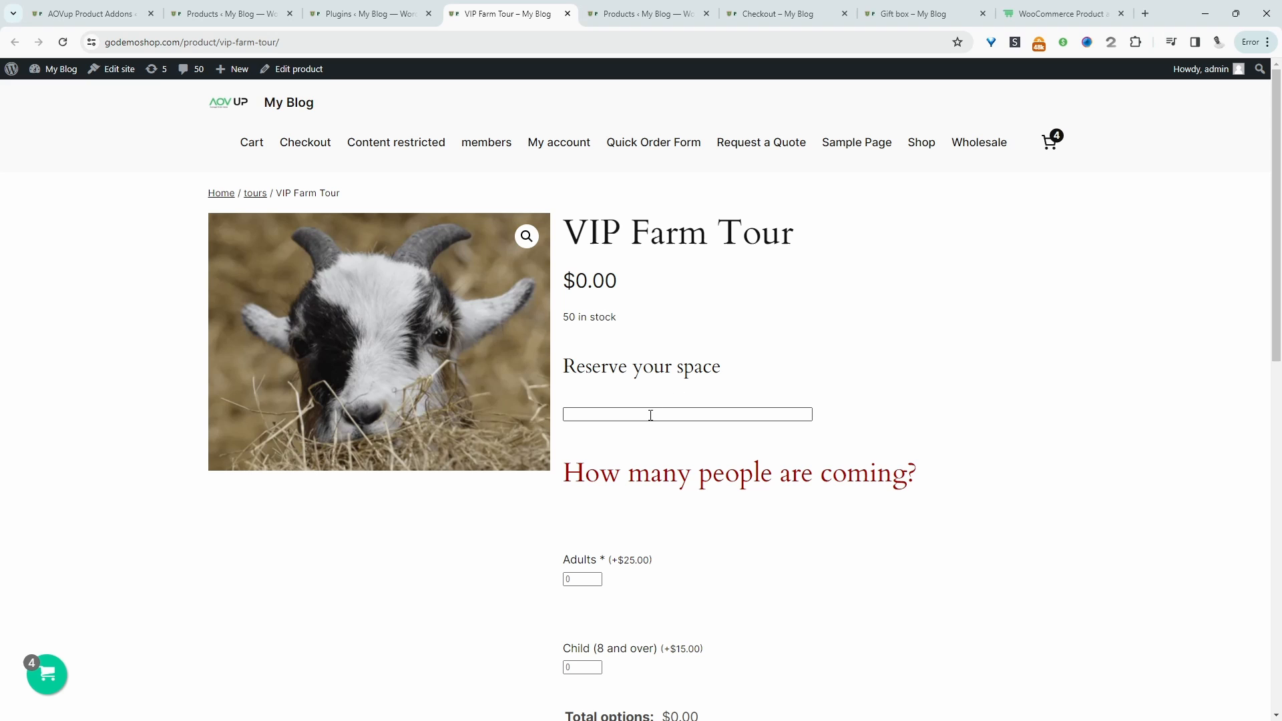
Step: Pick 23/02/2024 in the date picker and increase the Child quantity
click(687, 415)
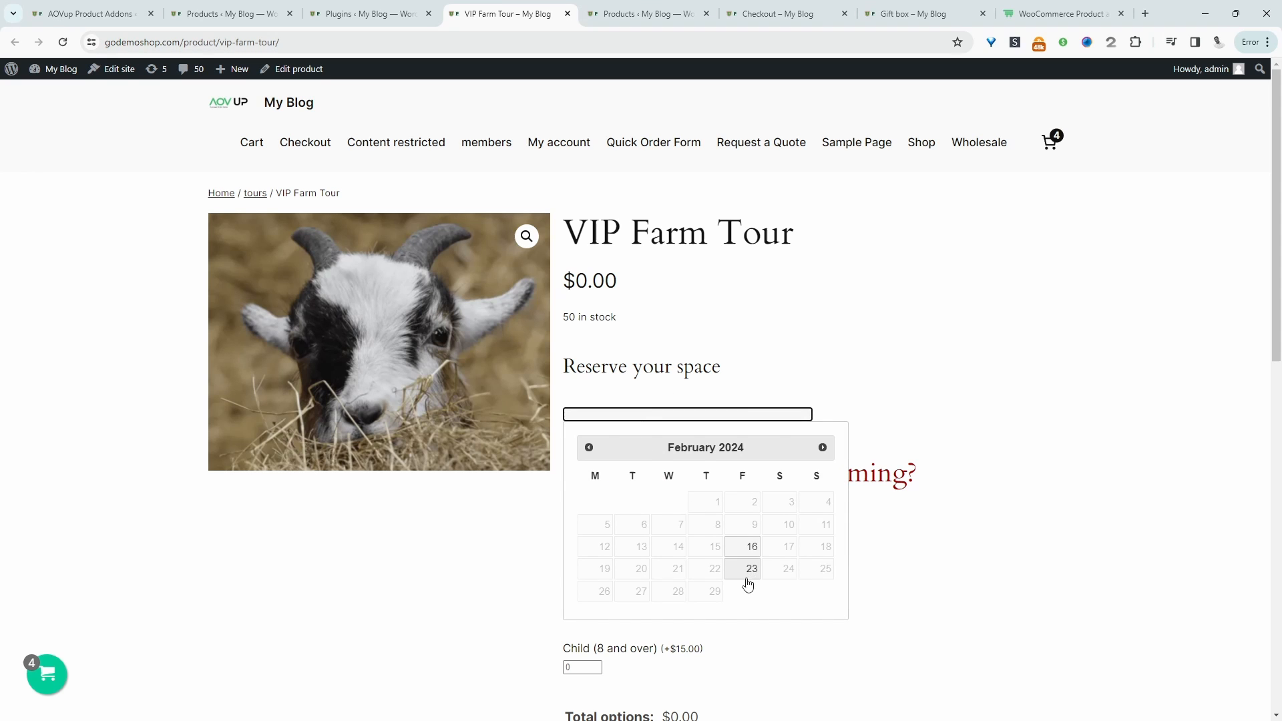
mouse_move(742, 553)
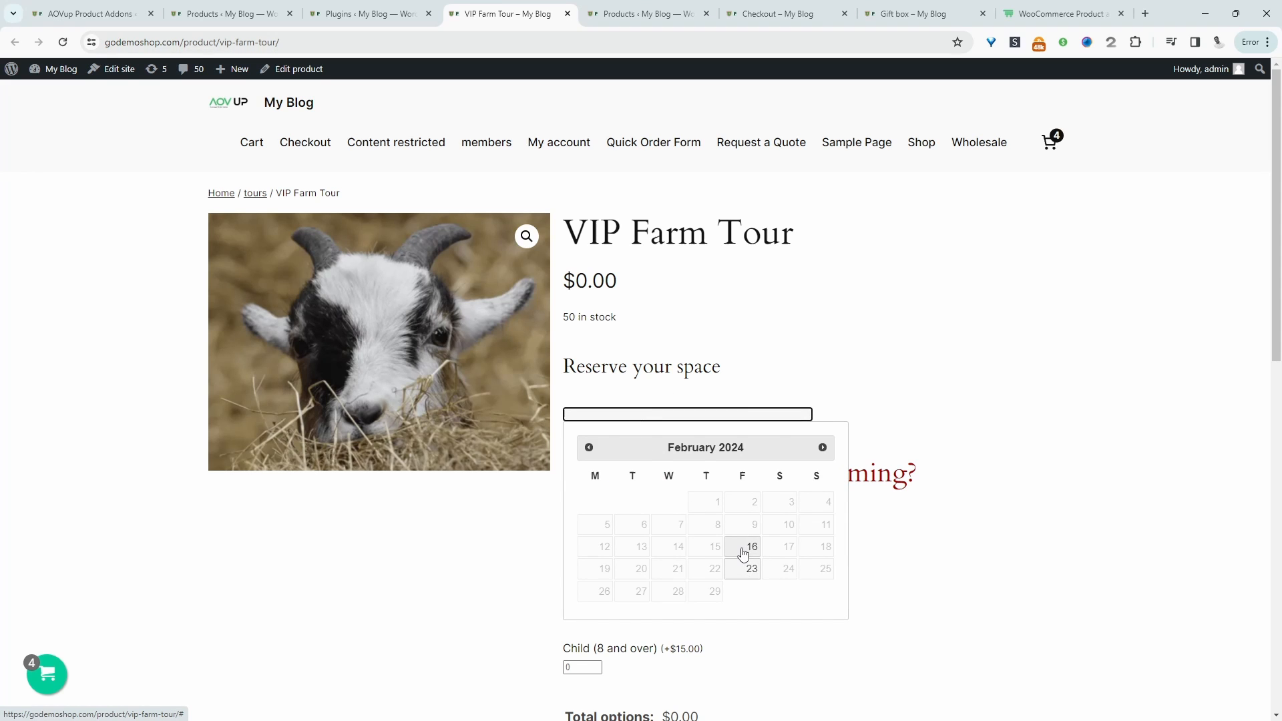
mouse_move(749, 569)
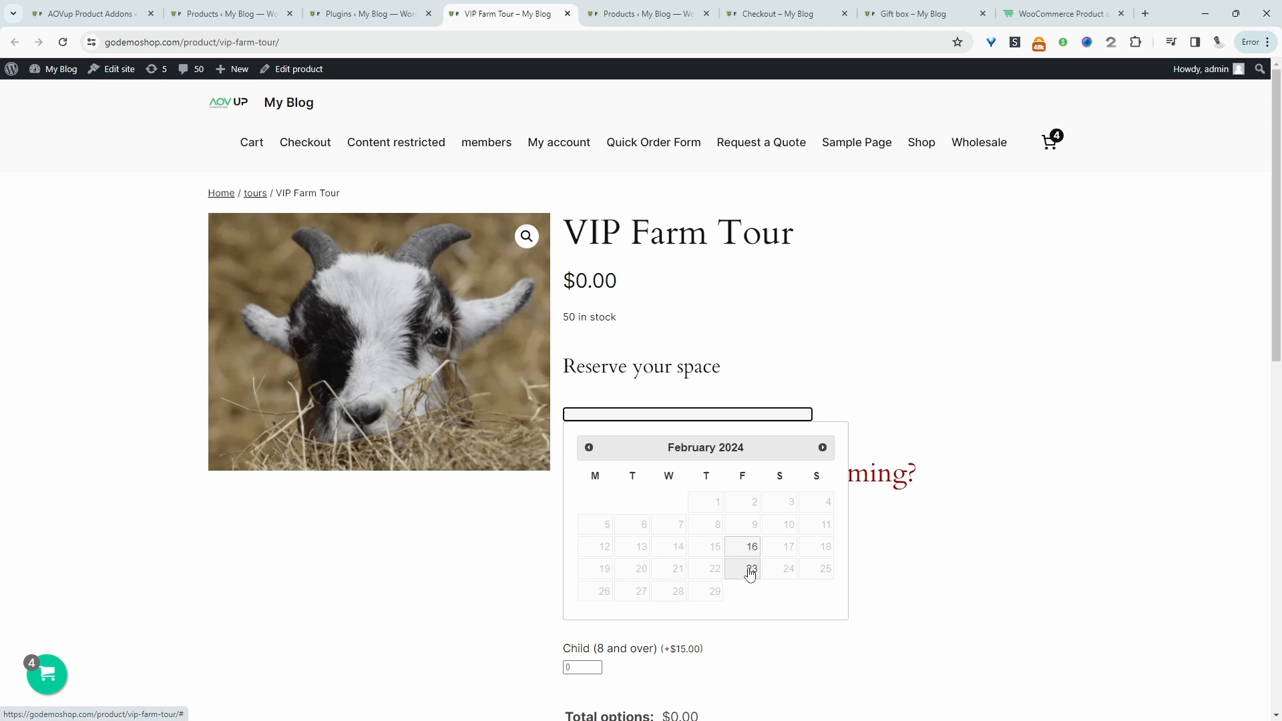
click(750, 568)
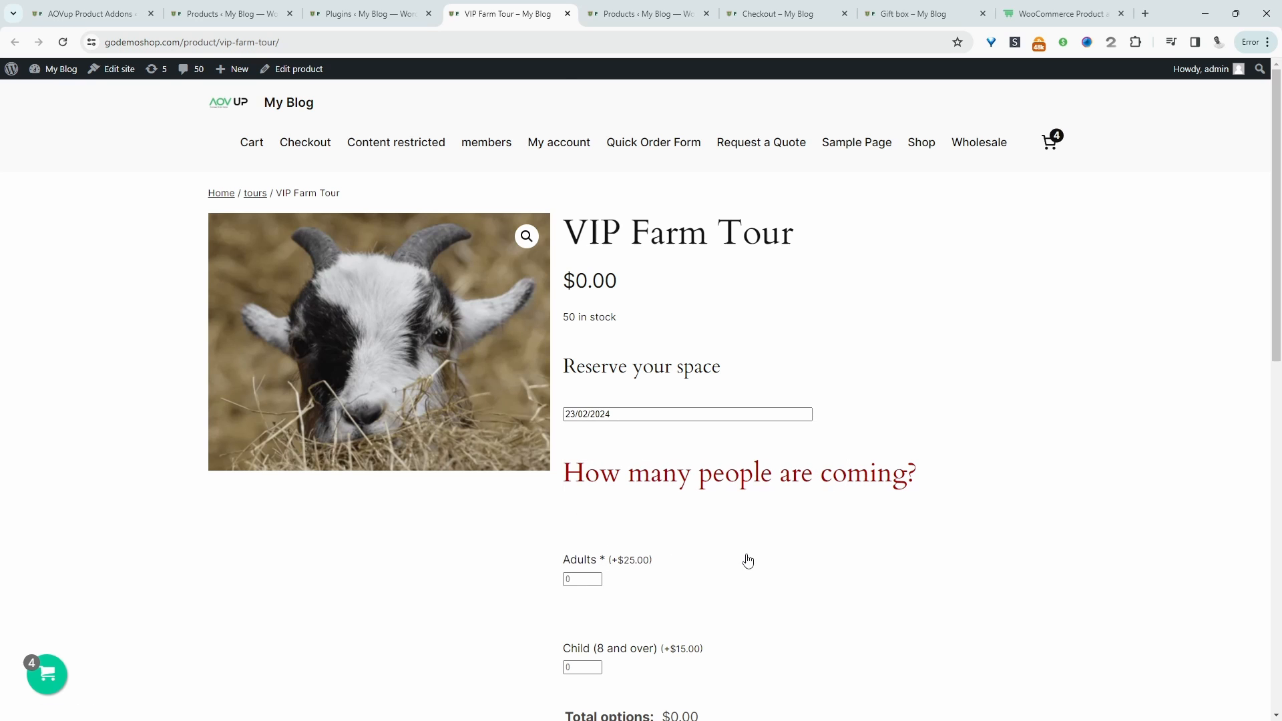
scroll(down, 3)
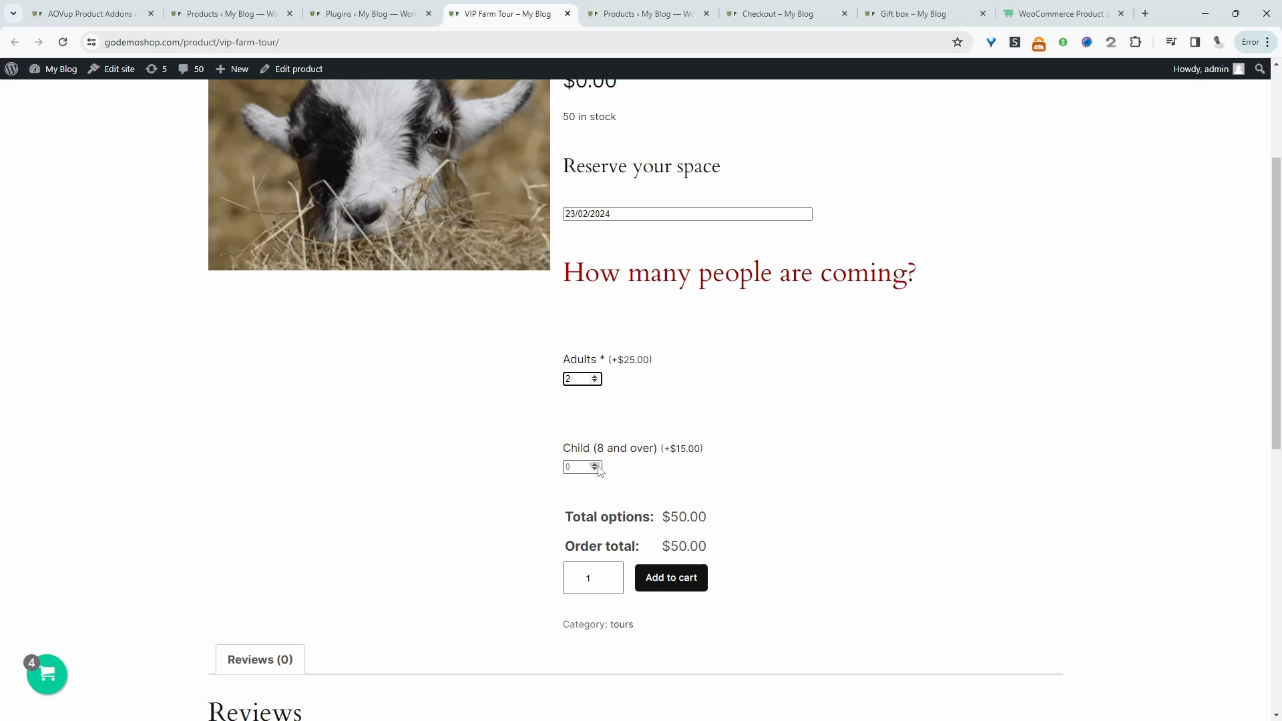
click(595, 465)
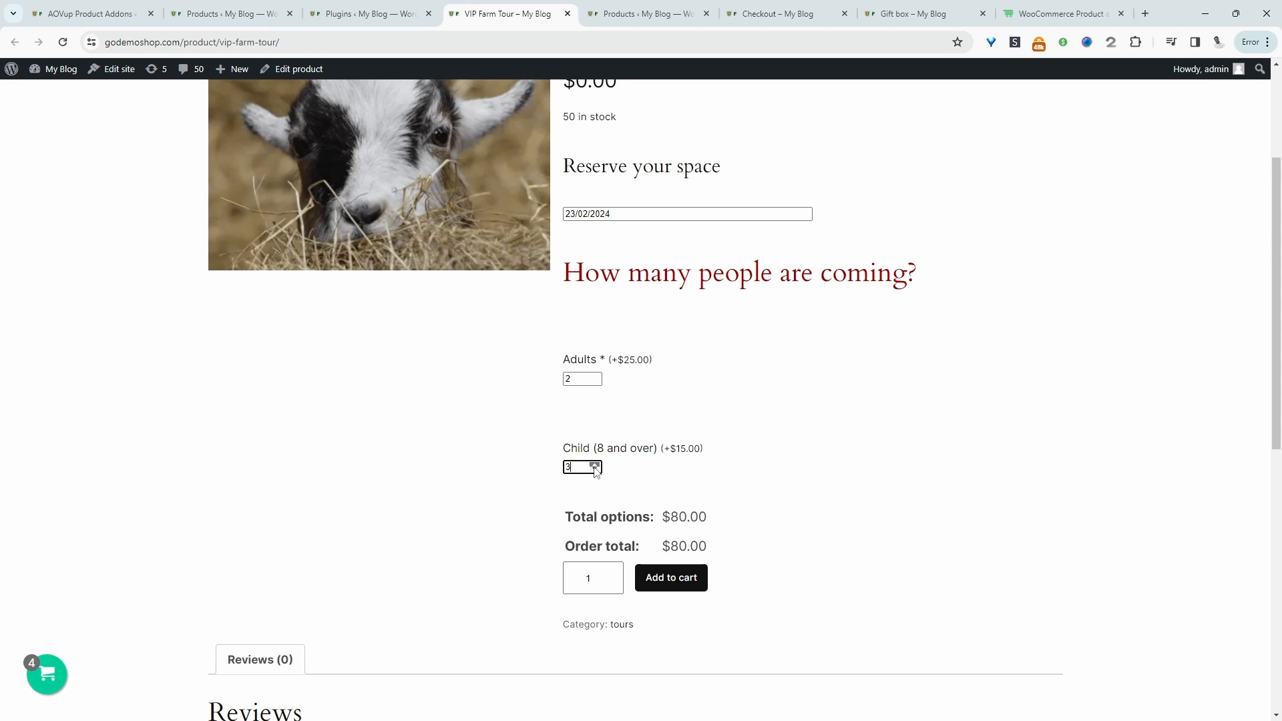